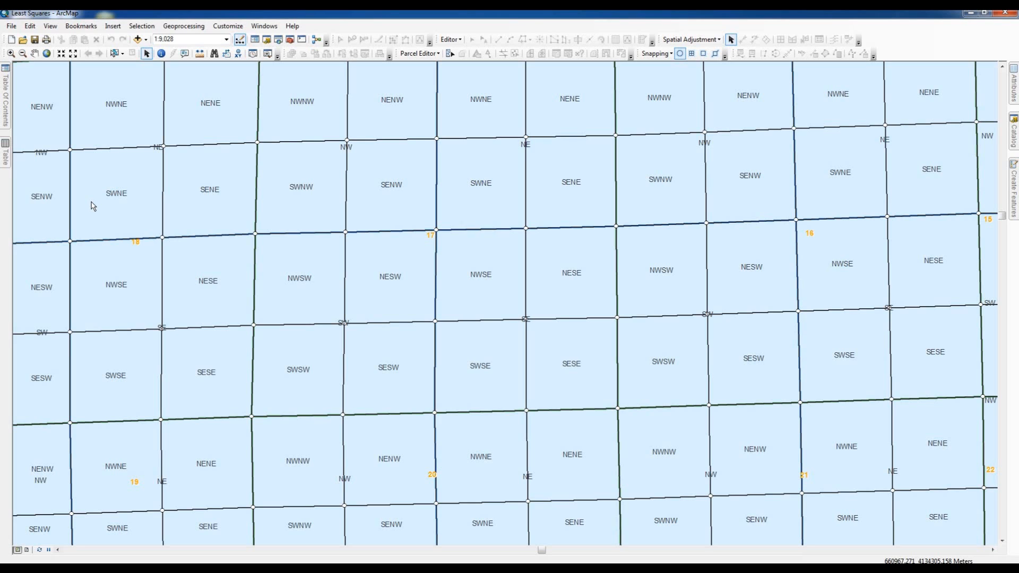
pyautogui.moveTo(100, 61)
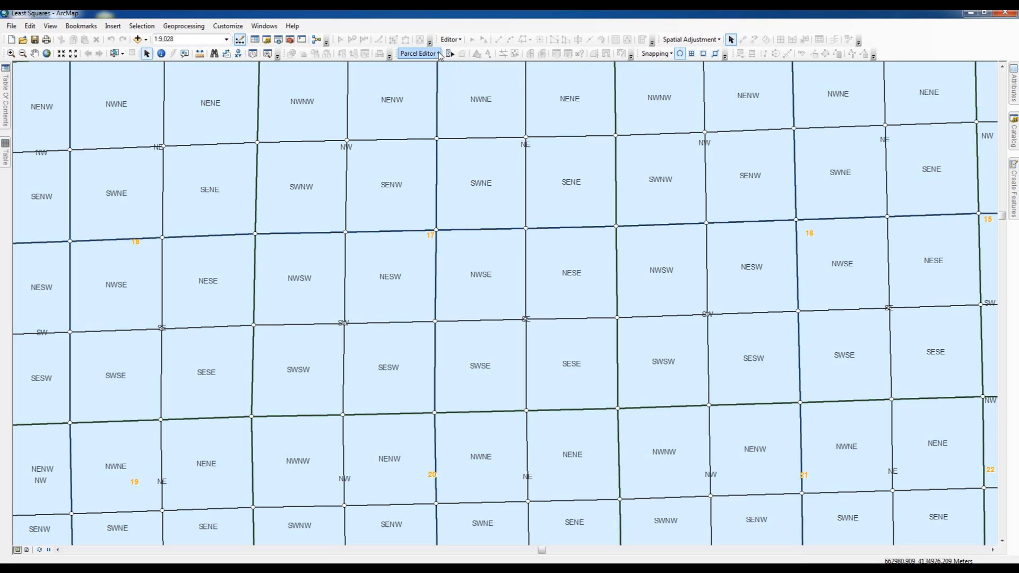
# Step: Start an editing session from the Parcel Editor menu
pyautogui.click(418, 53)
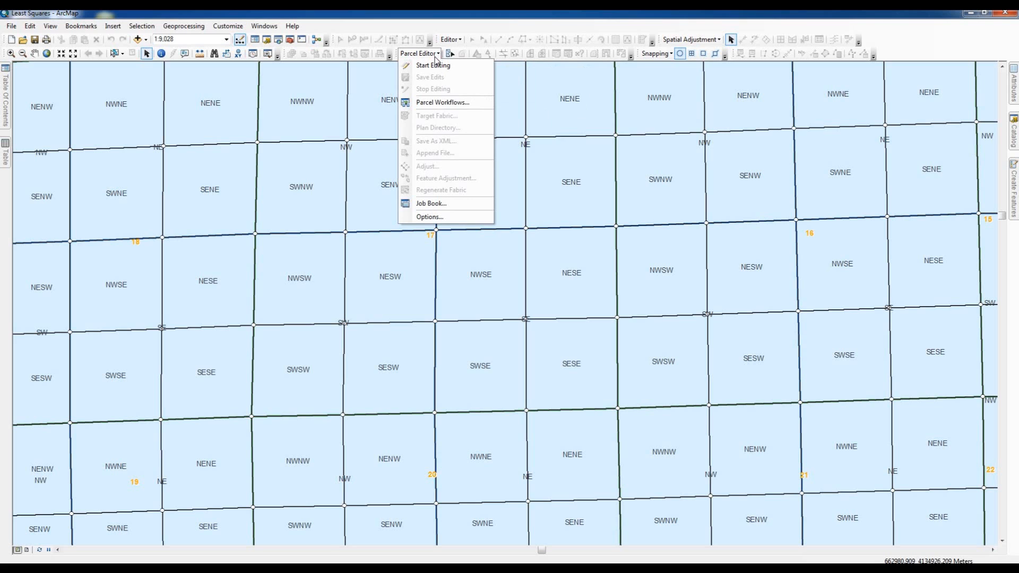
pyautogui.moveTo(434, 152)
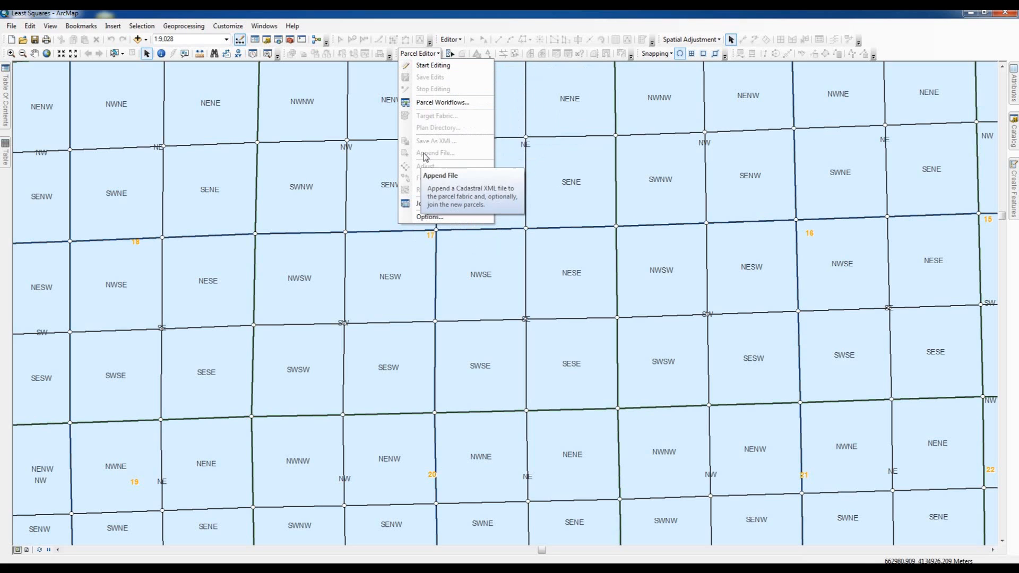
pyautogui.moveTo(430, 123)
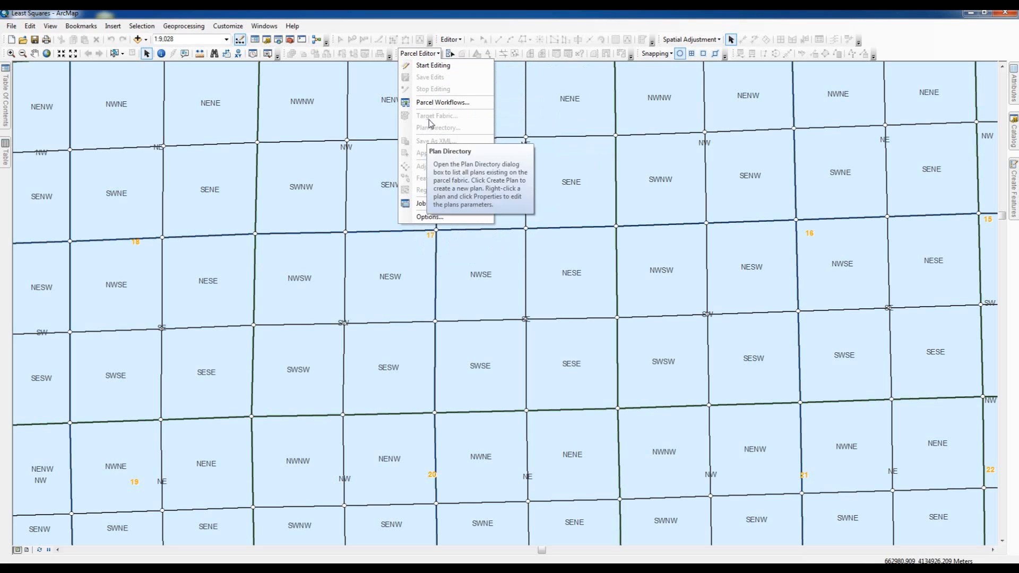
pyautogui.moveTo(443, 102)
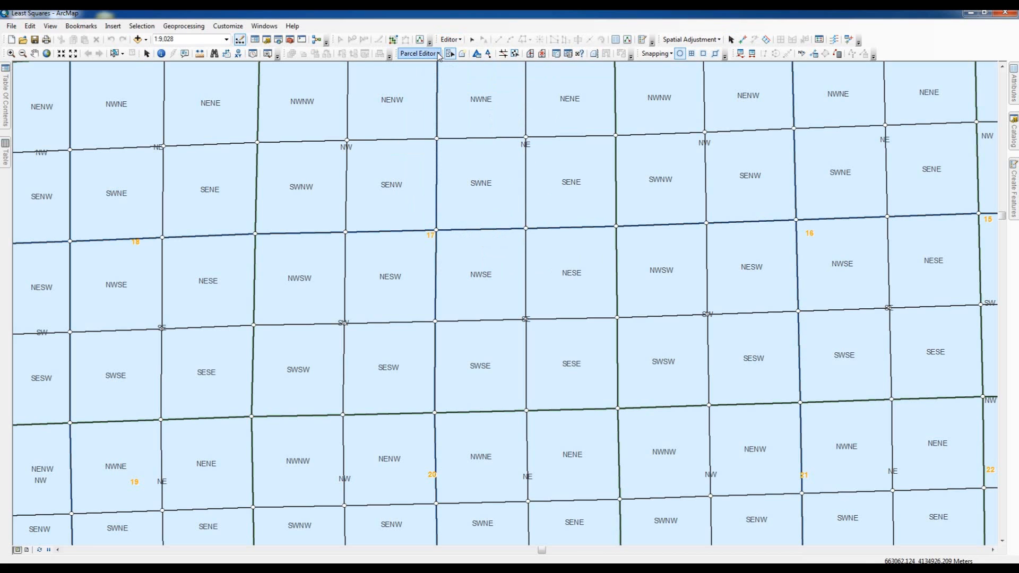
# Step: In the Plan Directory, delete the second US survey feet (metes and bounds) plan
pyautogui.click(419, 53)
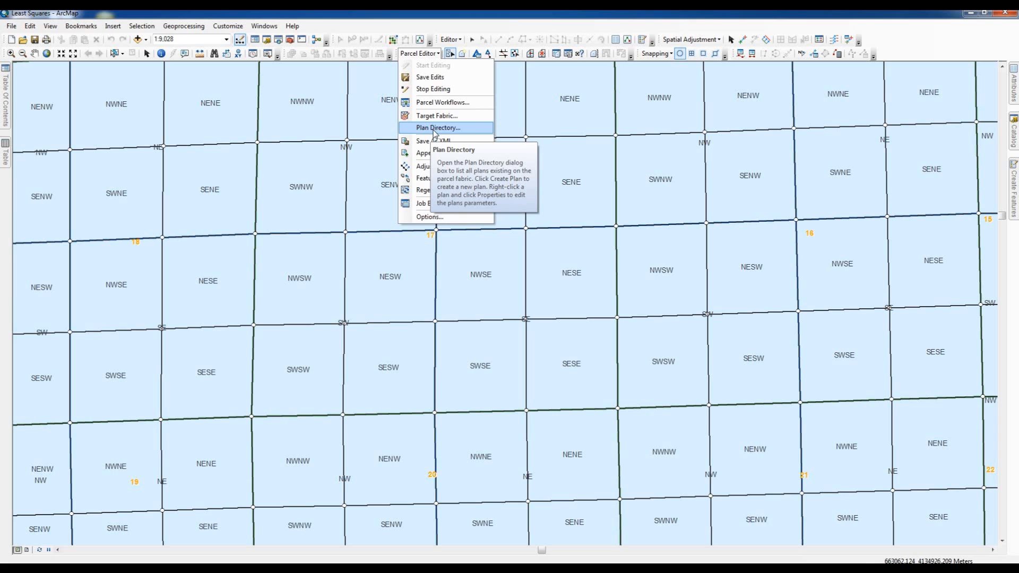
pyautogui.click(437, 127)
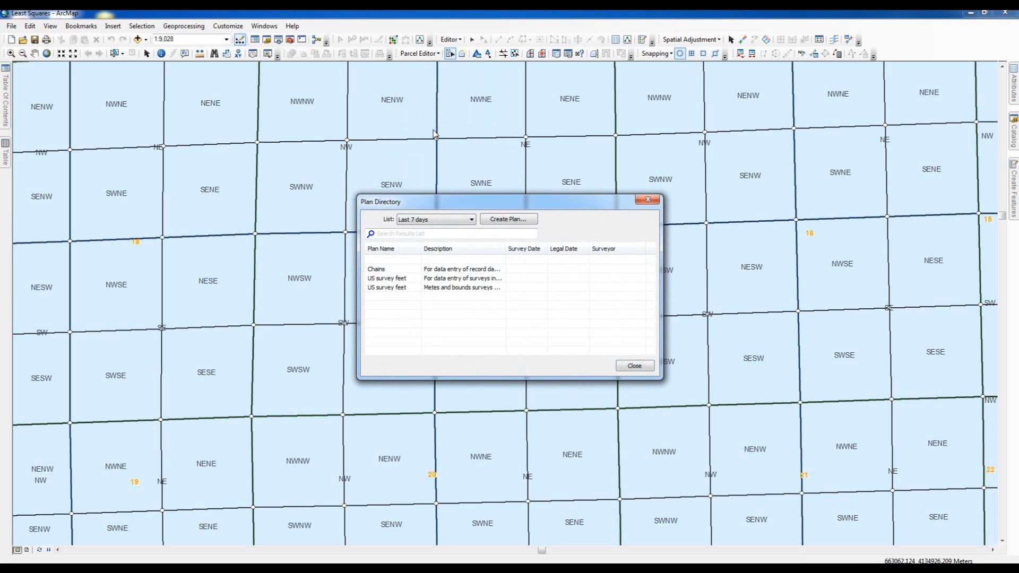
pyautogui.moveTo(406, 289)
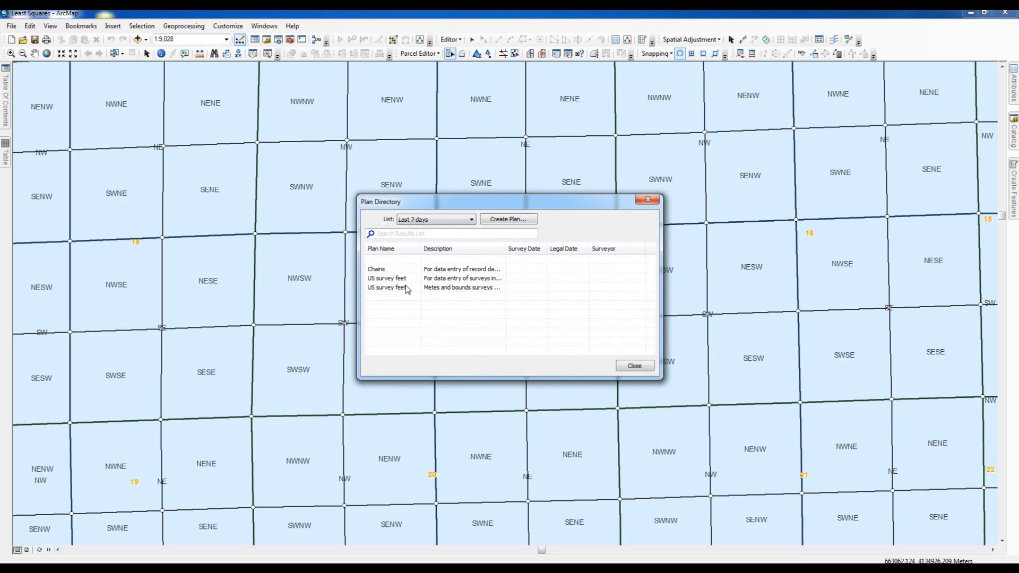
pyautogui.click(386, 287)
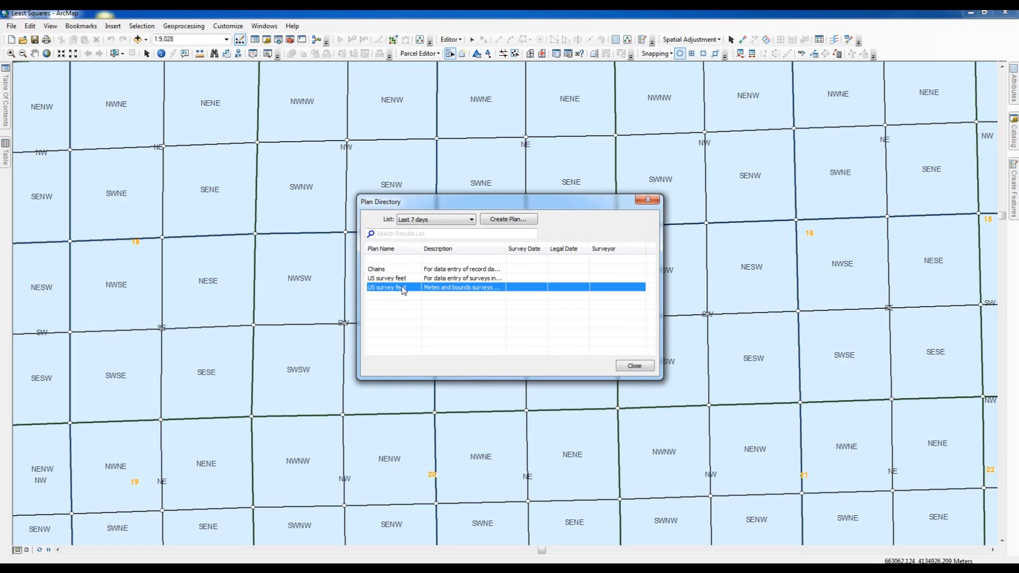
pyautogui.rightClick(389, 287)
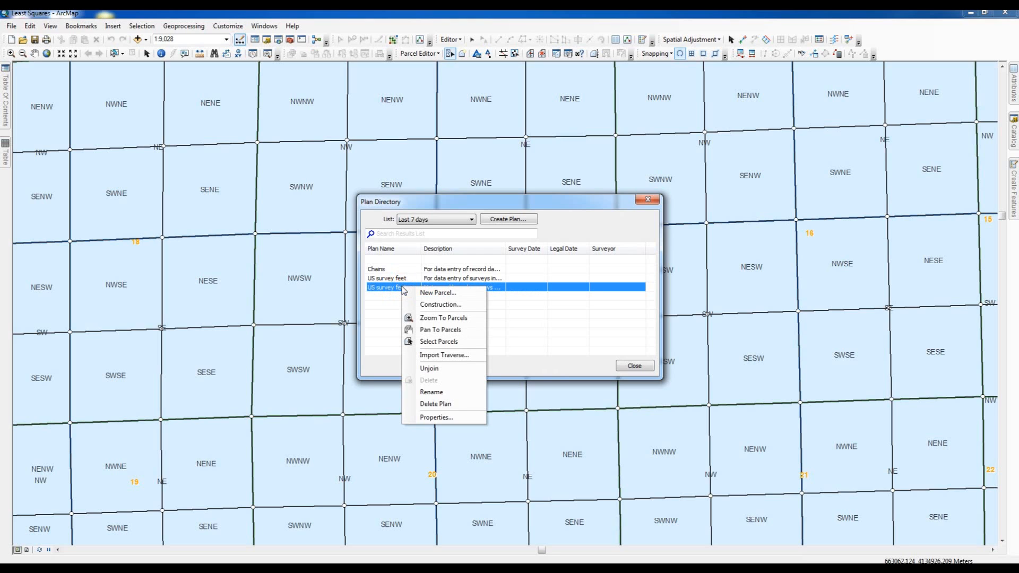
pyautogui.moveTo(435, 404)
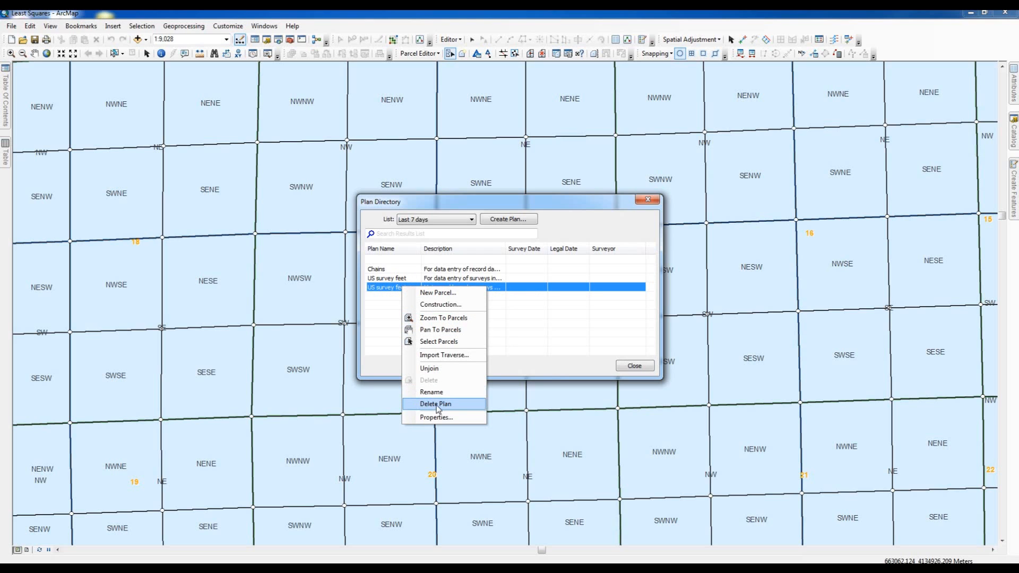
pyautogui.click(435, 403)
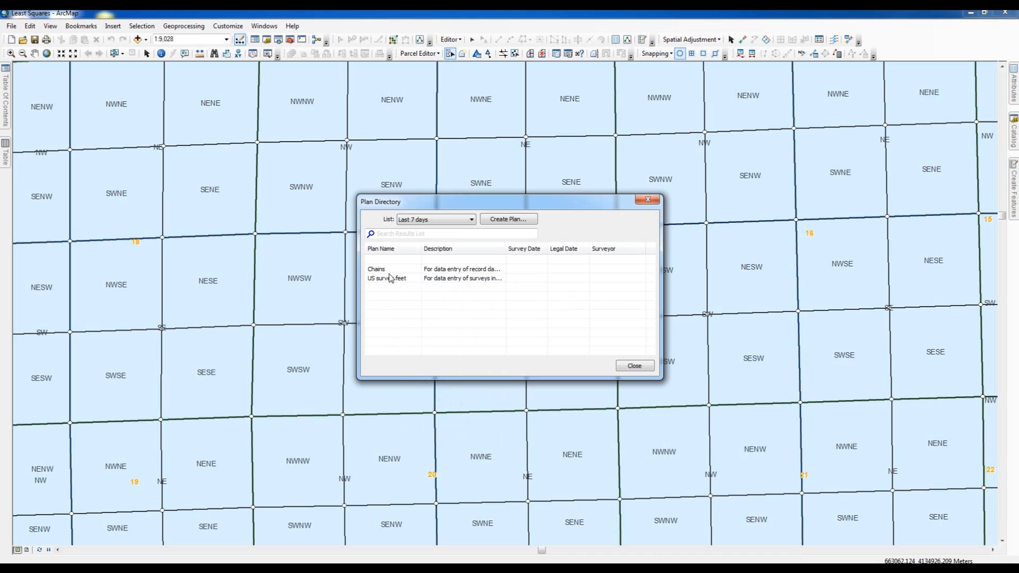
# Step: Delete the US survey feet plan and the Chains plan, leaving the directory empty
pyautogui.rightClick(386, 278)
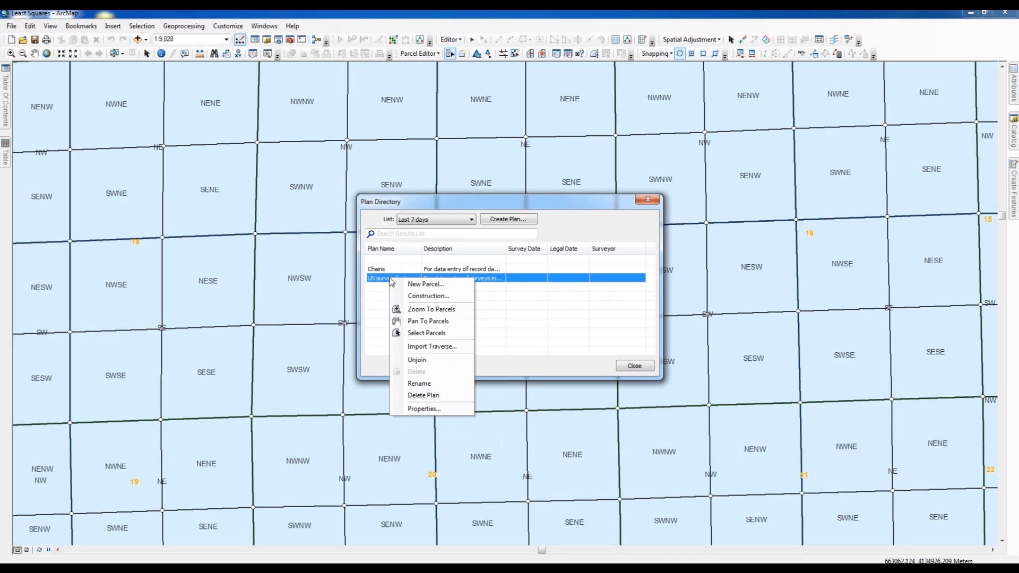
pyautogui.click(423, 394)
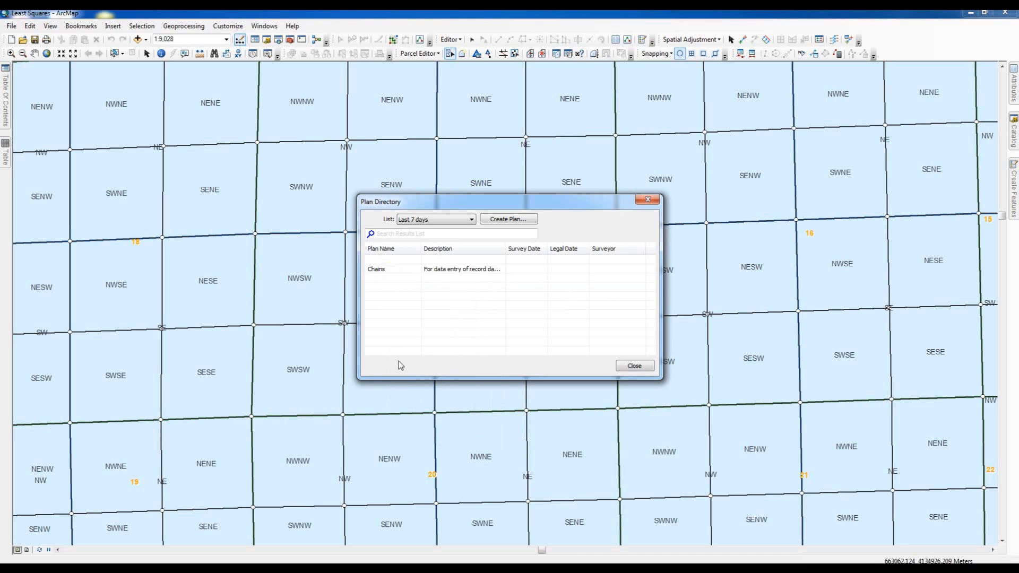
pyautogui.click(377, 268)
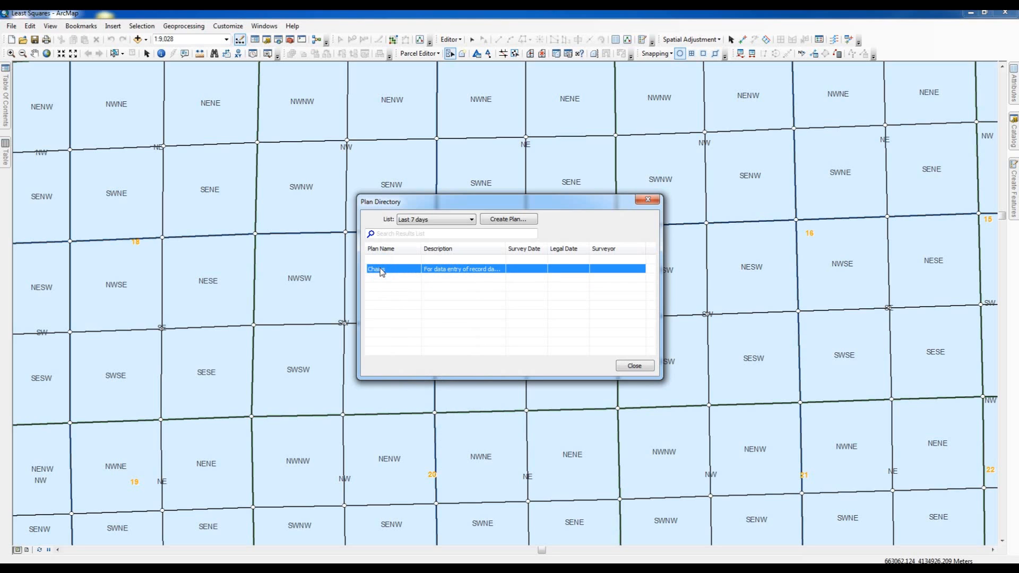
pyautogui.rightClick(379, 268)
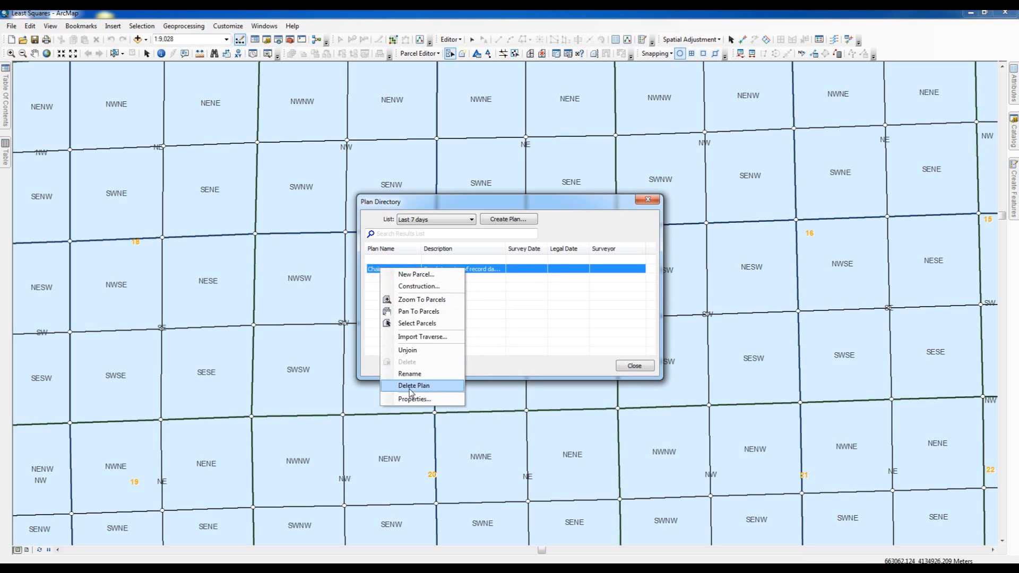
pyautogui.click(412, 386)
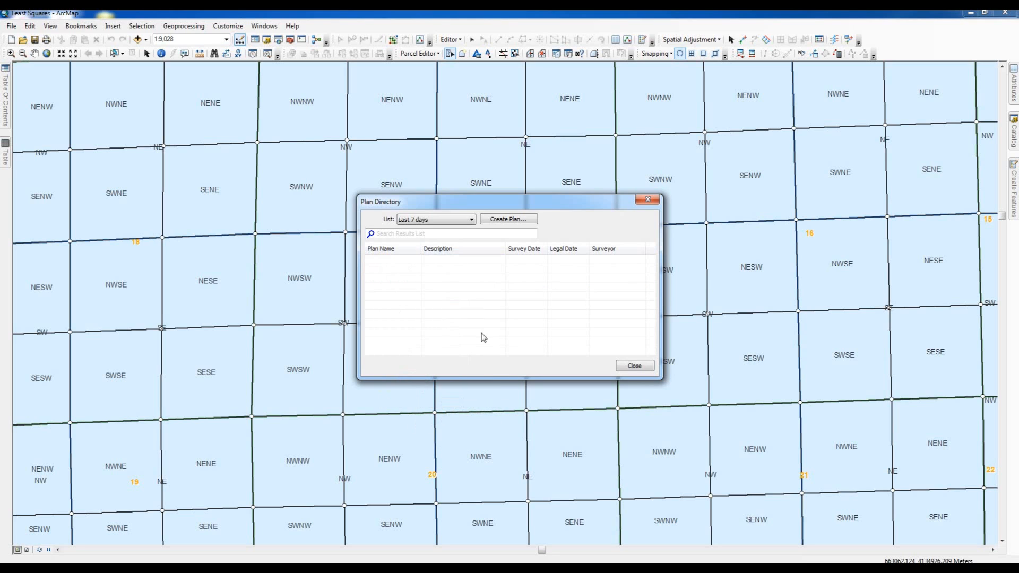
pyautogui.moveTo(436, 321)
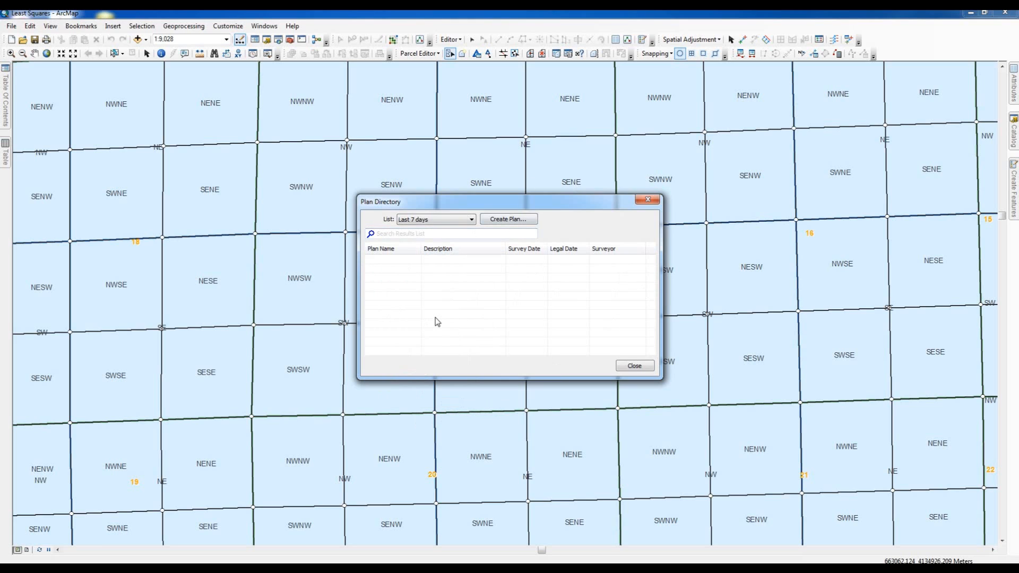
pyautogui.moveTo(485, 285)
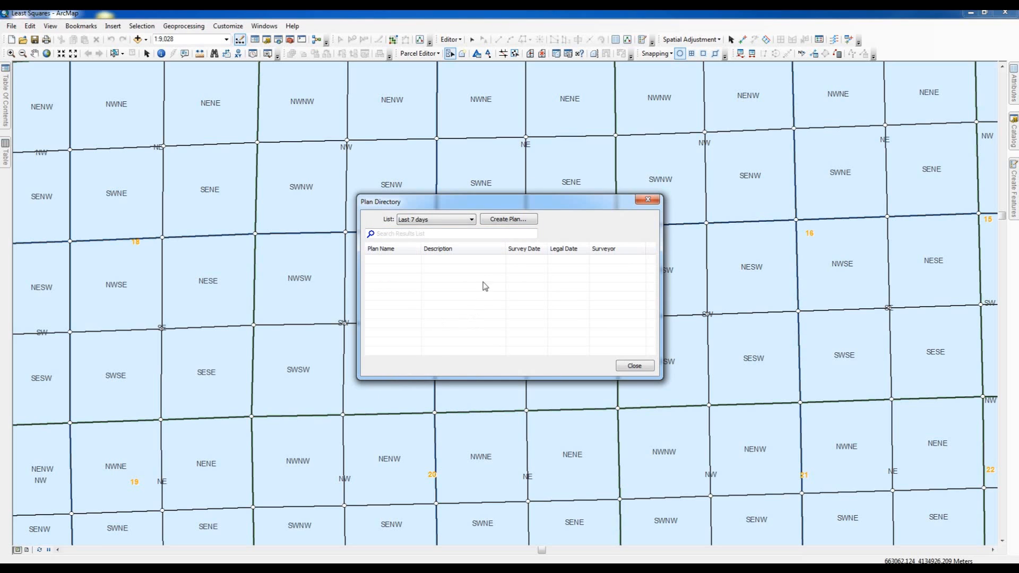
pyautogui.moveTo(509, 219)
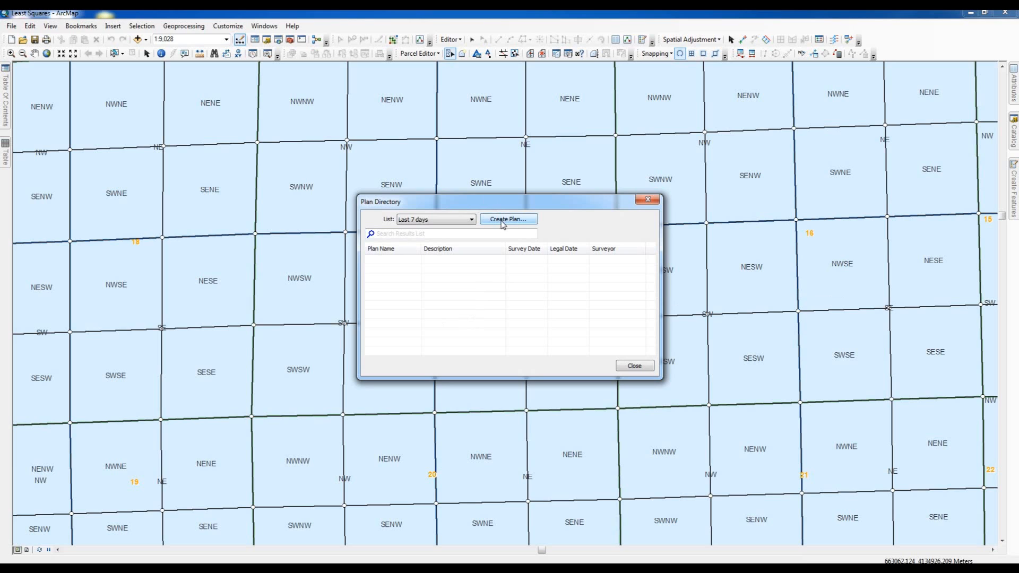
# Step: List all plans to confirm only the default remains, then return to the last-7-days listing
pyautogui.click(470, 219)
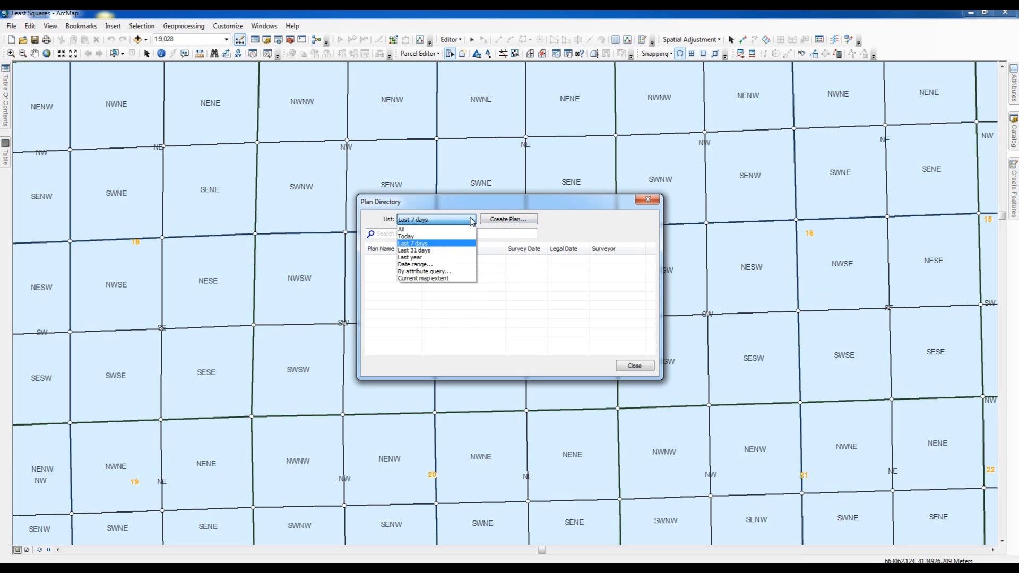
pyautogui.moveTo(406, 237)
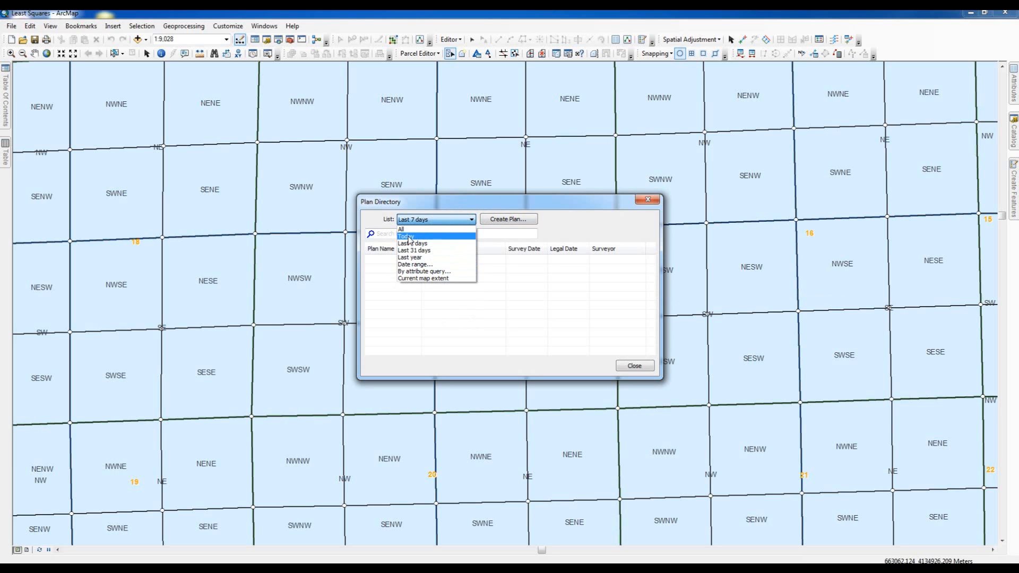
pyautogui.moveTo(414, 250)
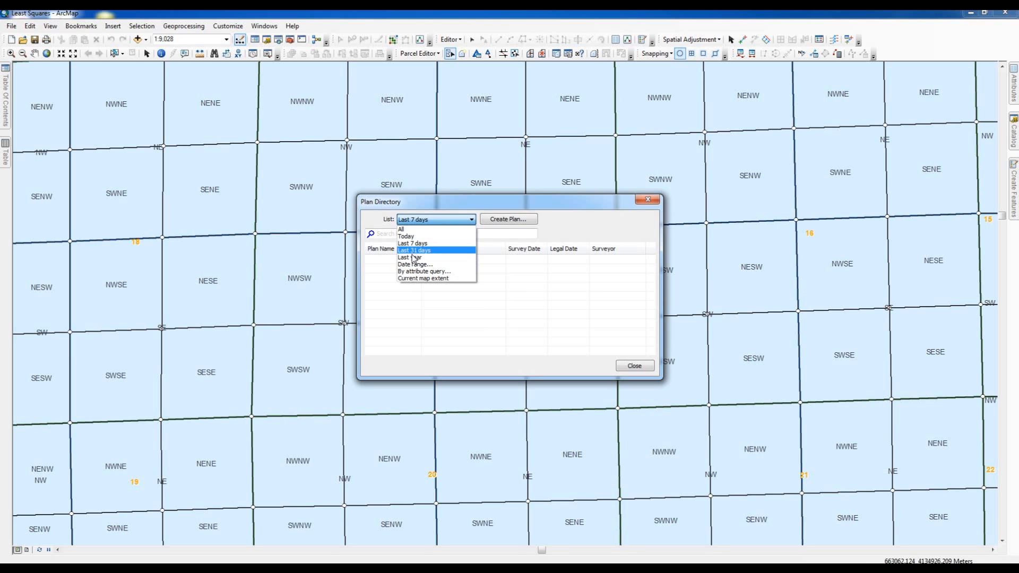
pyautogui.moveTo(404, 236)
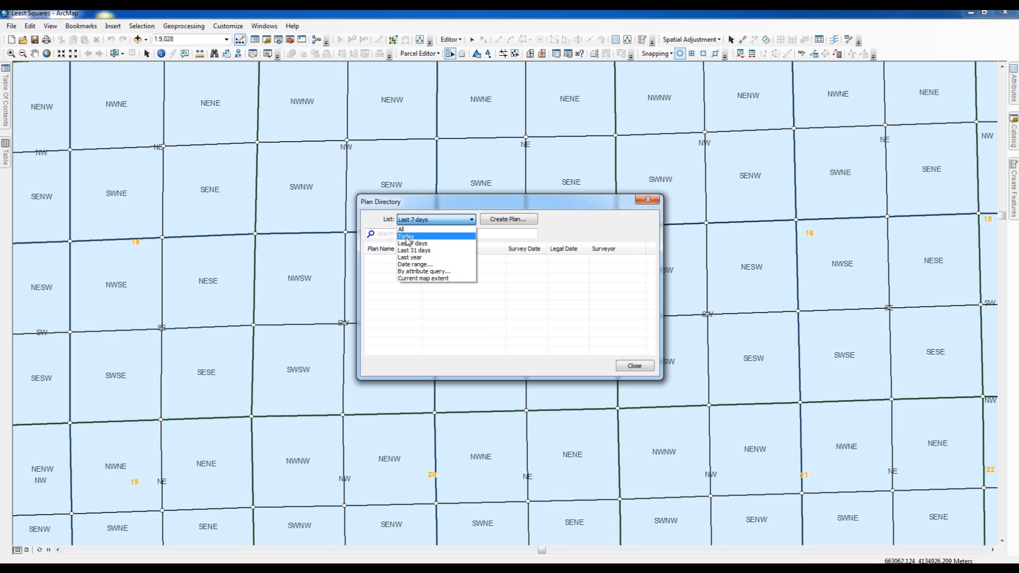
pyautogui.moveTo(404, 229)
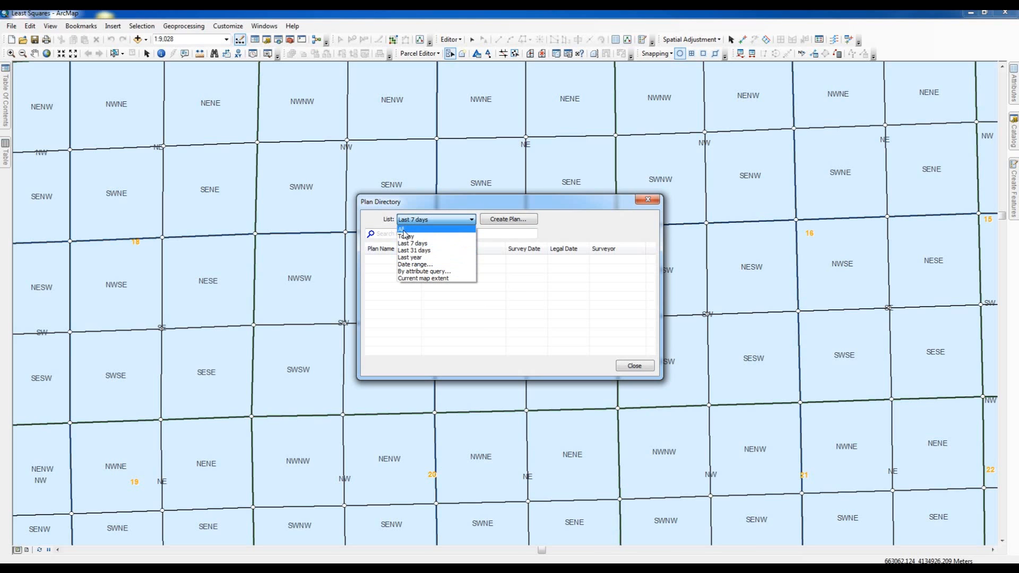
pyautogui.click(407, 227)
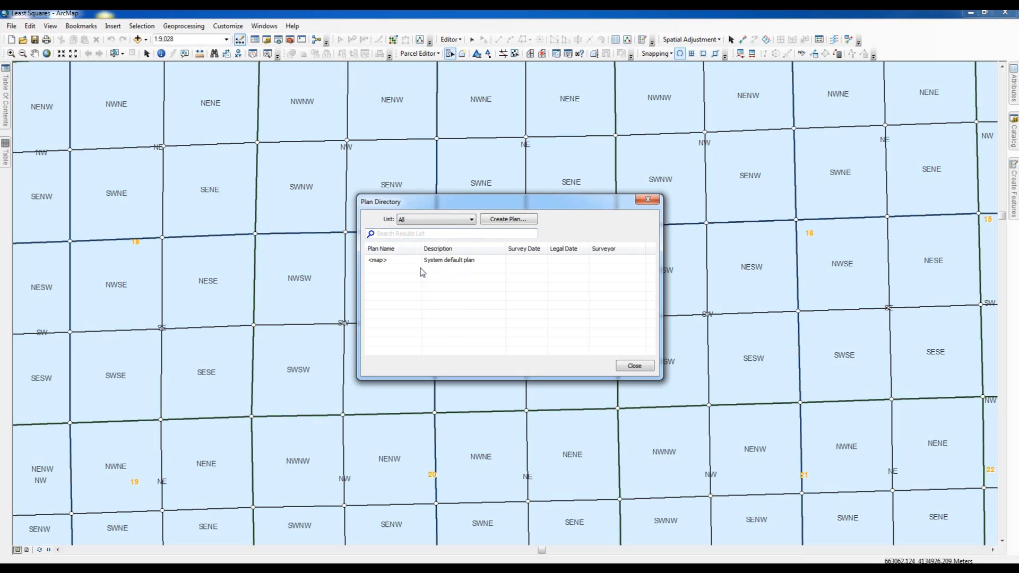
pyautogui.moveTo(419, 262)
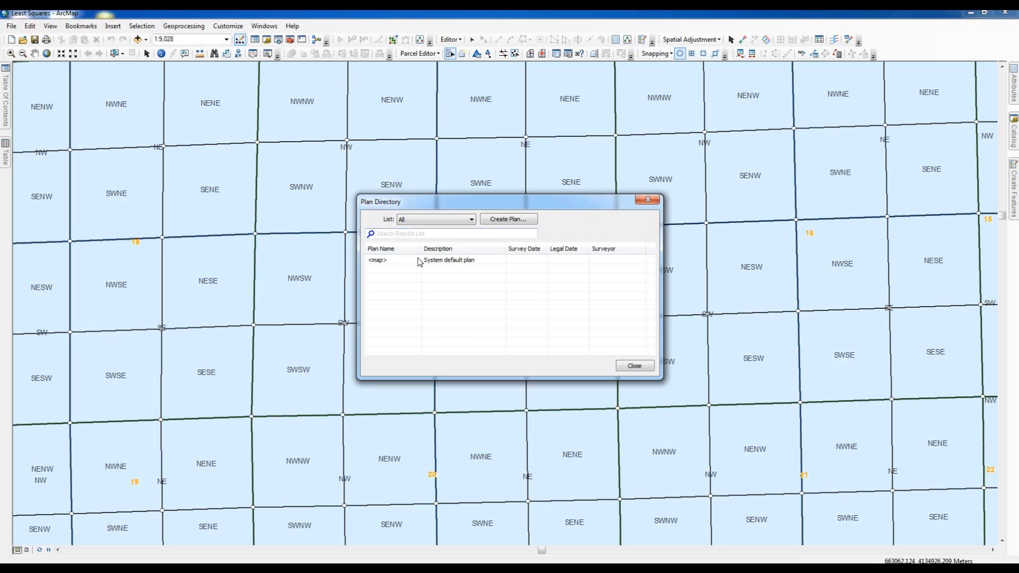
pyautogui.moveTo(441, 267)
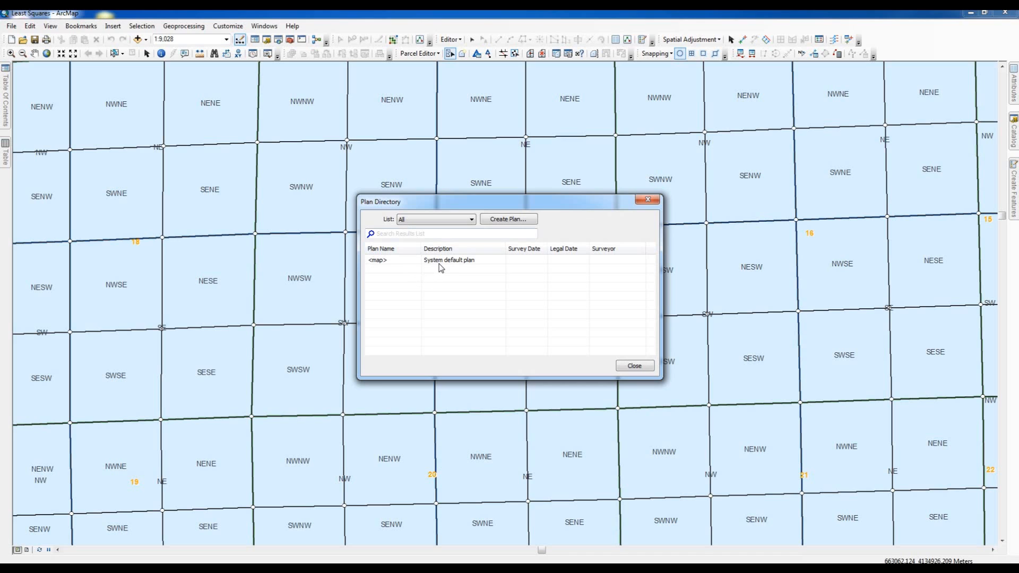
pyautogui.click(471, 218)
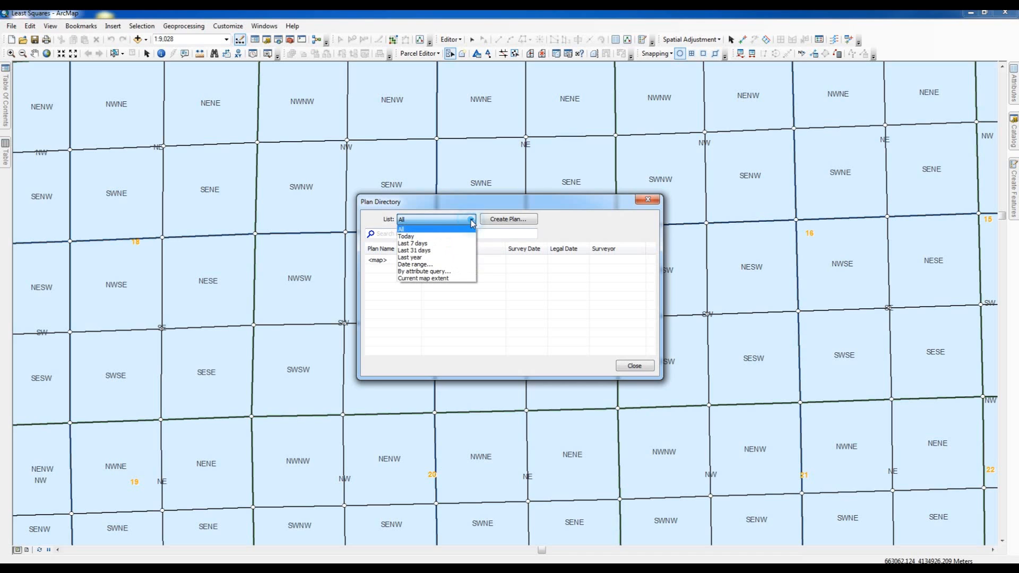
pyautogui.click(412, 243)
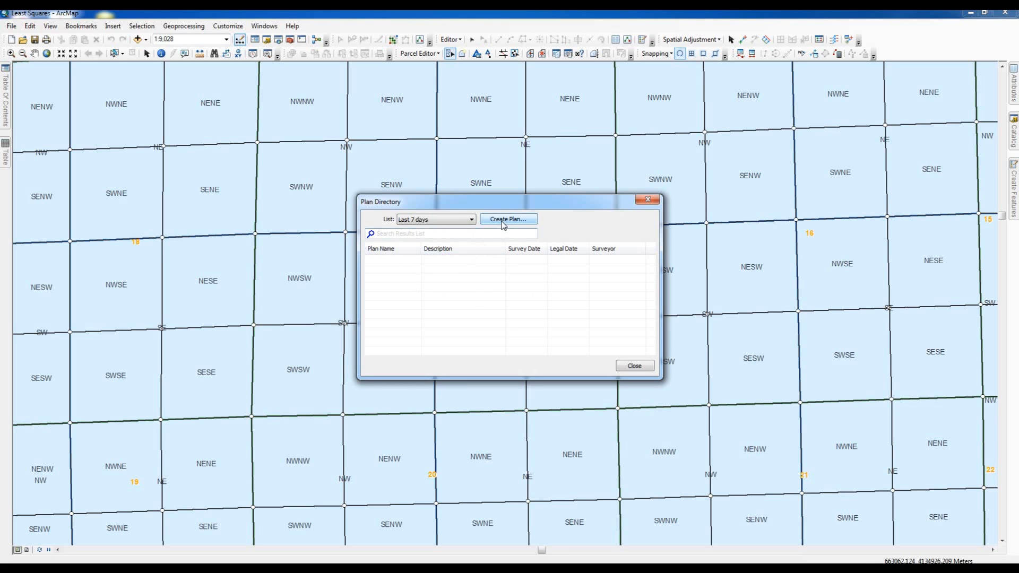
# Step: Create a new plan and name it Chains on the General tab
pyautogui.click(508, 218)
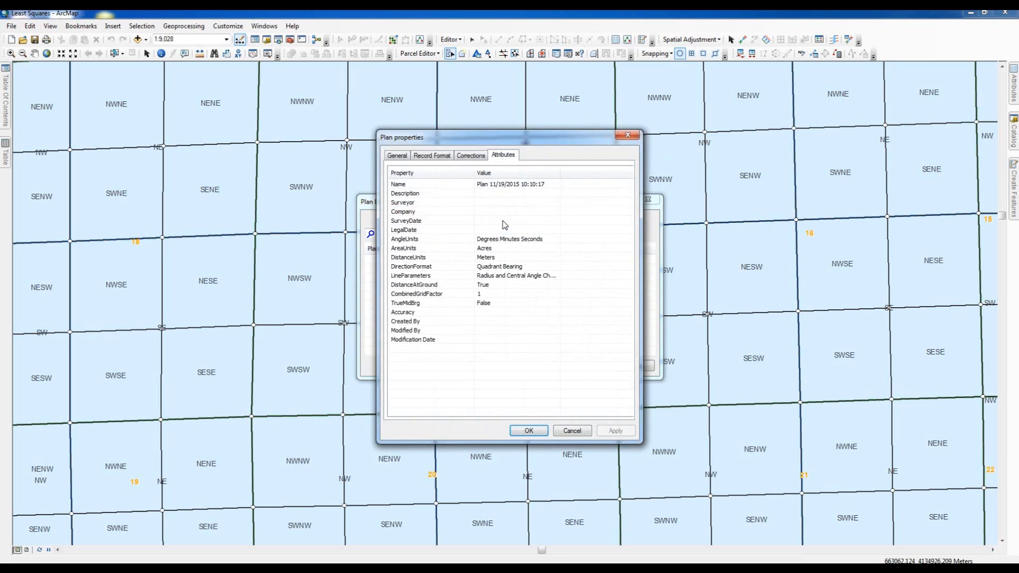
pyautogui.click(396, 155)
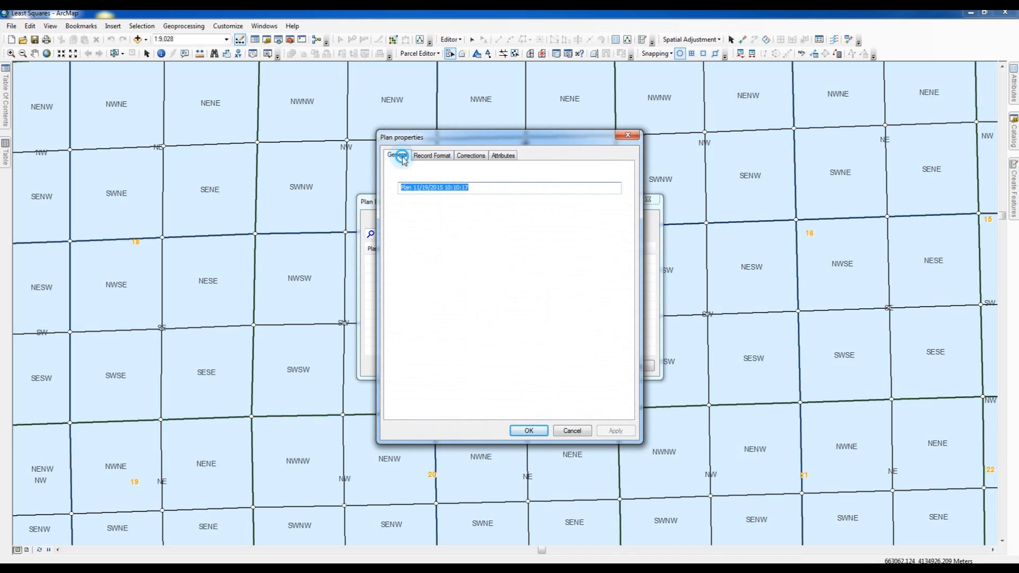
pyautogui.click(396, 155)
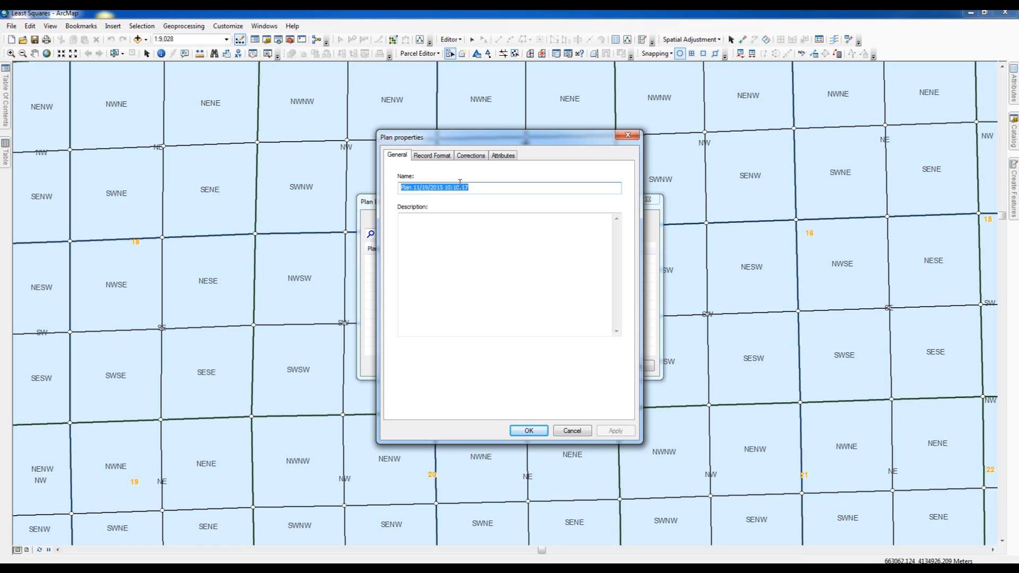
pyautogui.write('c')
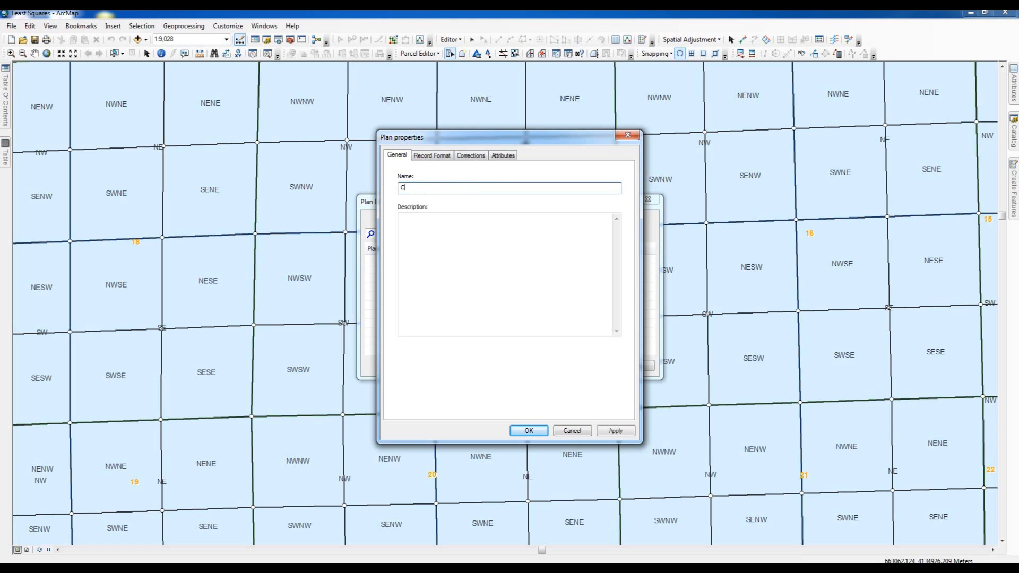
pyautogui.write('hains')
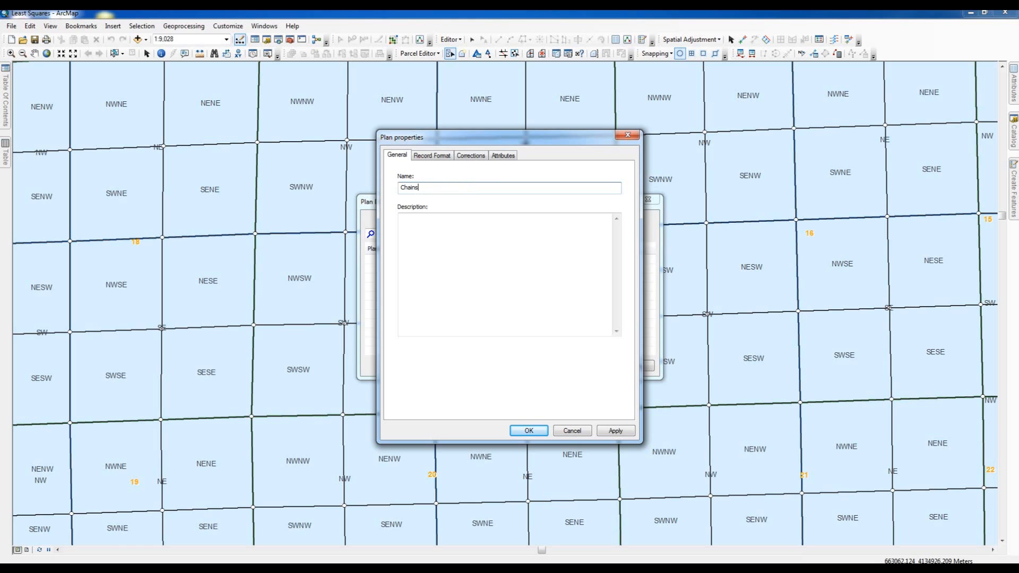
# Step: Describe it as 'For record data entry of cadastral survey approved plats.'
pyautogui.click(416, 223)
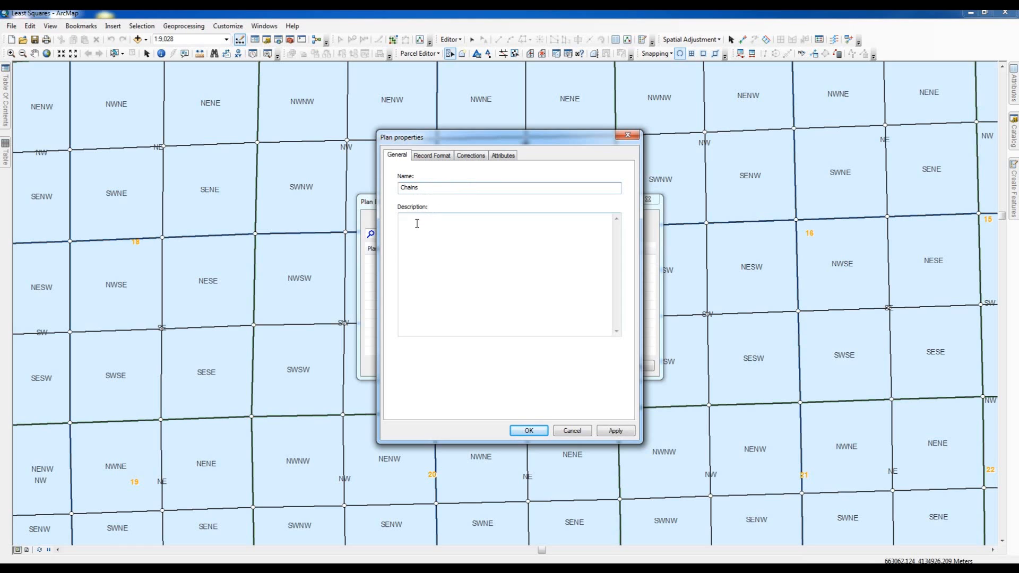
pyautogui.write('F')
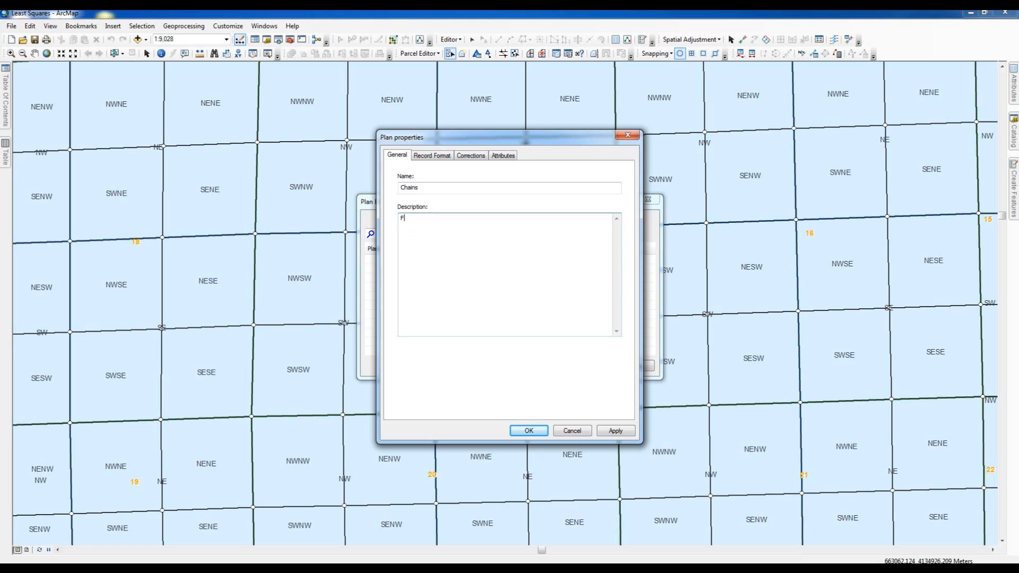
pyautogui.write('or rec')
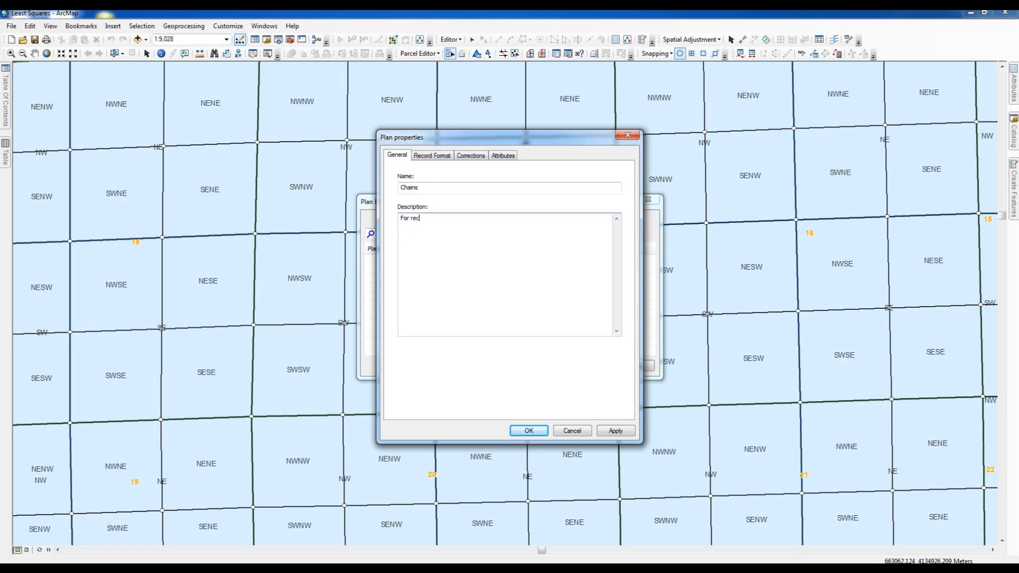
pyautogui.write('ord data entr')
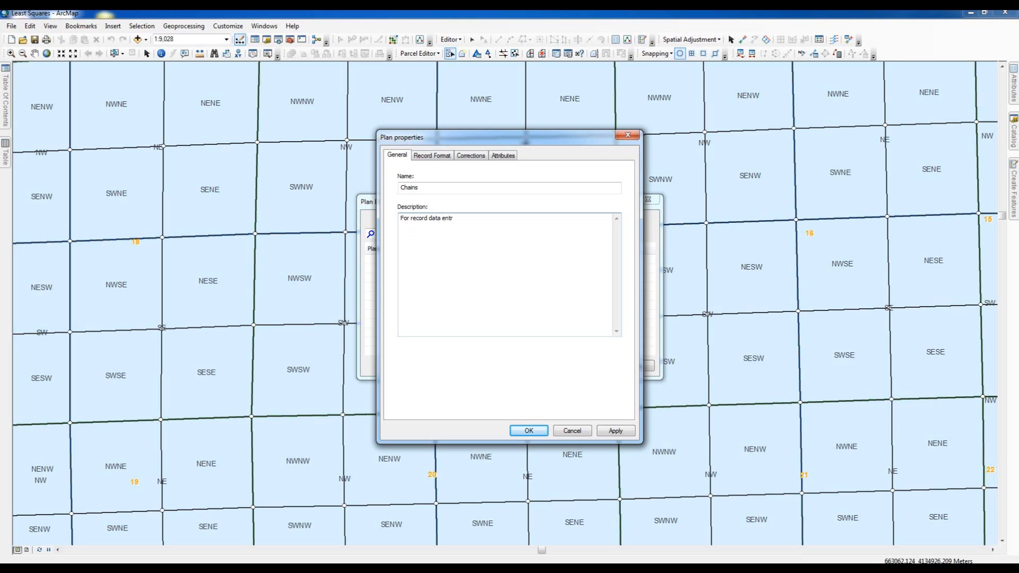
pyautogui.write('y of c')
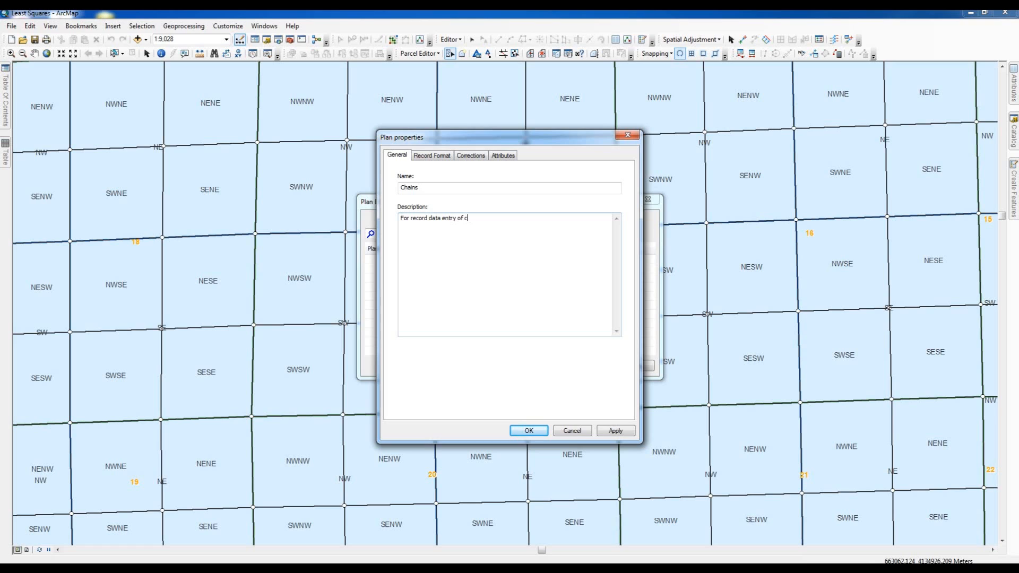
pyautogui.write('adastr')
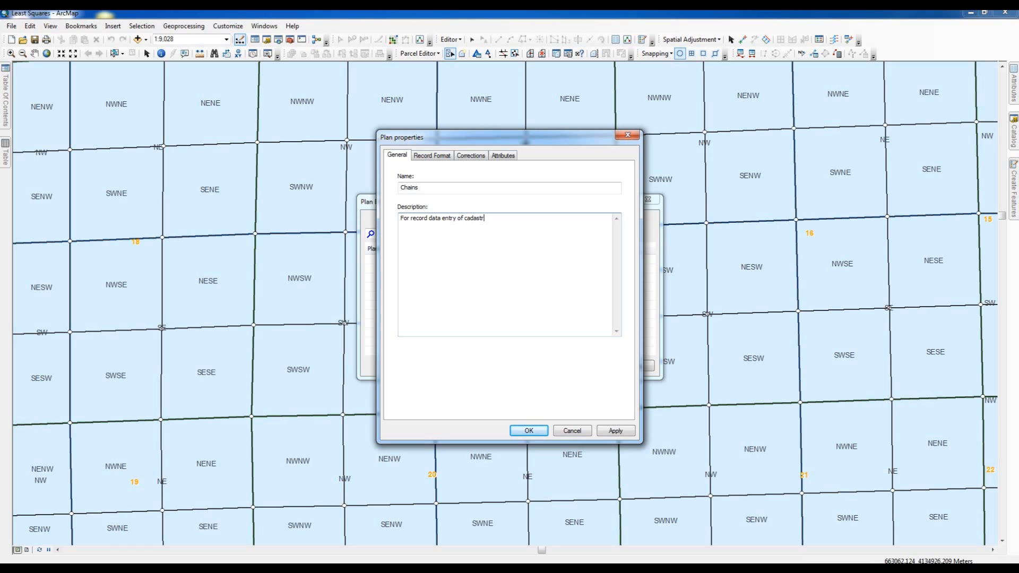
pyautogui.write('al')
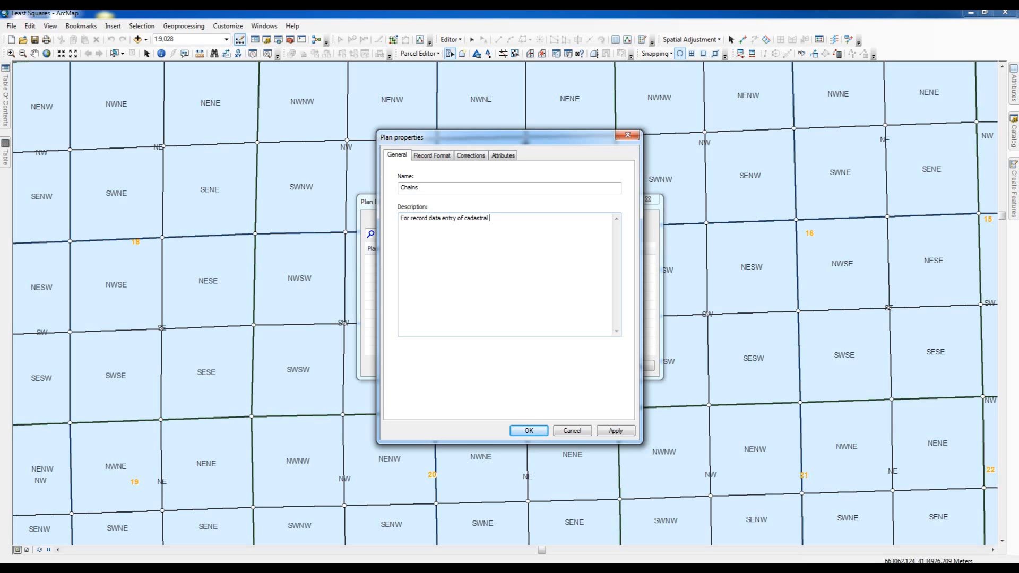
pyautogui.write('survey')
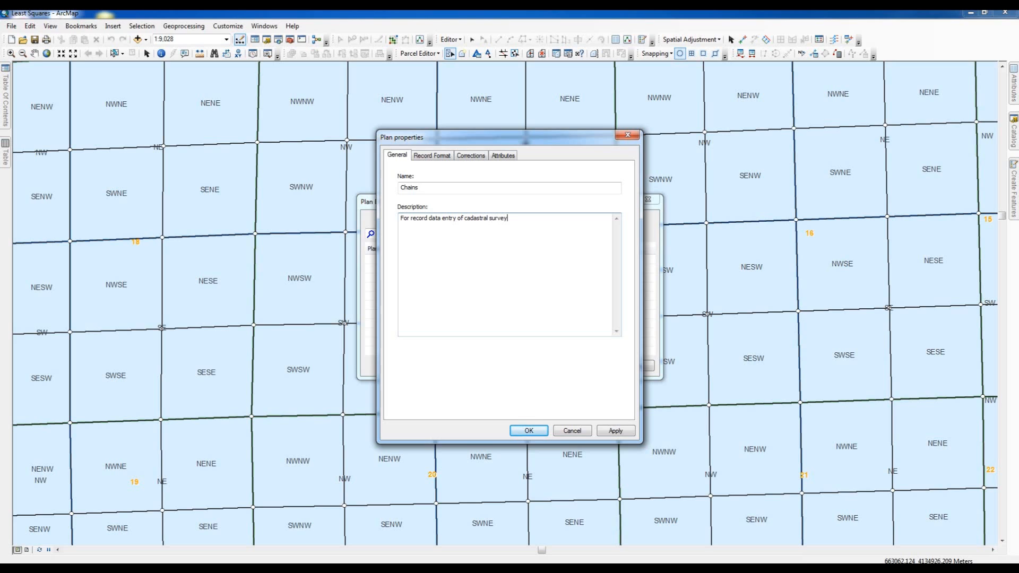
pyautogui.write('approved pla')
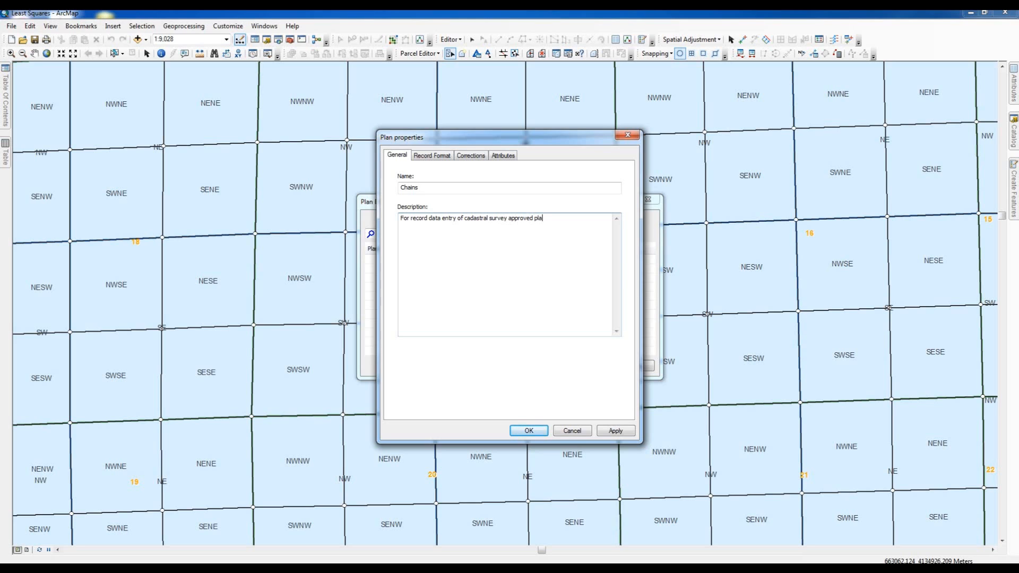
pyautogui.write('ts.')
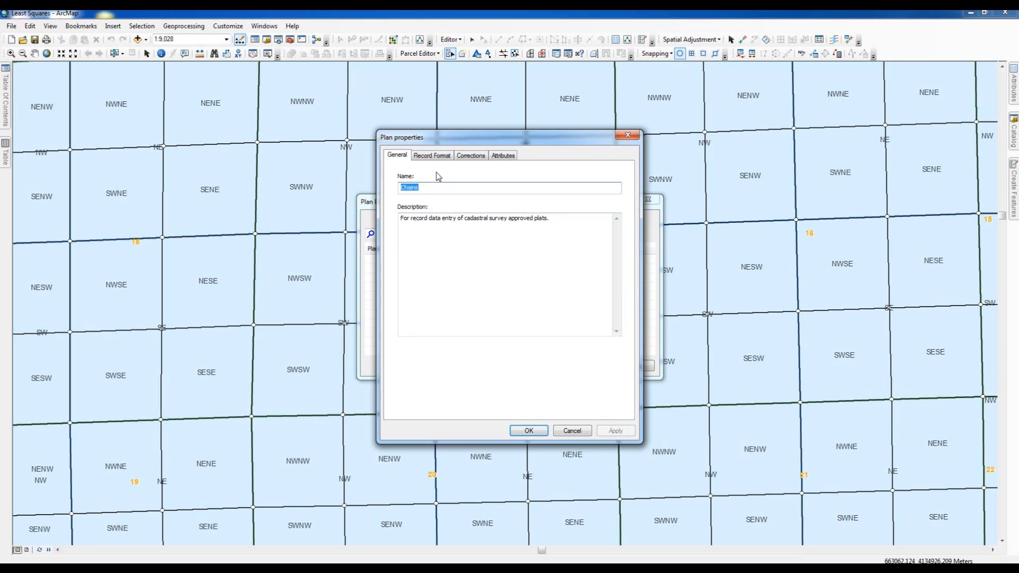
# Step: In Record Format, keep Quadrant Bearing as direction type and review the angle unit choices
pyautogui.click(432, 155)
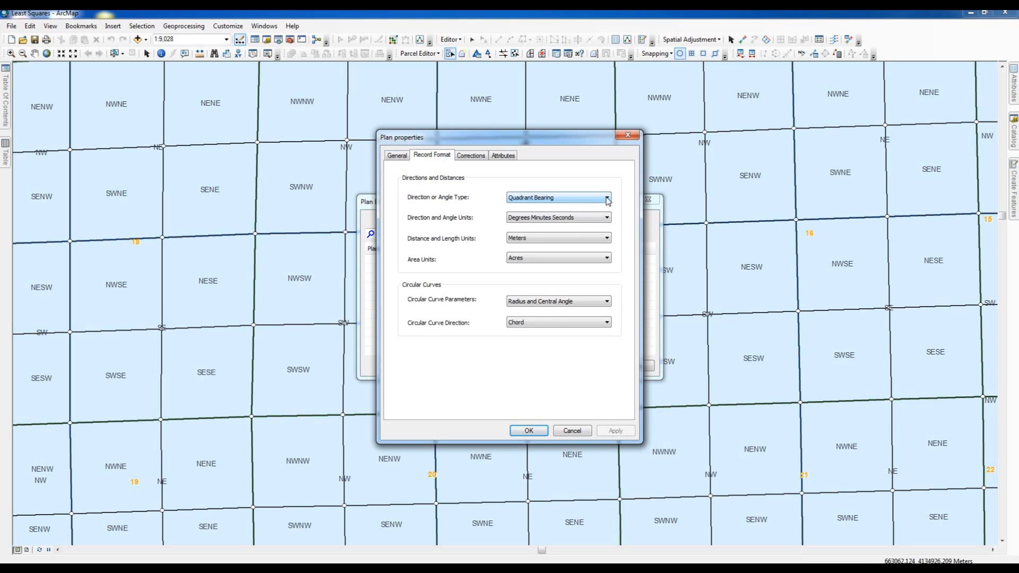
pyautogui.click(606, 197)
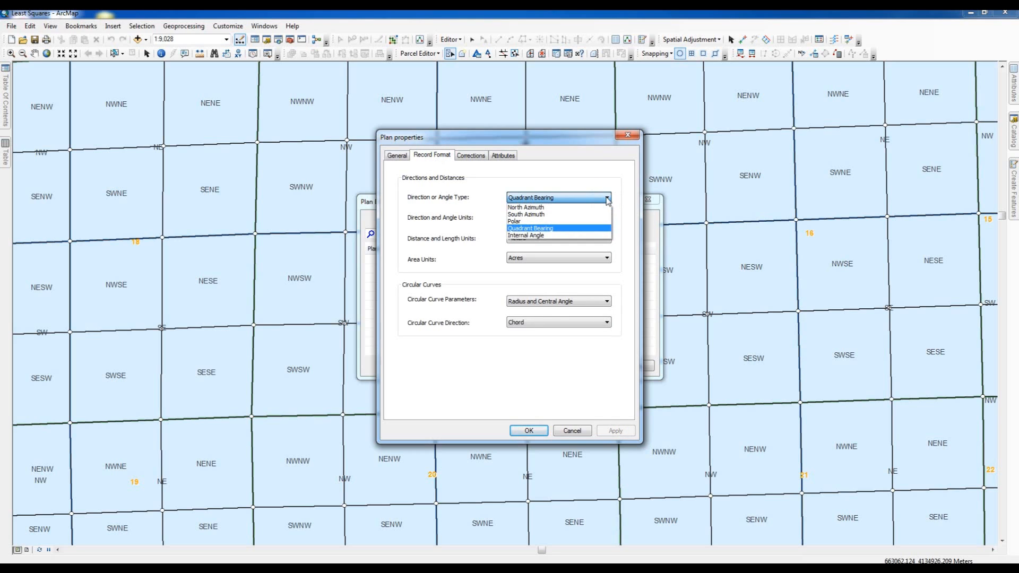
pyautogui.moveTo(548, 215)
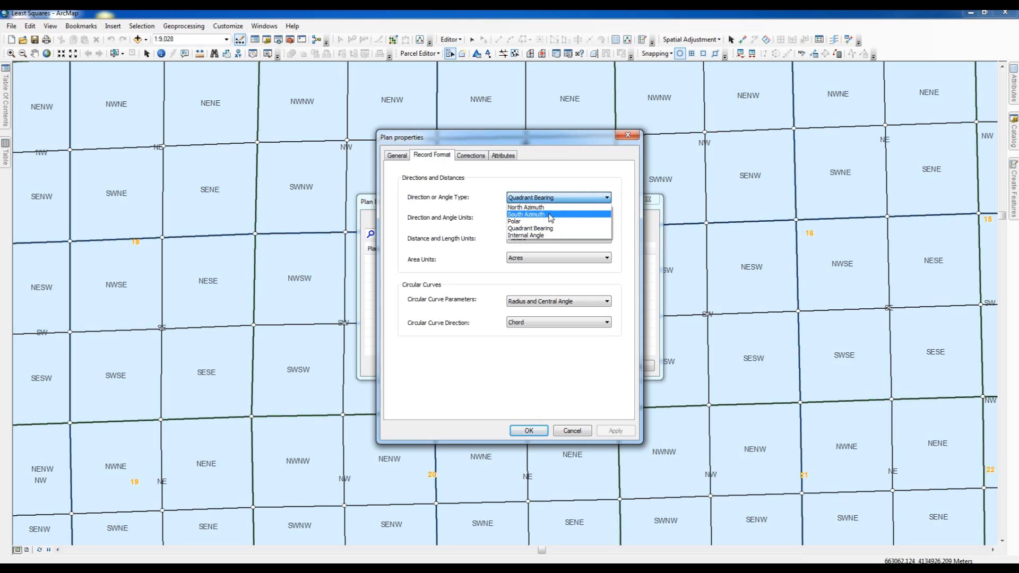
pyautogui.moveTo(537, 220)
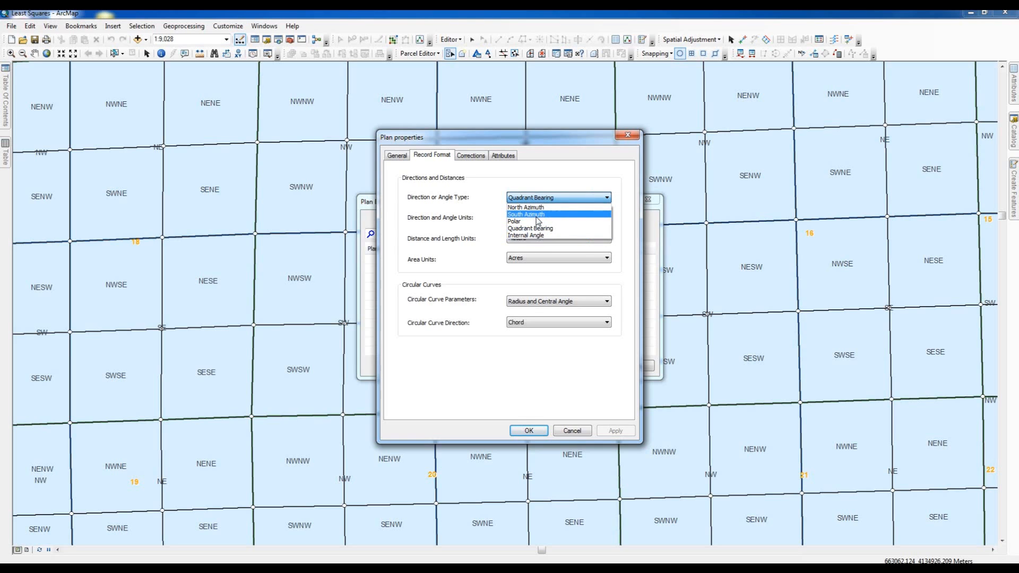
pyautogui.moveTo(583, 221)
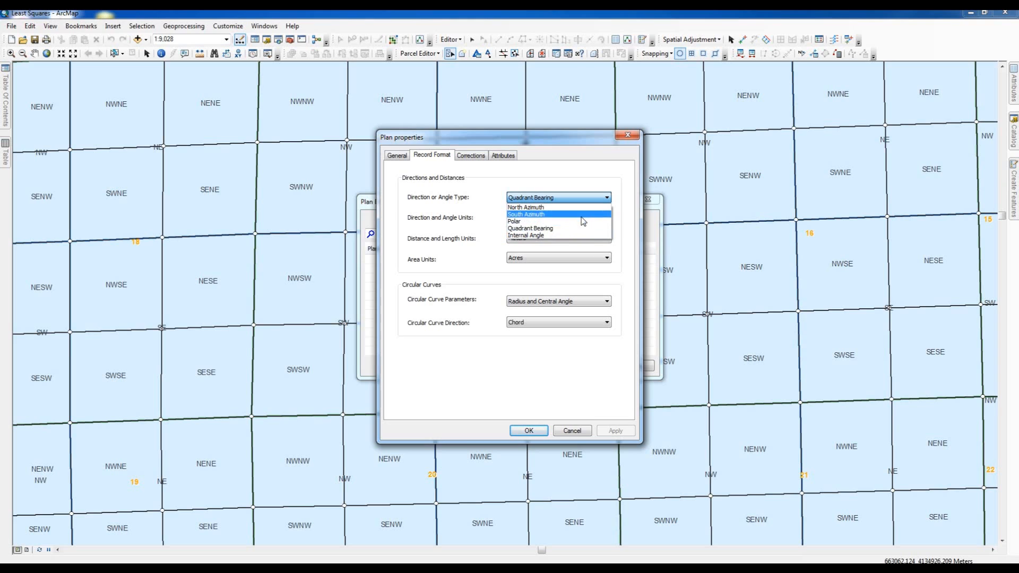
pyautogui.click(530, 227)
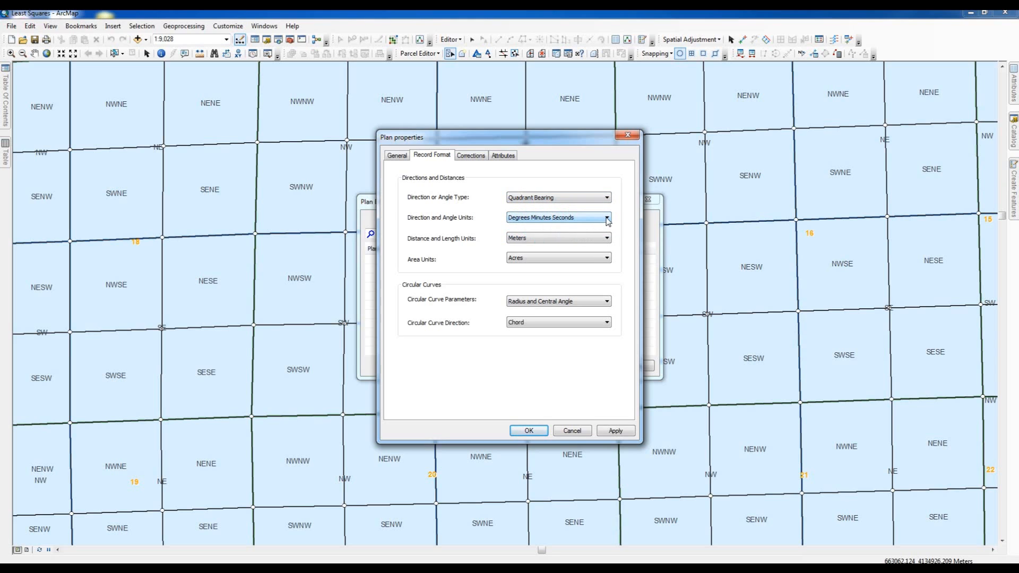
pyautogui.click(604, 217)
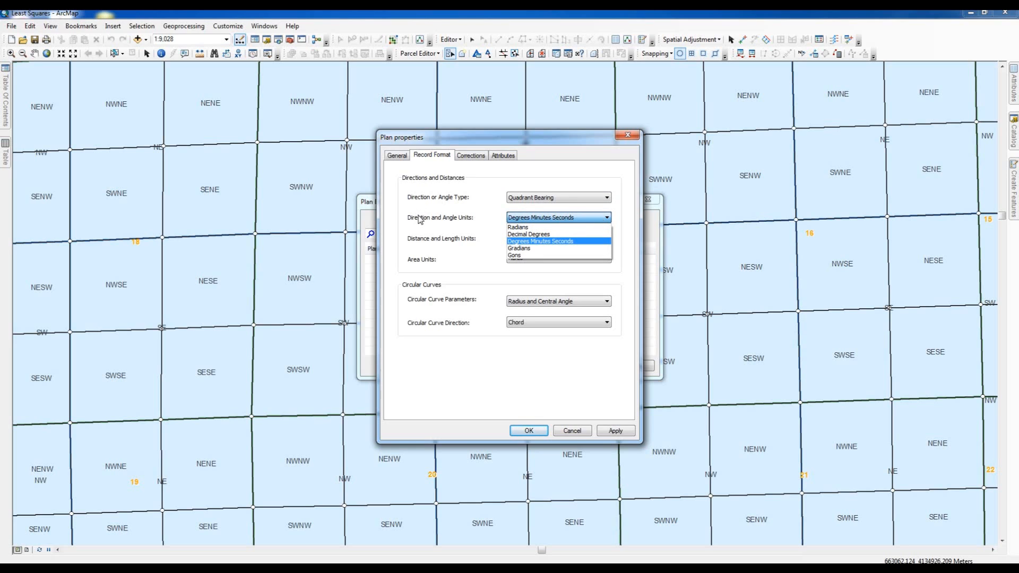
pyautogui.moveTo(524, 220)
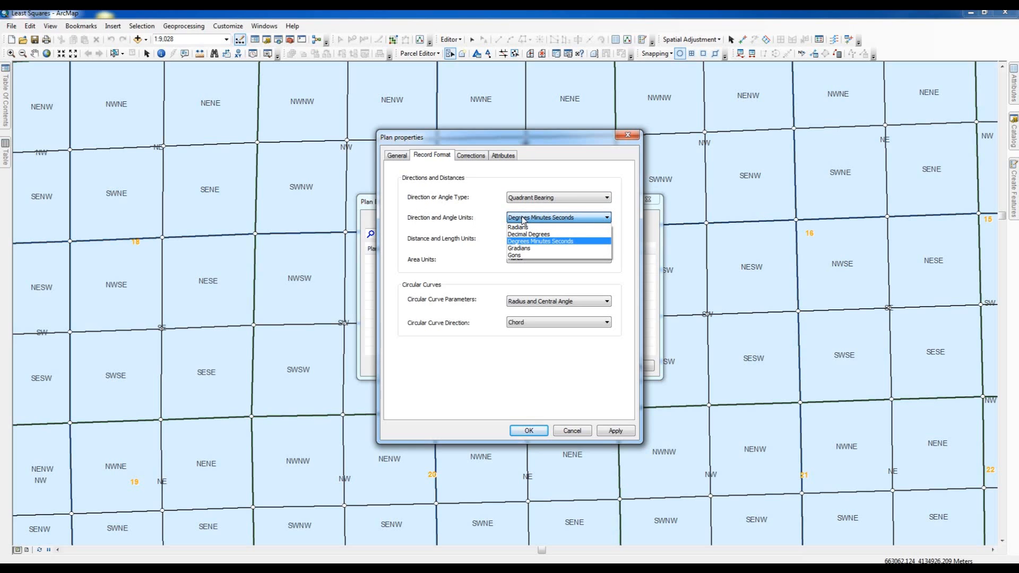
pyautogui.moveTo(528, 233)
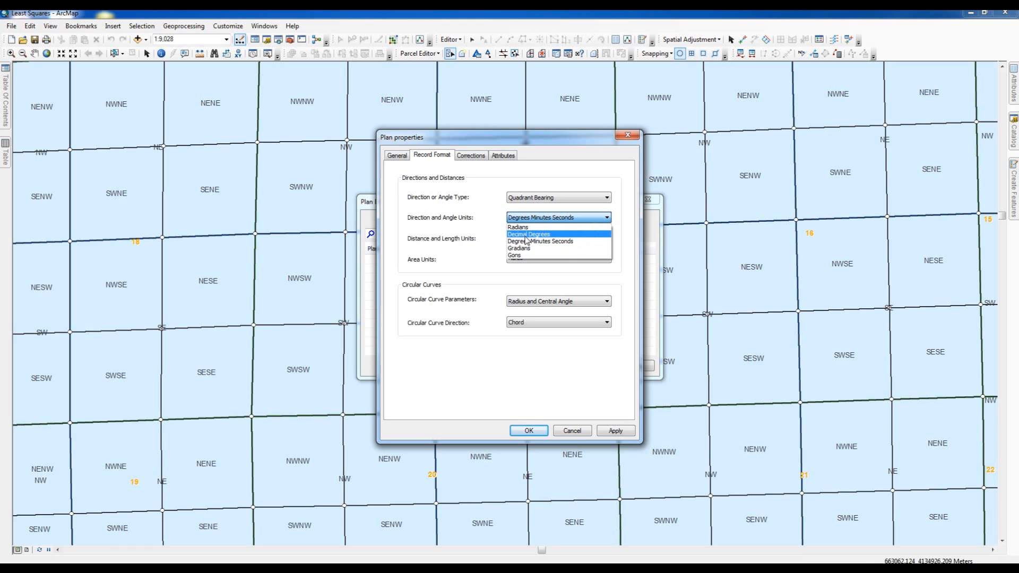
pyautogui.moveTo(539, 241)
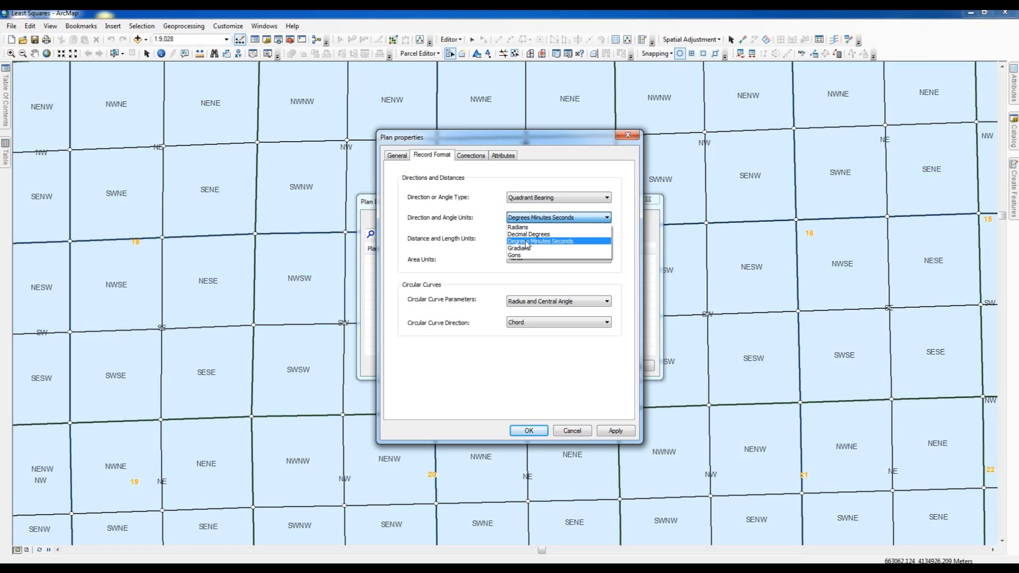
pyautogui.moveTo(528, 245)
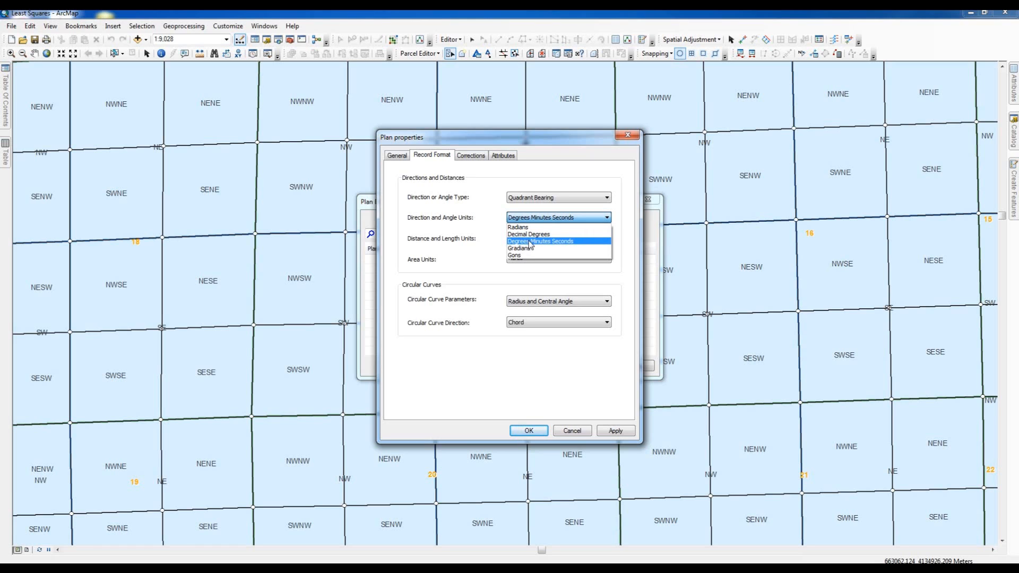
# Step: Keep Degrees Minutes Seconds for angles and set distance units to US Survey Chains
pyautogui.click(540, 241)
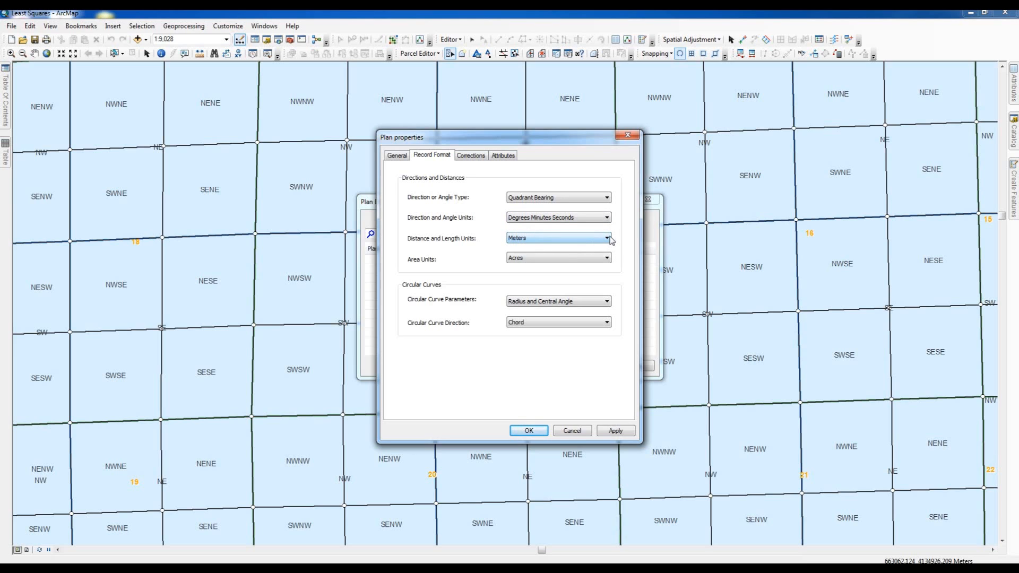
pyautogui.click(606, 238)
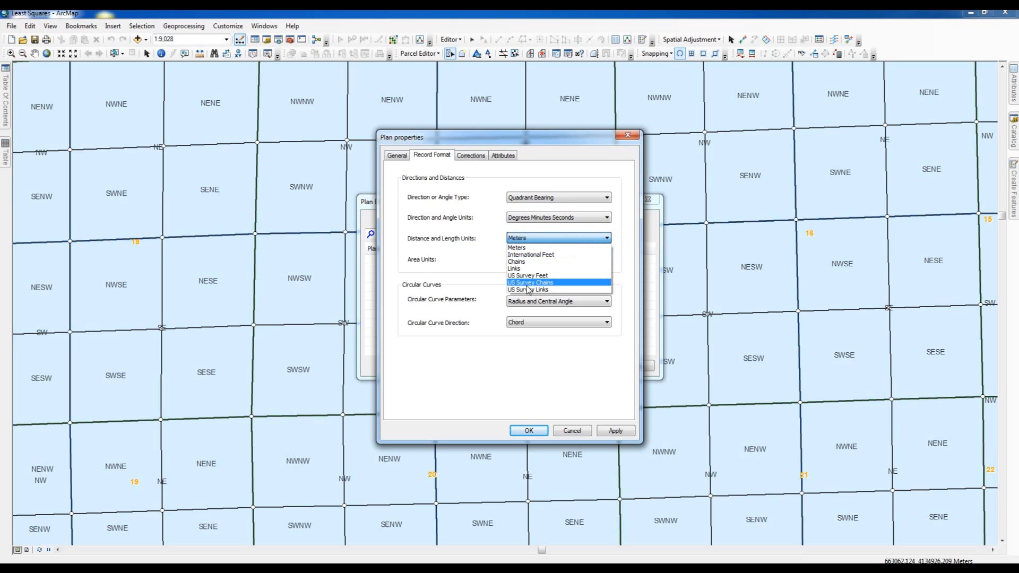
pyautogui.click(530, 282)
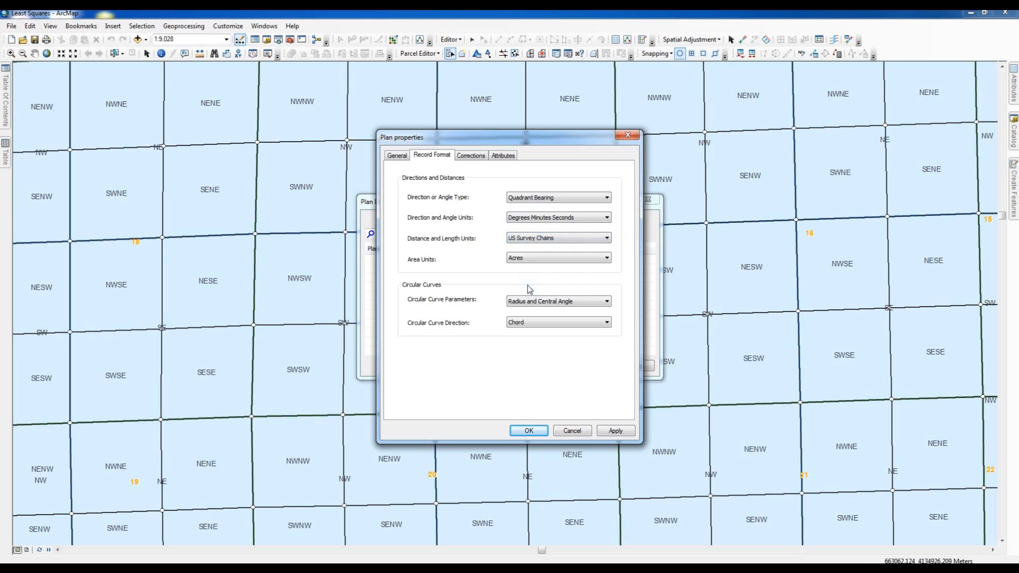
pyautogui.click(605, 238)
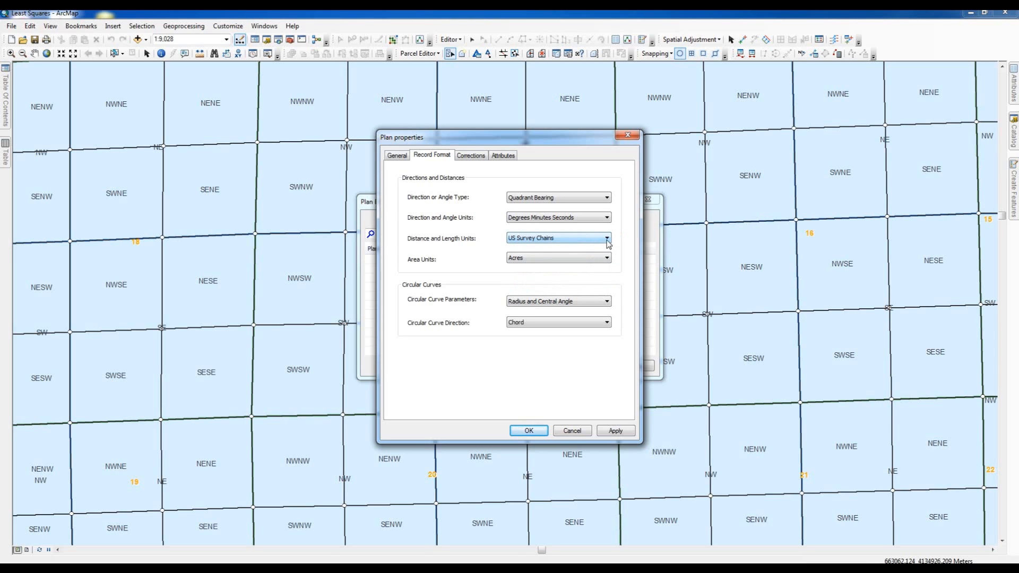
pyautogui.click(605, 238)
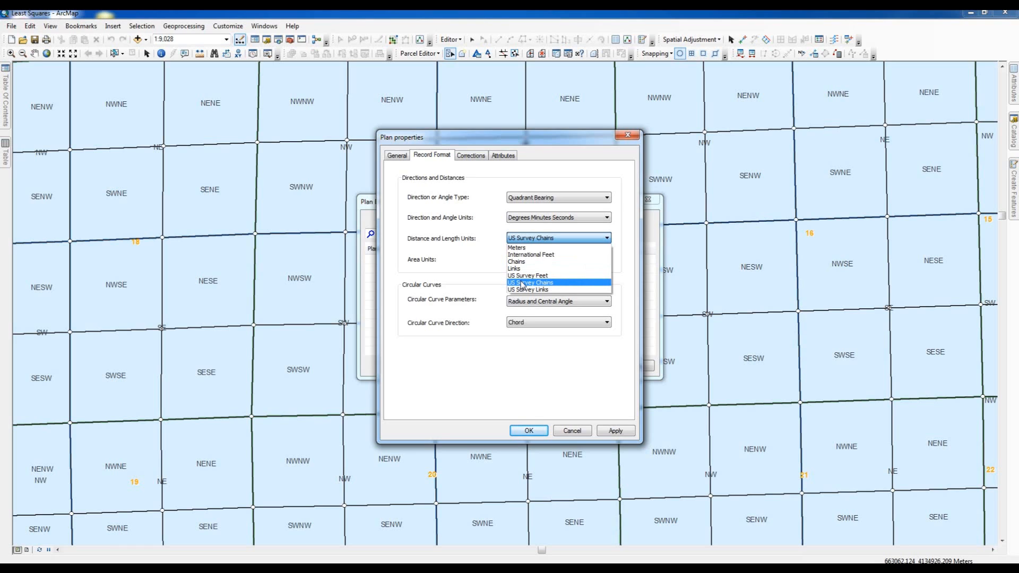
pyautogui.click(530, 283)
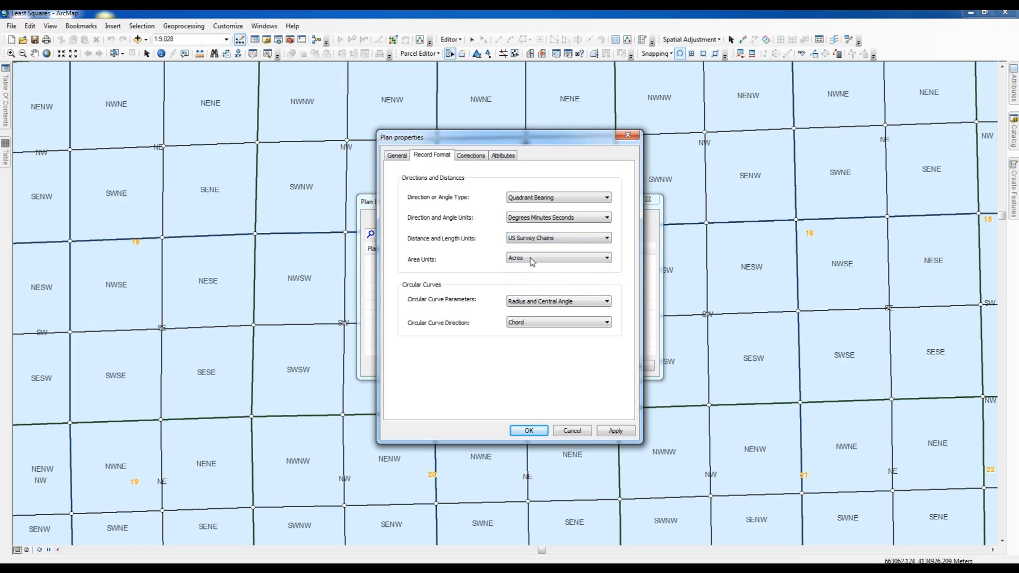
# Step: Keep Acres as the plan's area unit
pyautogui.click(606, 259)
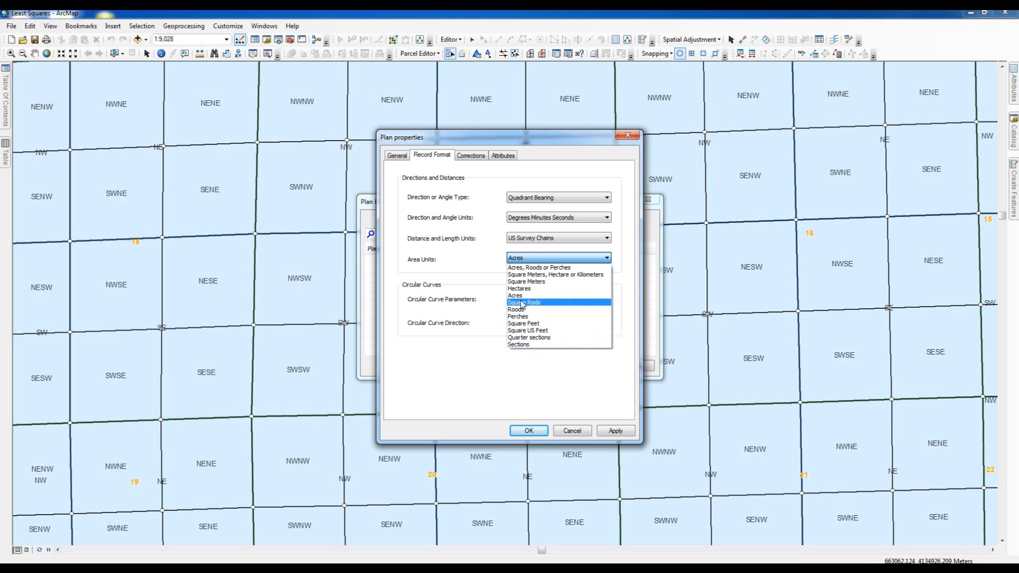
pyautogui.click(514, 296)
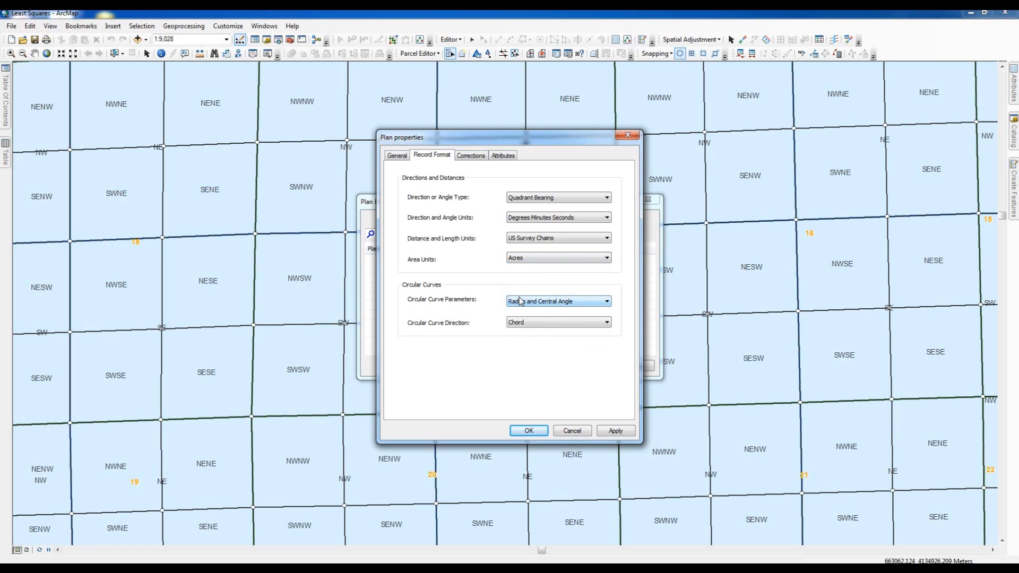
pyautogui.moveTo(428, 304)
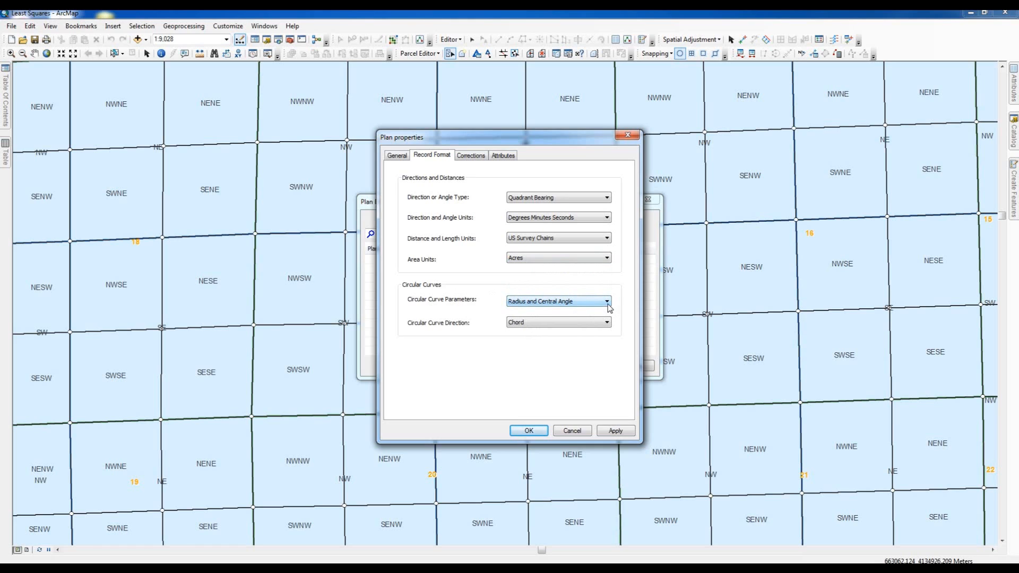
# Step: Keep Radius and Central Angle for curve parameters and Chord as curve direction
pyautogui.click(605, 301)
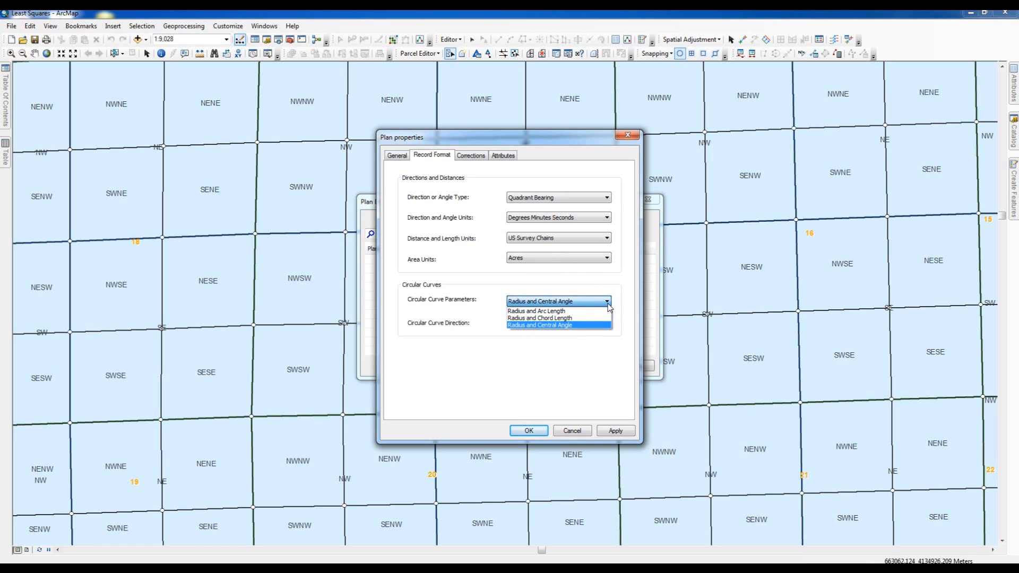
pyautogui.moveTo(604, 307)
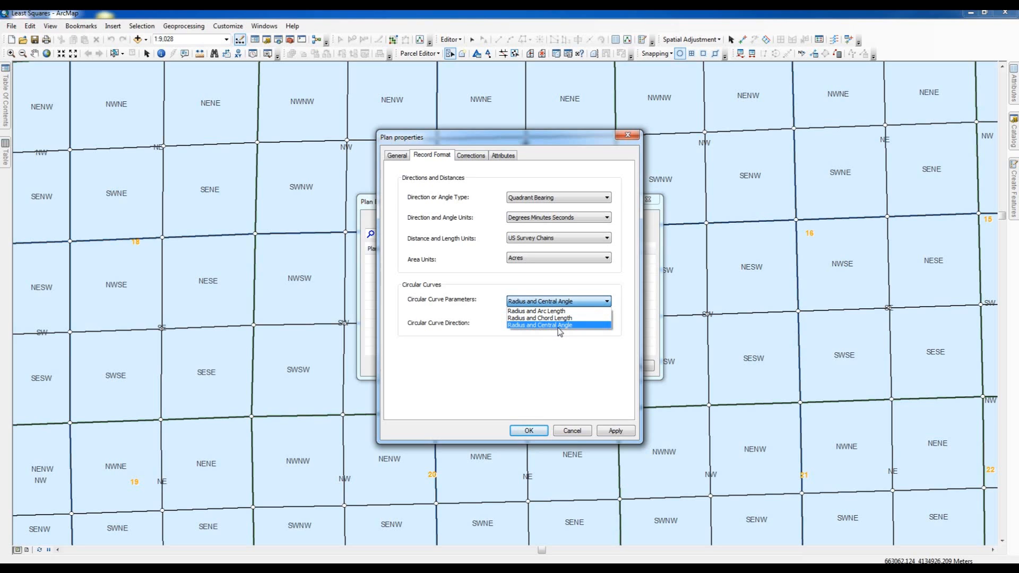
pyautogui.click(557, 325)
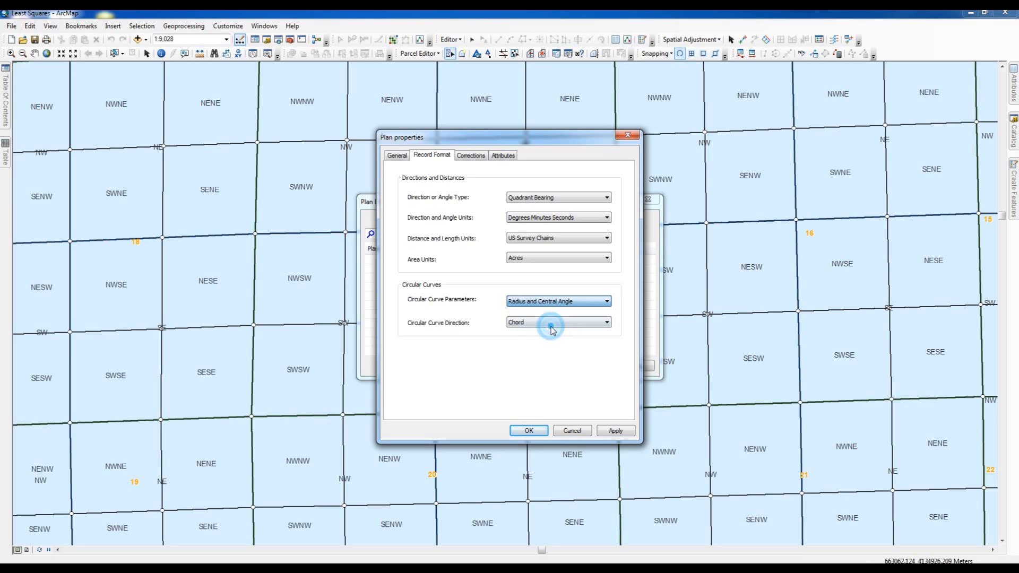
pyautogui.moveTo(581, 306)
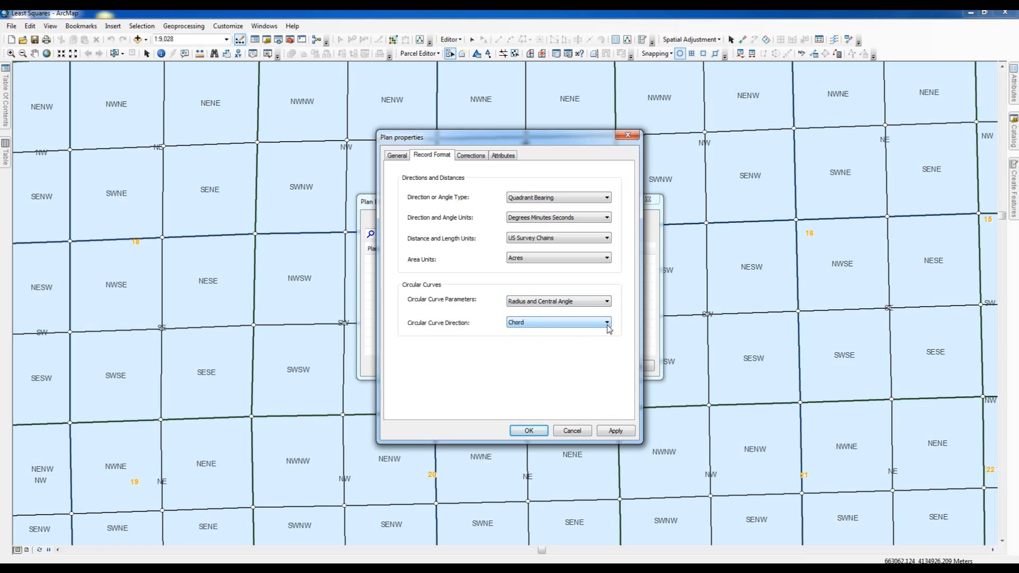
pyautogui.click(606, 322)
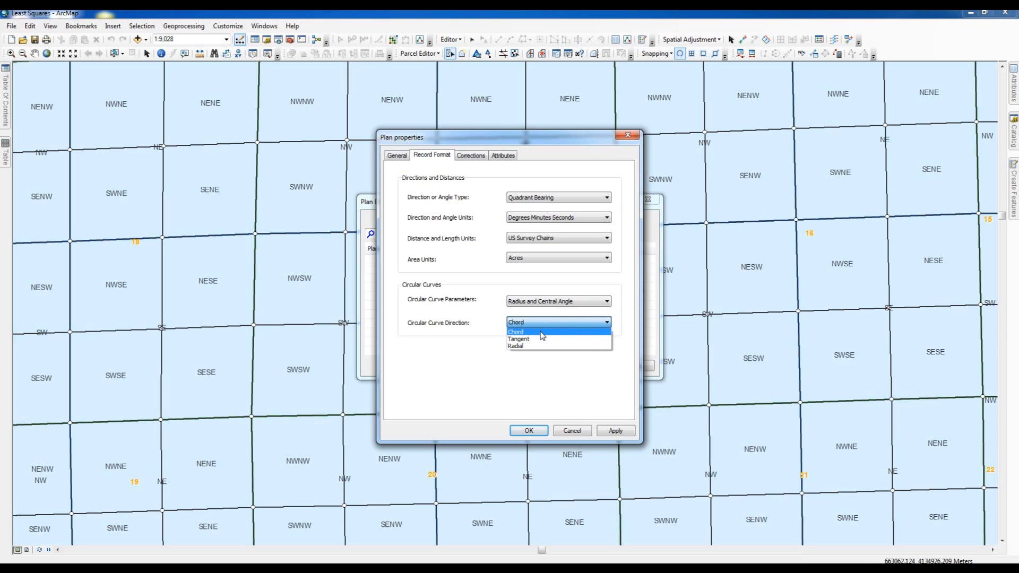
pyautogui.moveTo(527, 333)
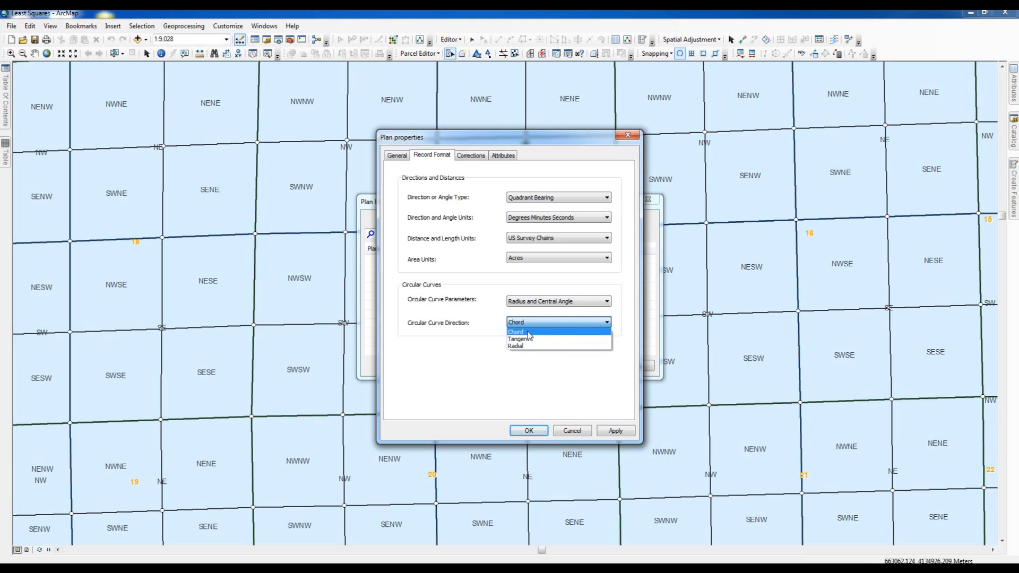
pyautogui.moveTo(528, 333)
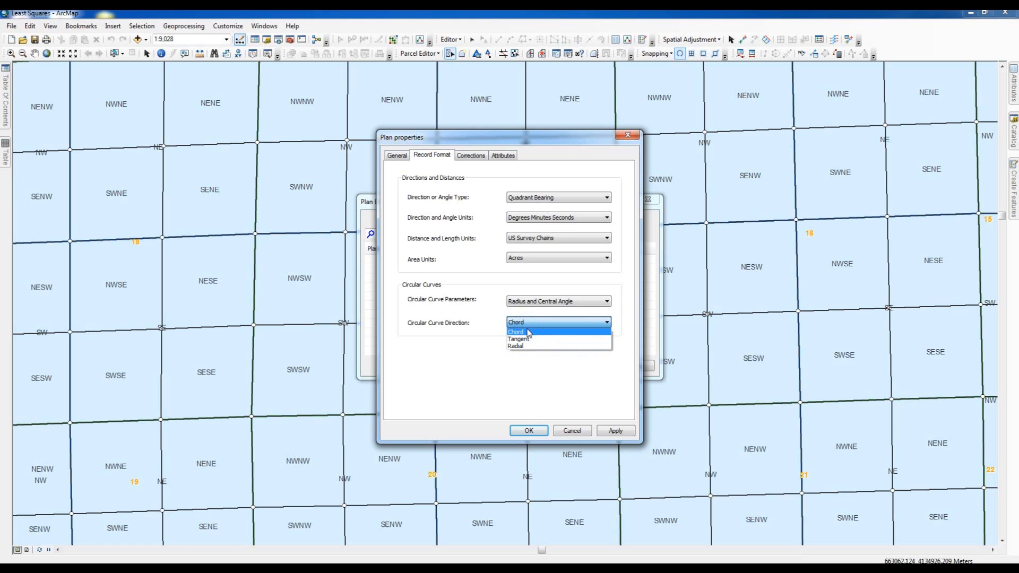
pyautogui.click(515, 331)
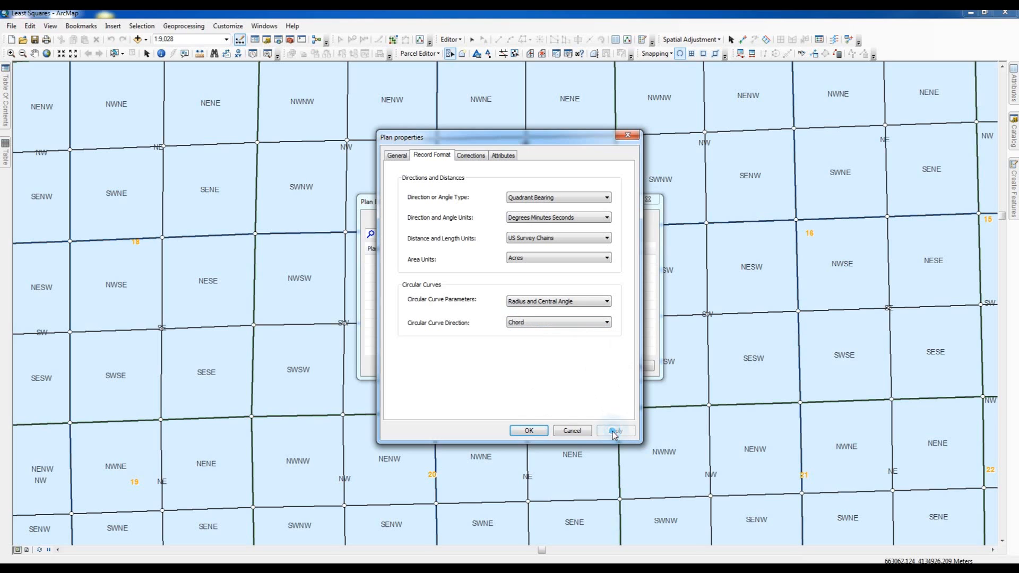
# Step: Apply the record format and tick Uses true mid-bearings on the Corrections tab
pyautogui.click(470, 155)
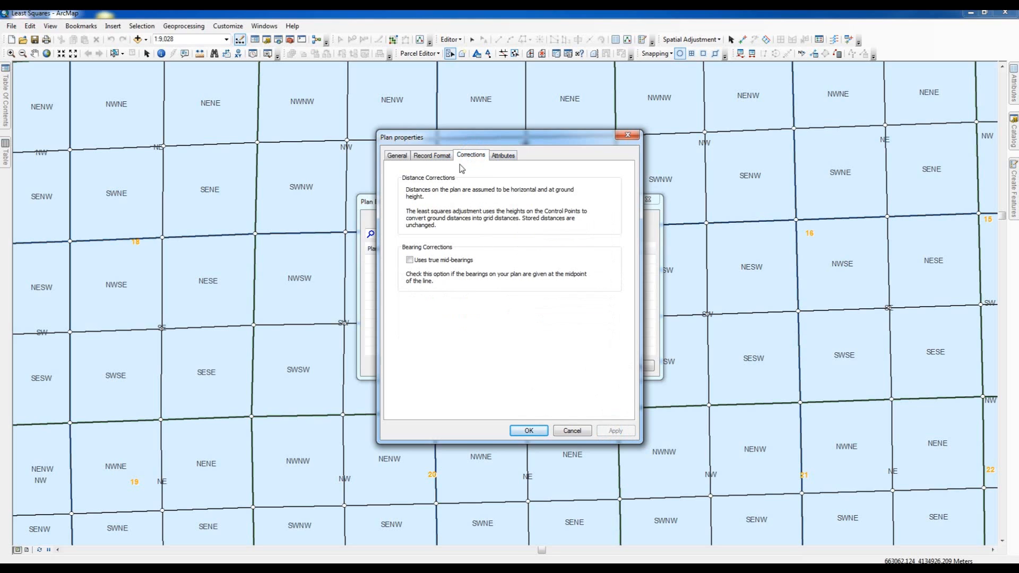
pyautogui.moveTo(536, 204)
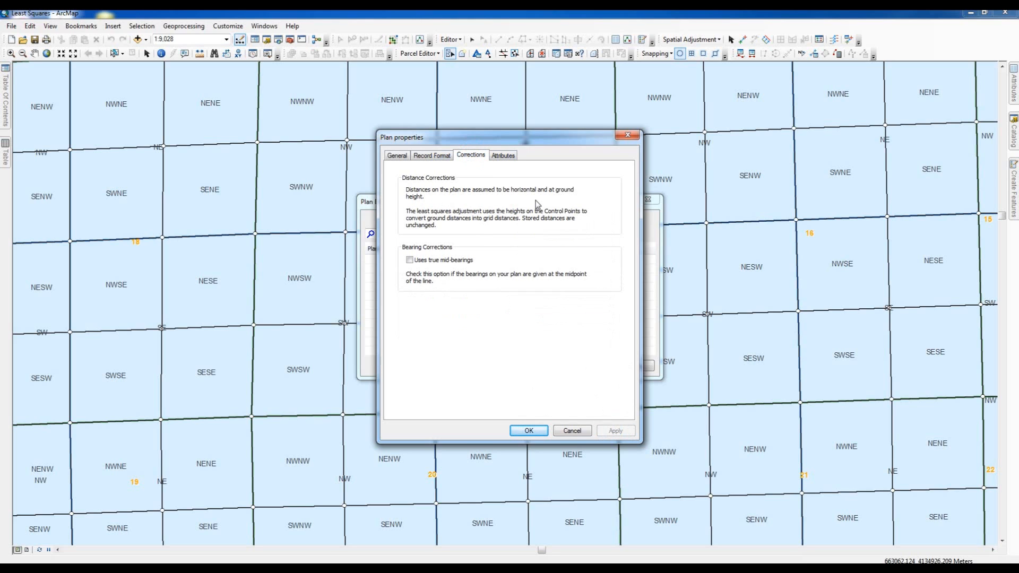
pyautogui.moveTo(491, 207)
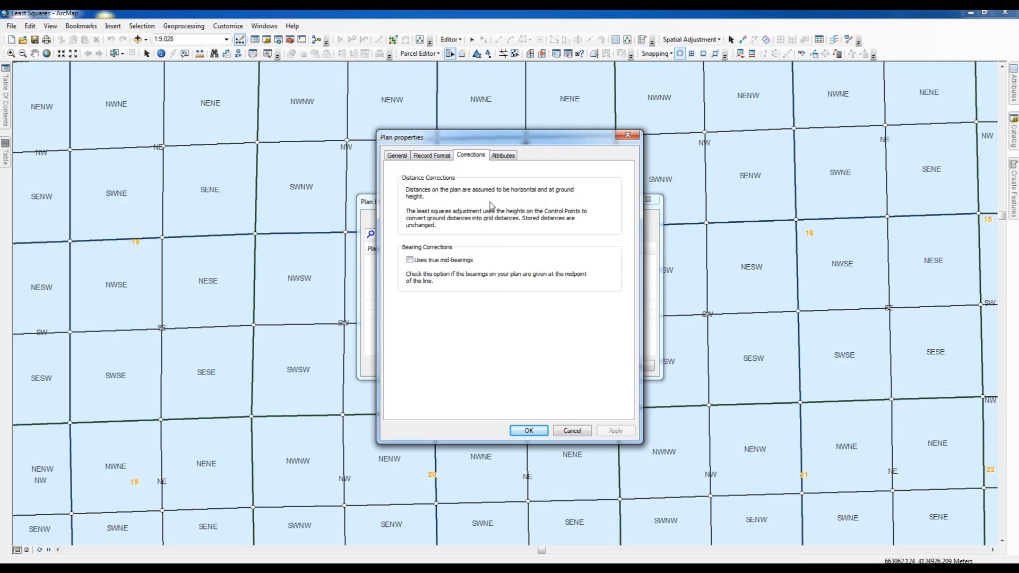
pyautogui.moveTo(484, 238)
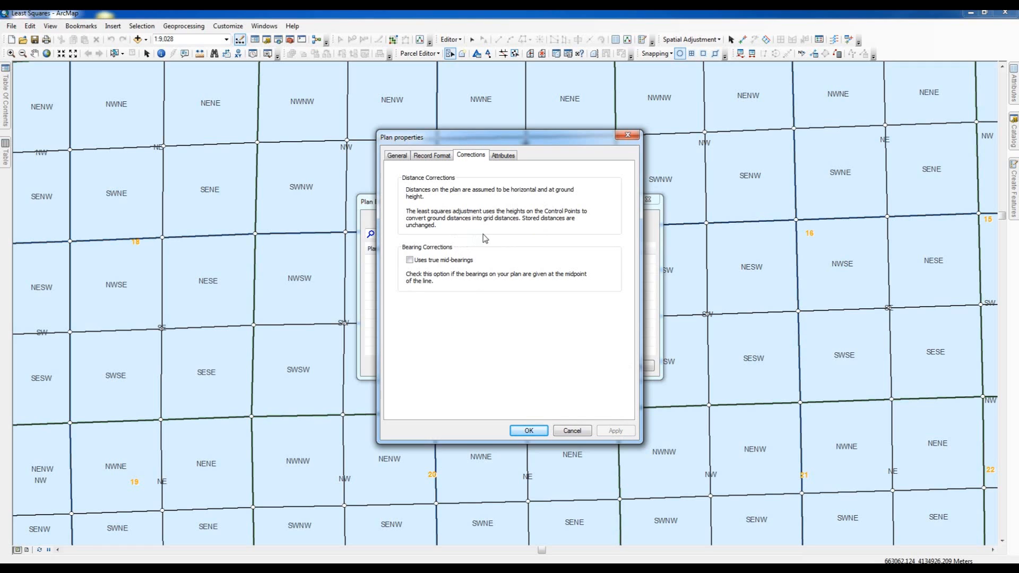
pyautogui.moveTo(539, 235)
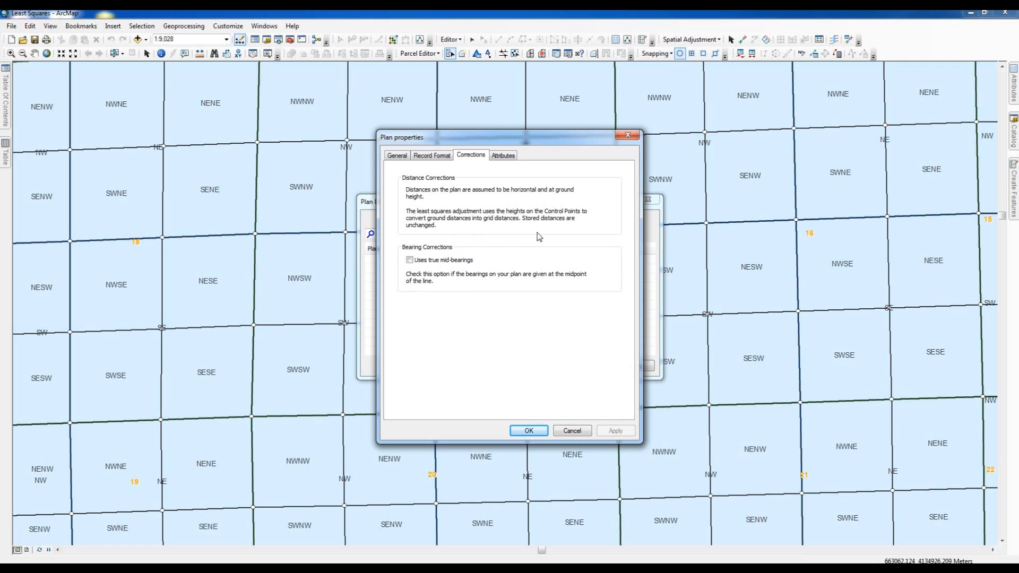
pyautogui.moveTo(471, 235)
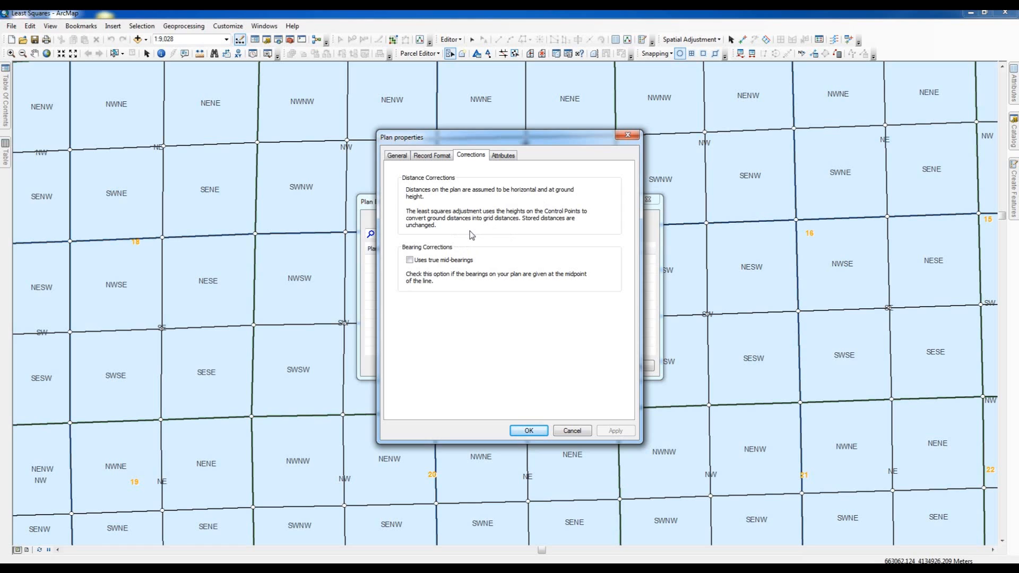
pyautogui.moveTo(475, 235)
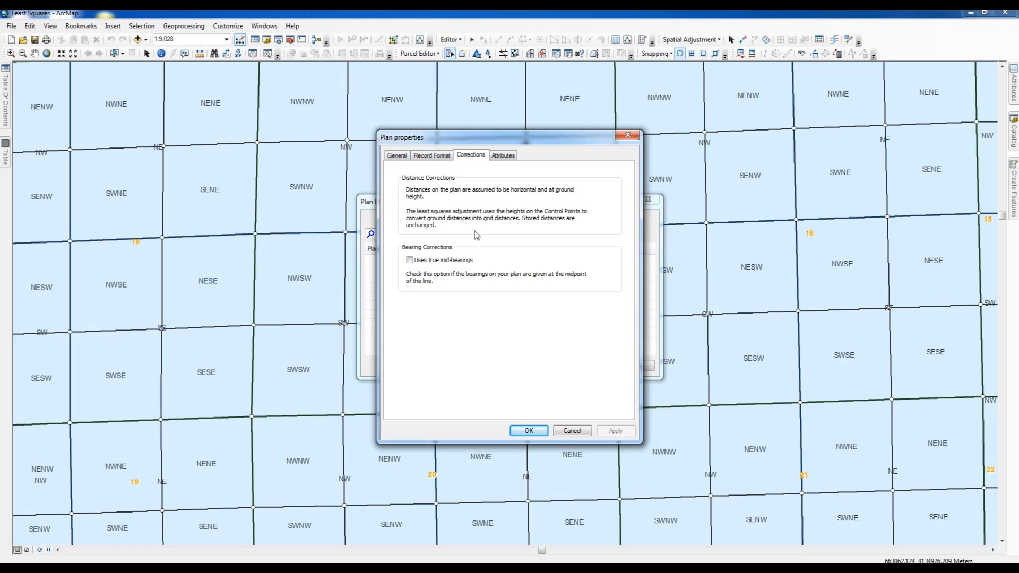
pyautogui.click(409, 260)
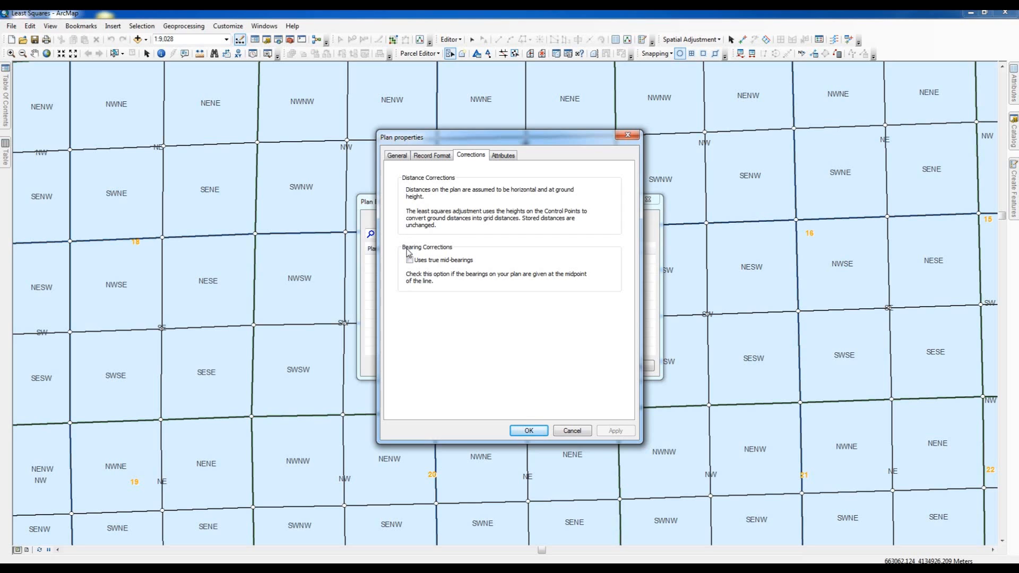
pyautogui.click(410, 260)
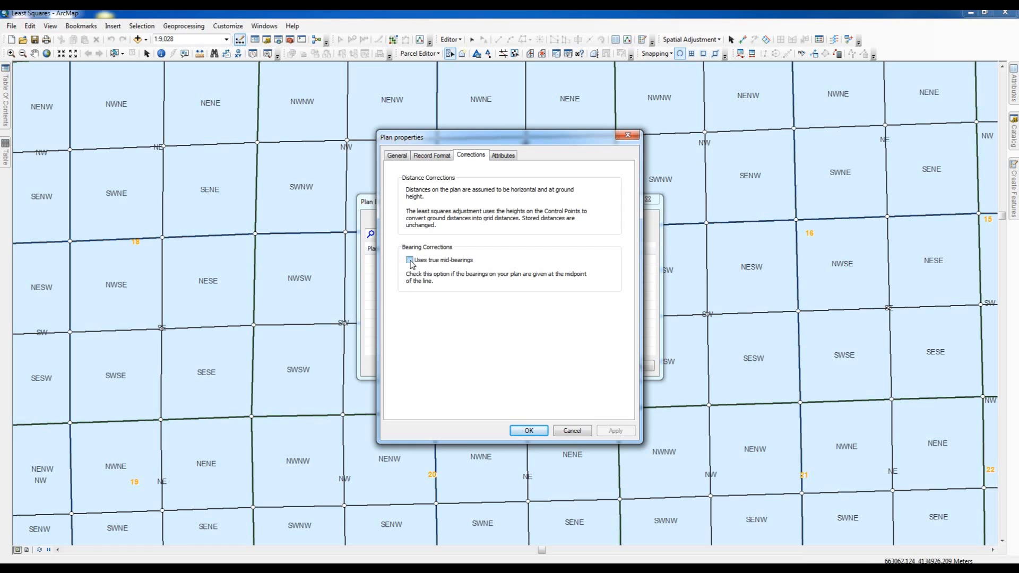
pyautogui.click(410, 260)
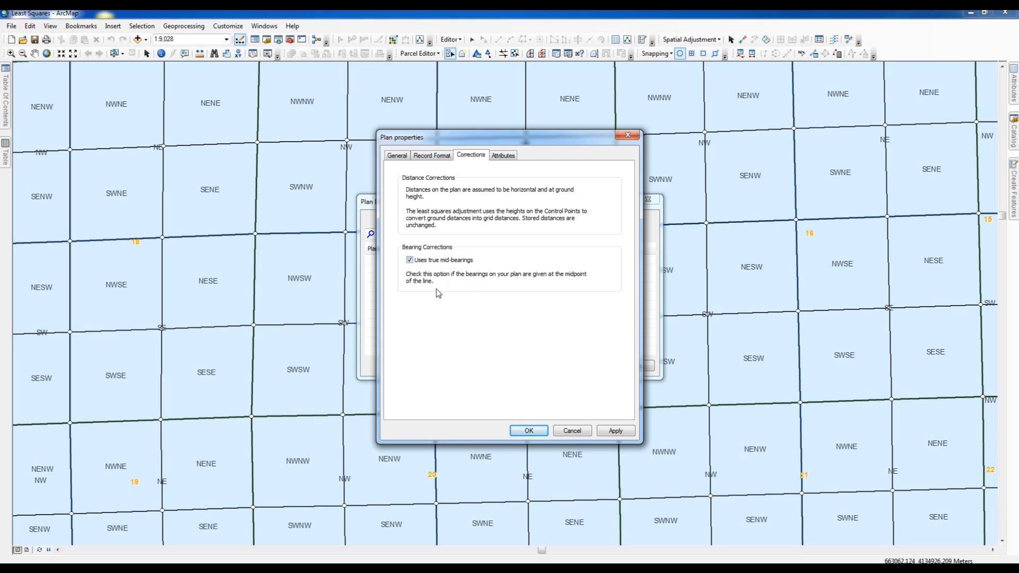
pyautogui.moveTo(428, 281)
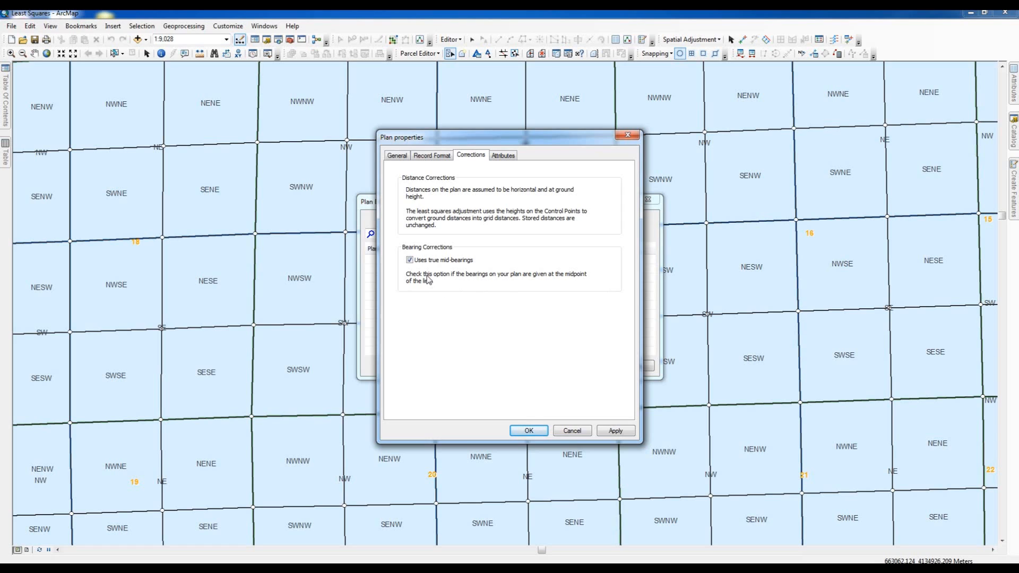
pyautogui.moveTo(628, 447)
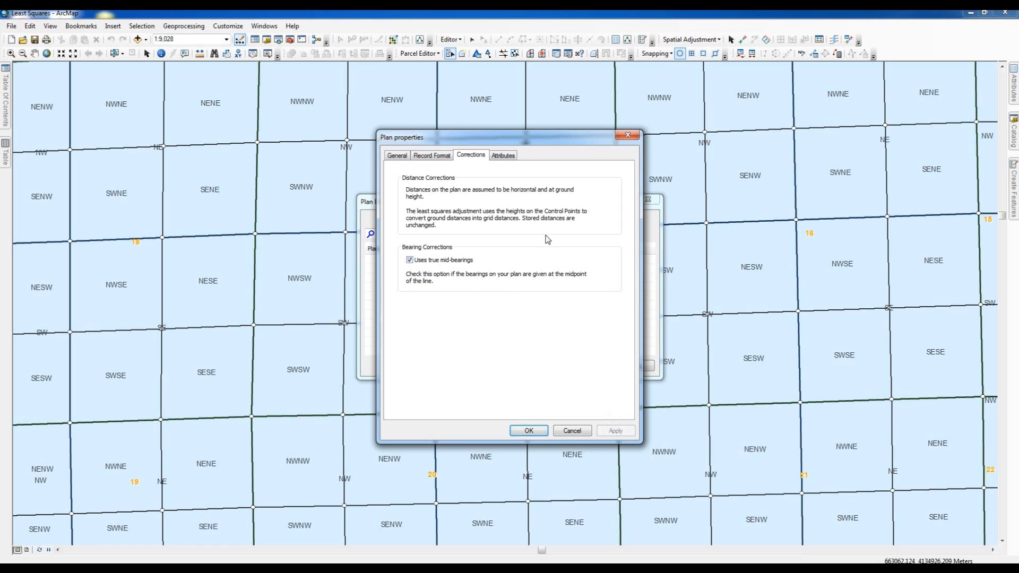
# Step: Review the Attributes tab and OK the plan properties, returning to the Plan Directory
pyautogui.click(502, 155)
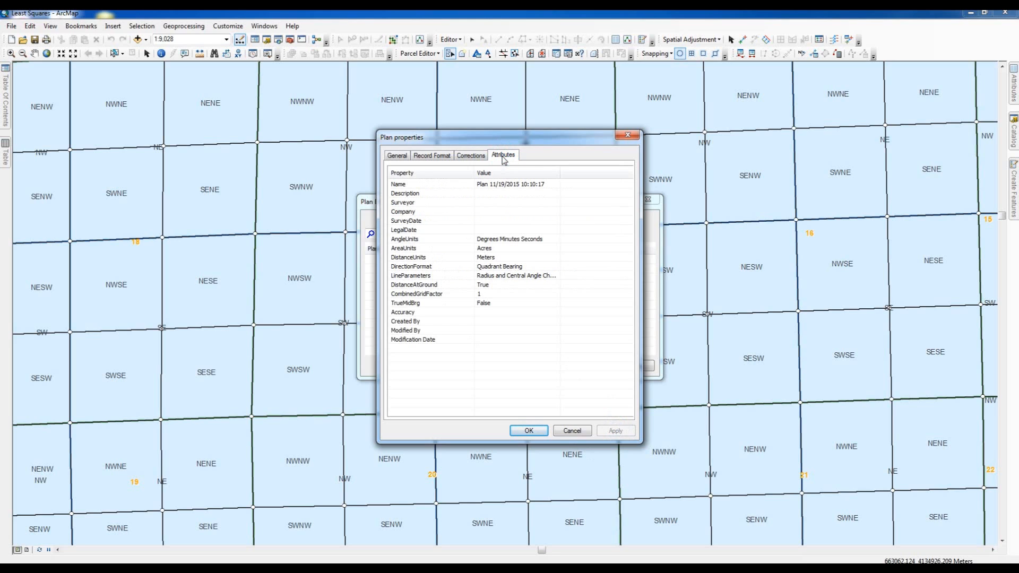
pyautogui.moveTo(494, 344)
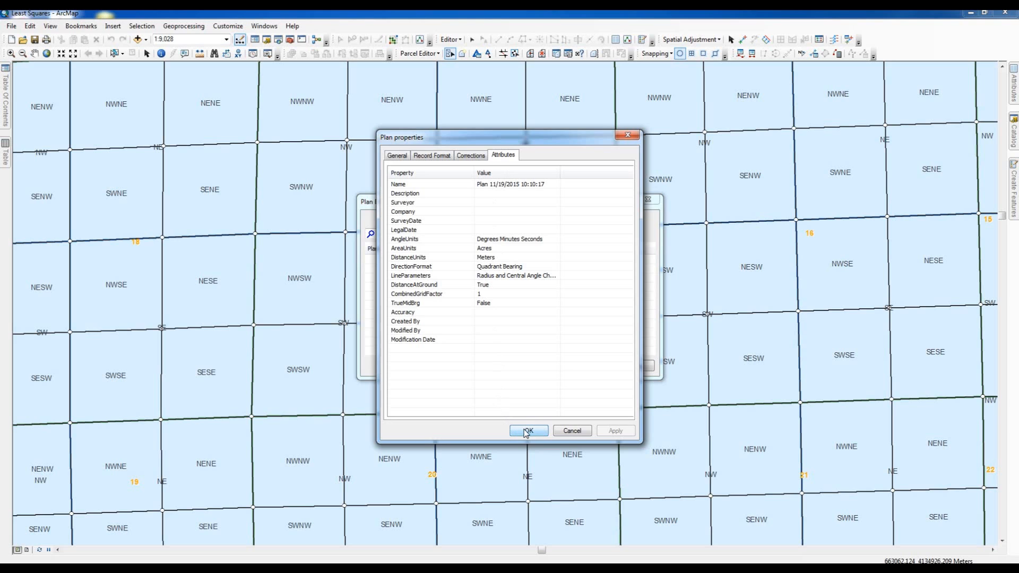
pyautogui.click(528, 431)
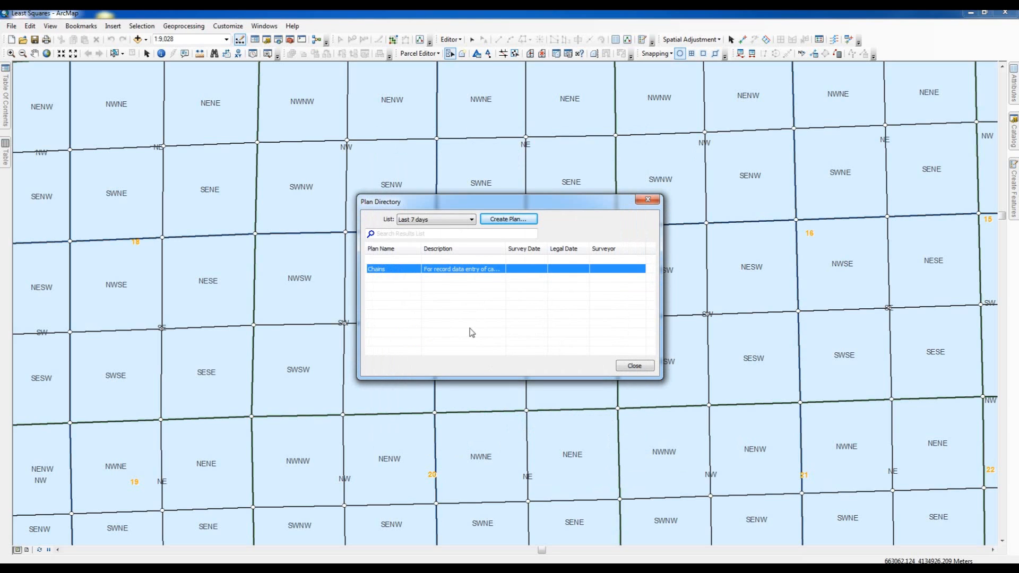
pyautogui.rightClick(377, 269)
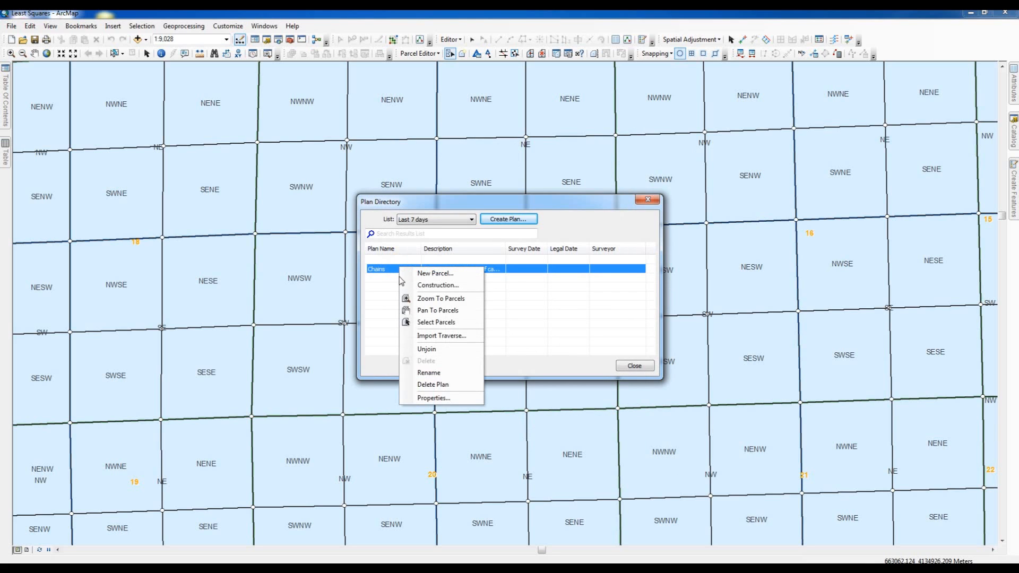
pyautogui.moveTo(432, 398)
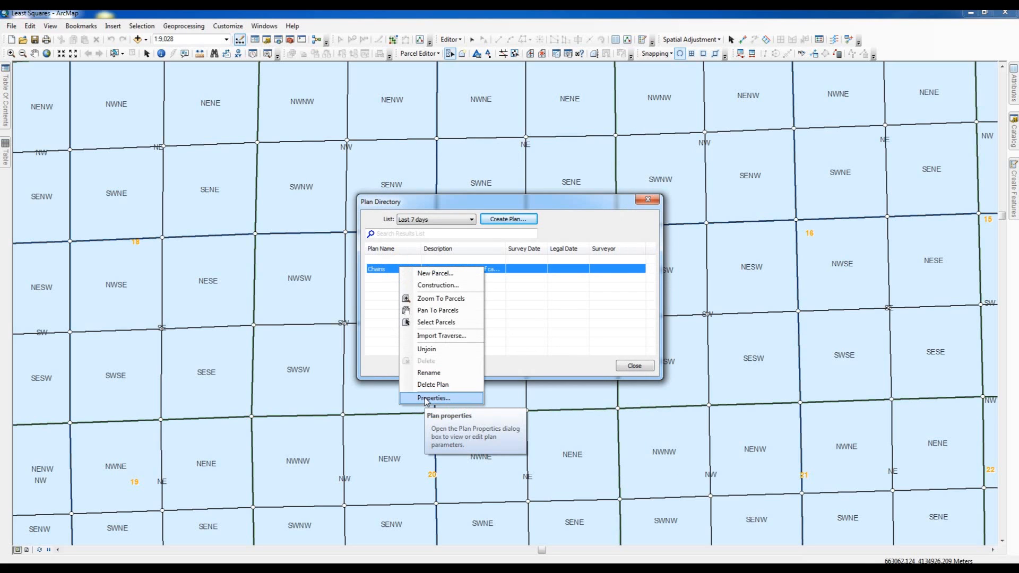
pyautogui.click(433, 398)
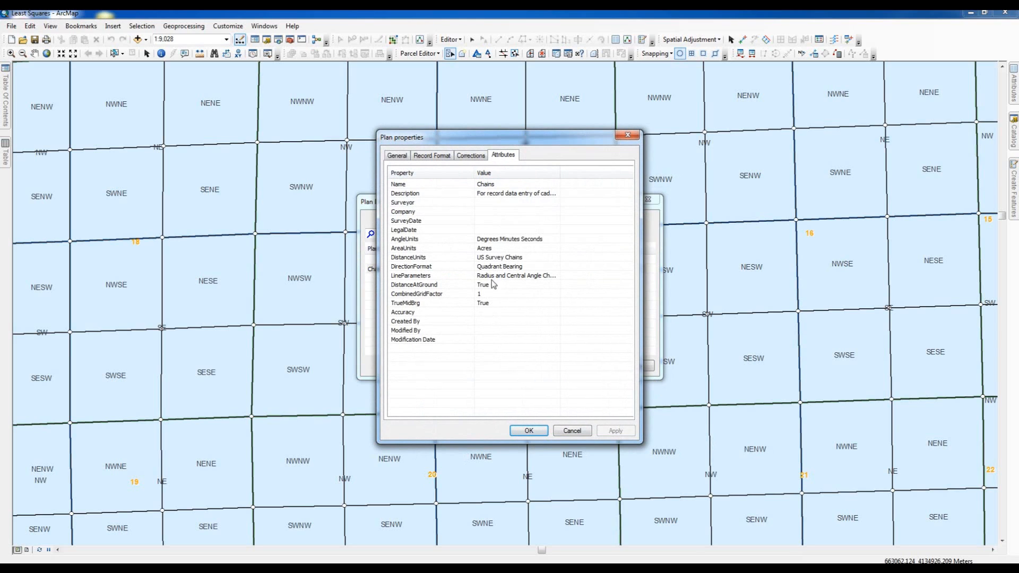
pyautogui.moveTo(492, 194)
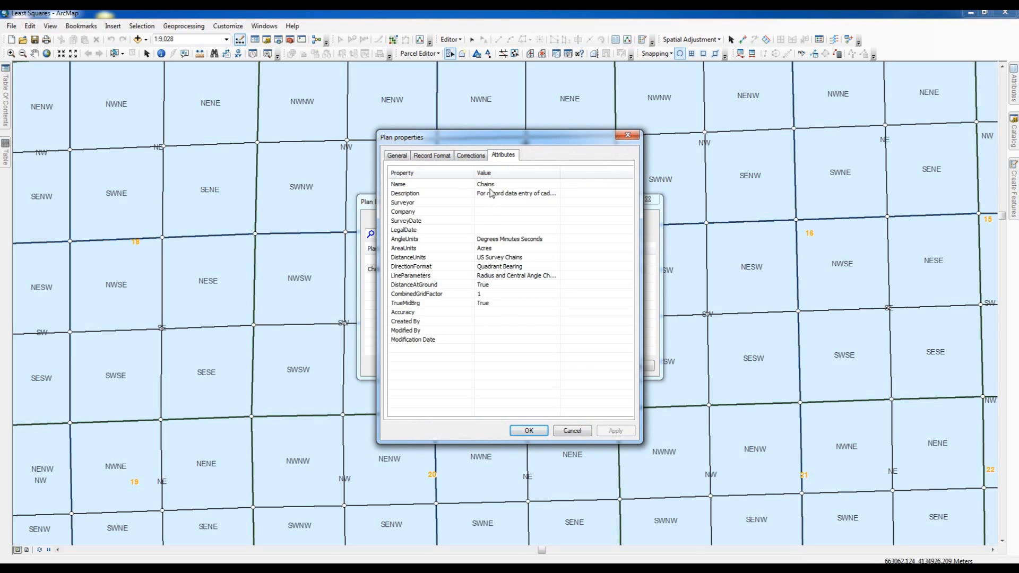
pyautogui.moveTo(487, 293)
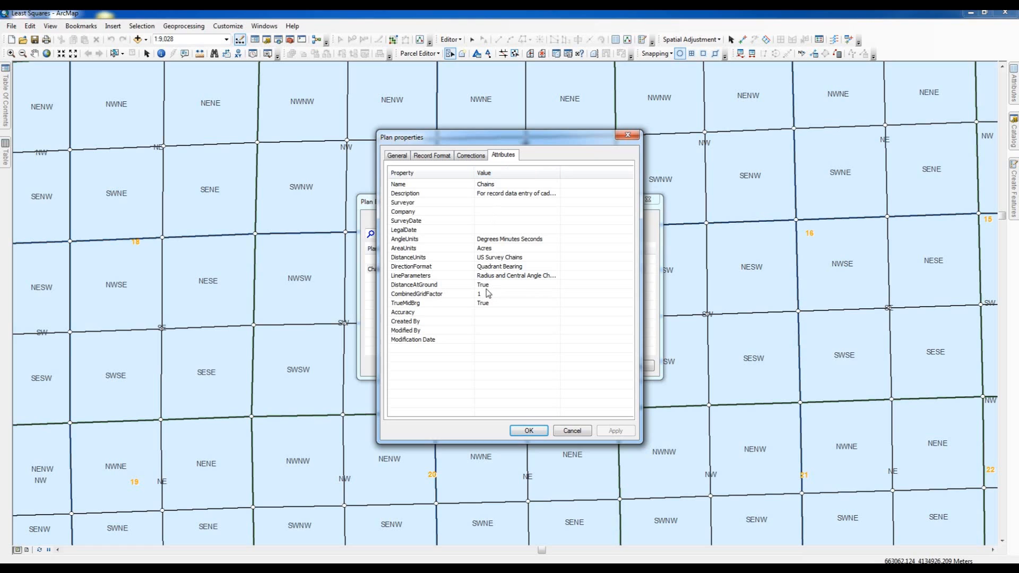
pyautogui.moveTo(409, 204)
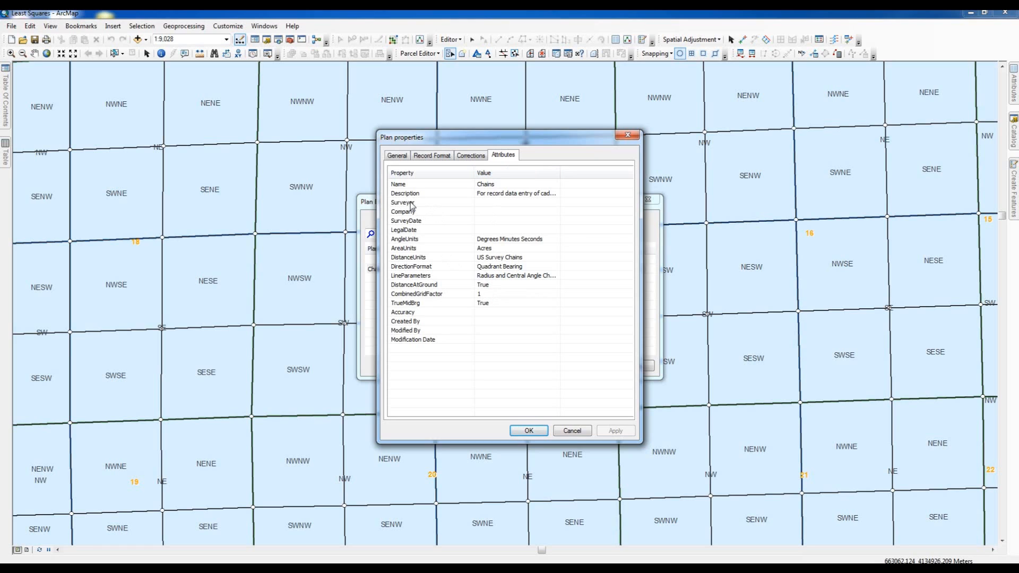
pyautogui.moveTo(416, 220)
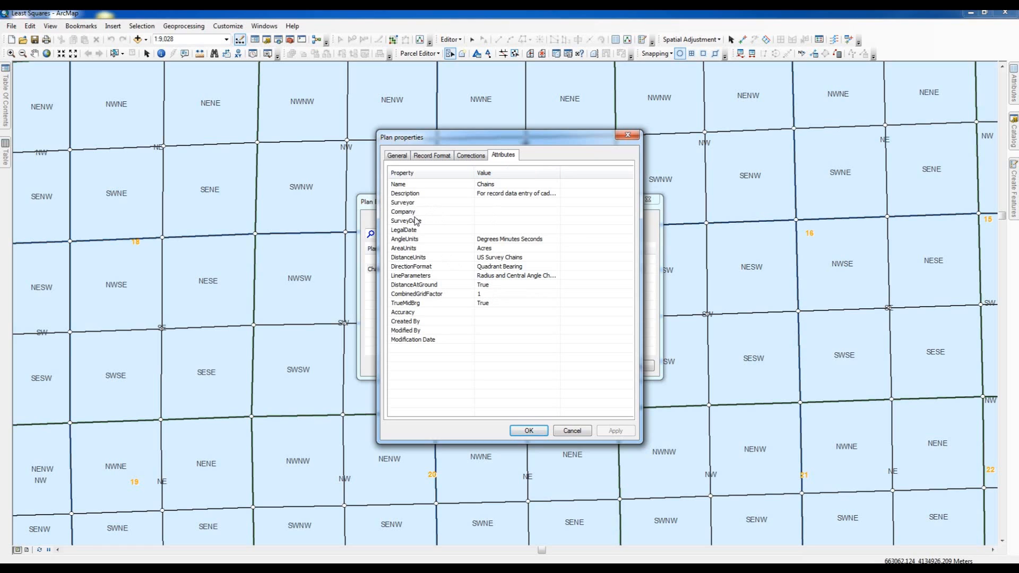
pyautogui.moveTo(413, 233)
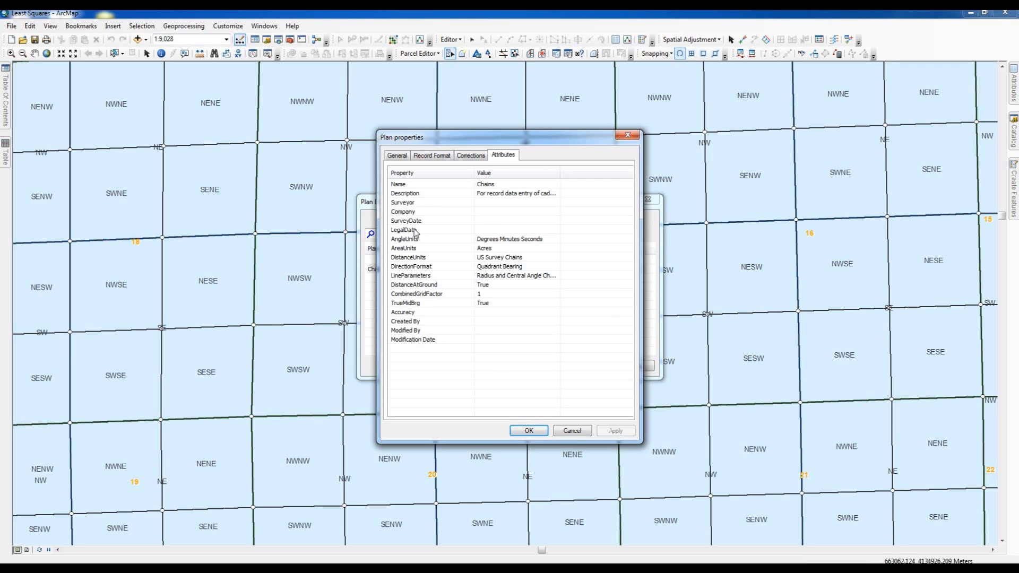
pyautogui.moveTo(496, 287)
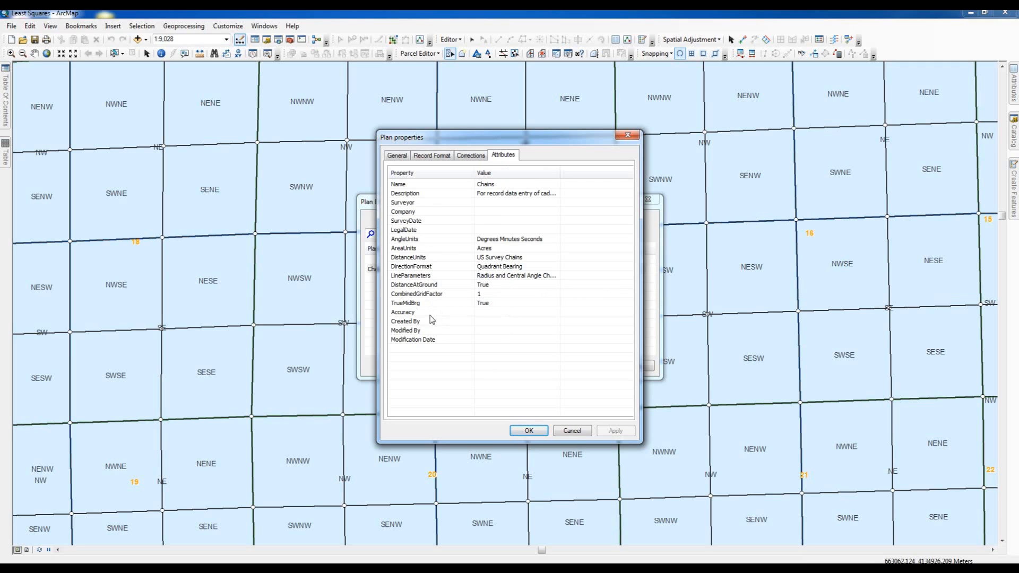
pyautogui.moveTo(489, 320)
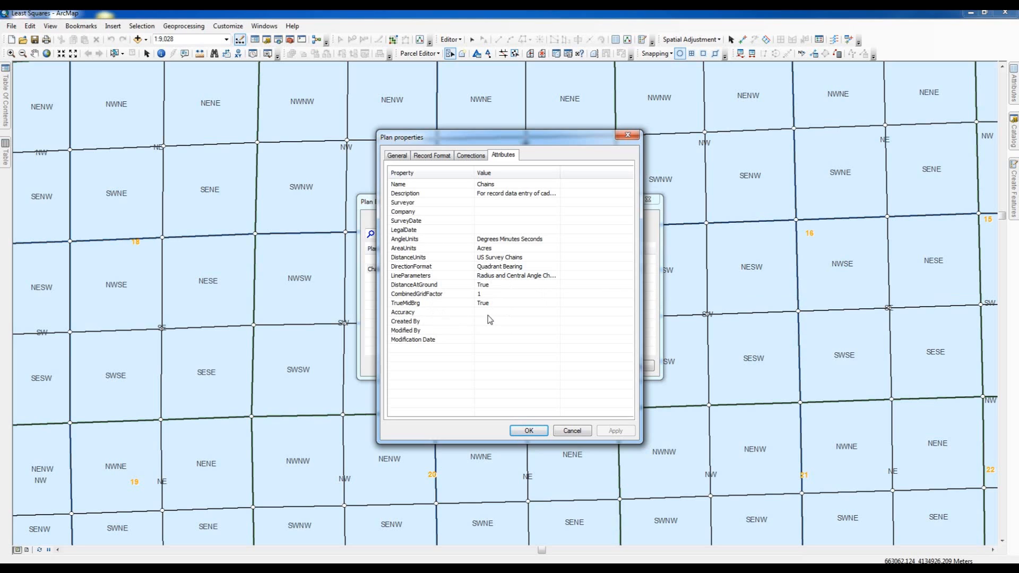
pyautogui.moveTo(455, 337)
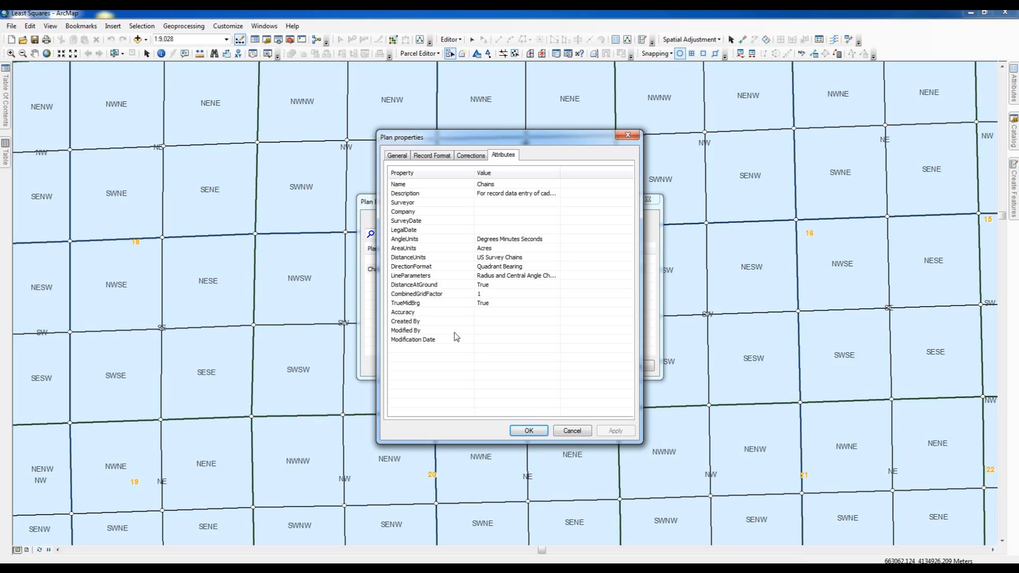
pyautogui.moveTo(476, 348)
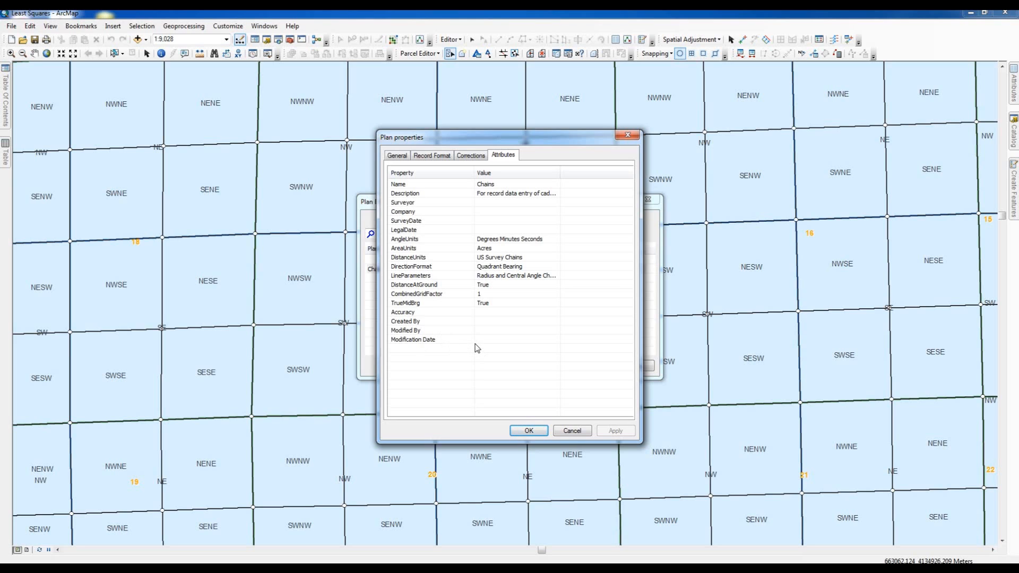
pyautogui.moveTo(516, 409)
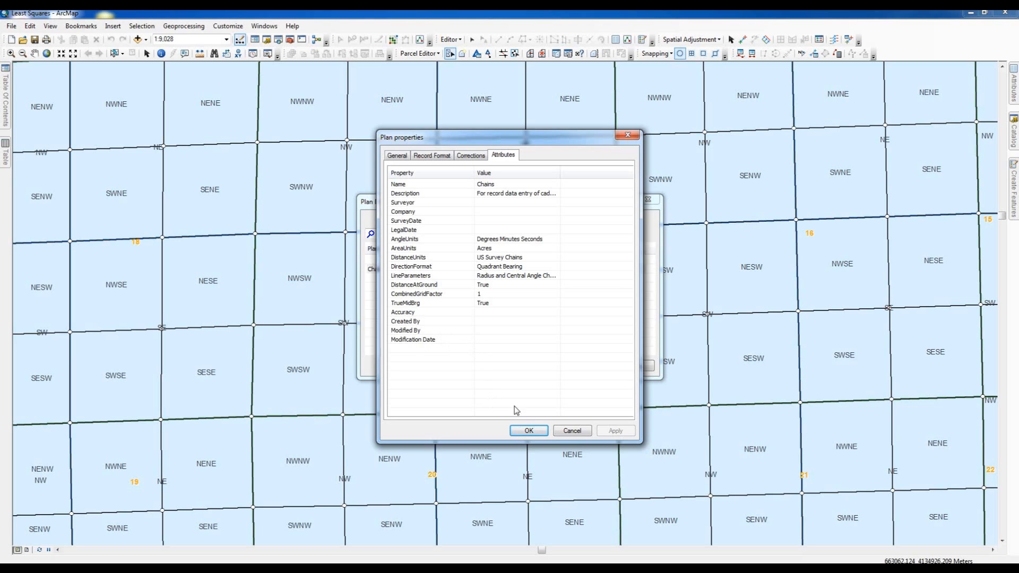
pyautogui.click(528, 430)
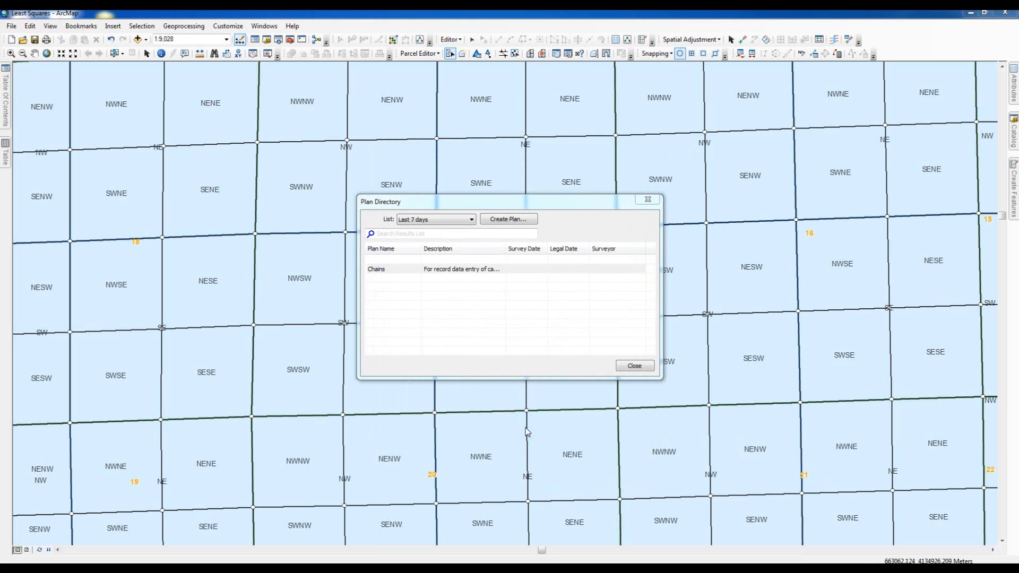
pyautogui.moveTo(488, 244)
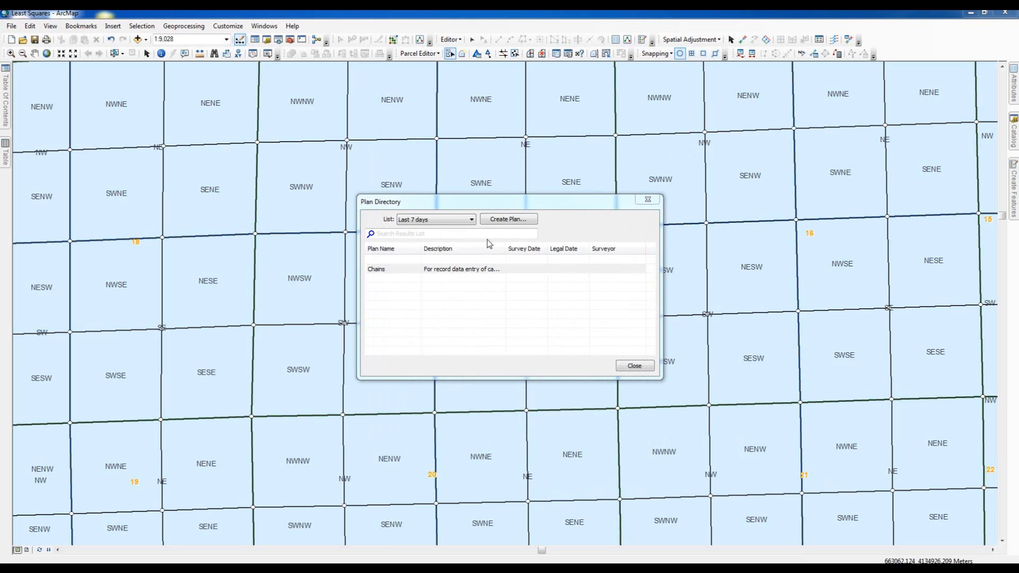
# Step: Create a new plan and name it 'US survey feet' on the General tab
pyautogui.doubleClick(376, 269)
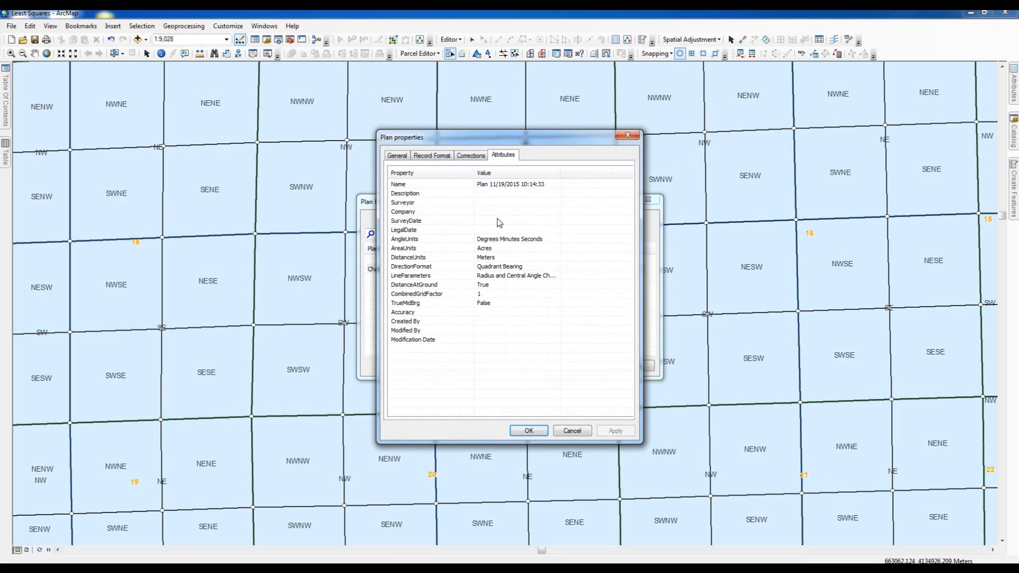
pyautogui.click(396, 155)
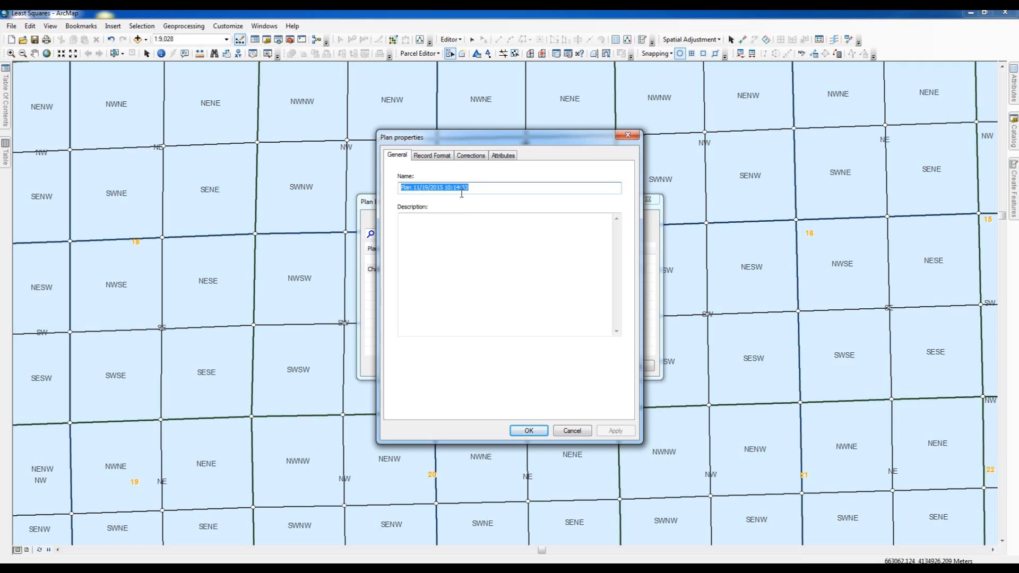
pyautogui.write('US su')
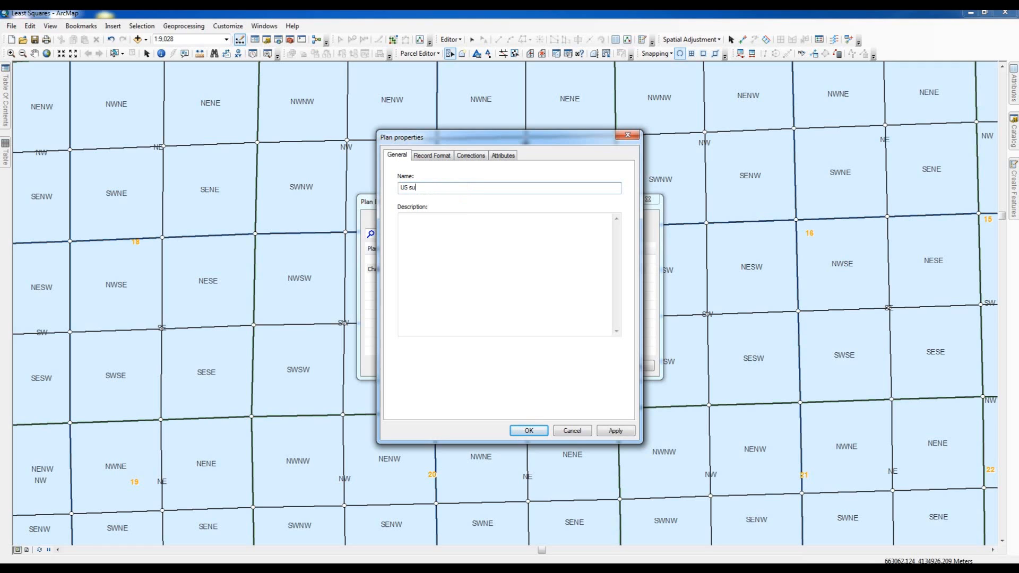
pyautogui.write('rvey')
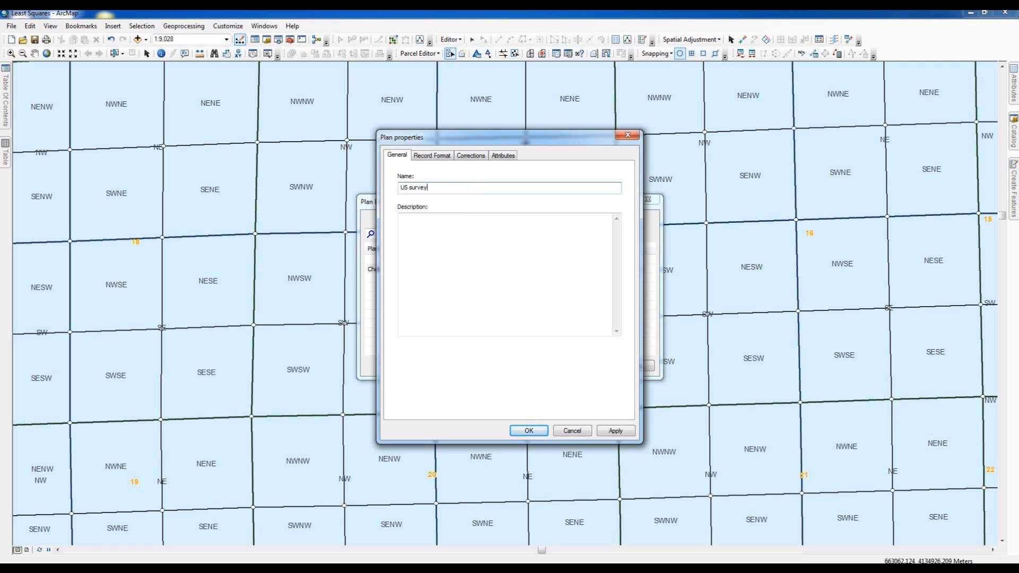
pyautogui.write('feet')
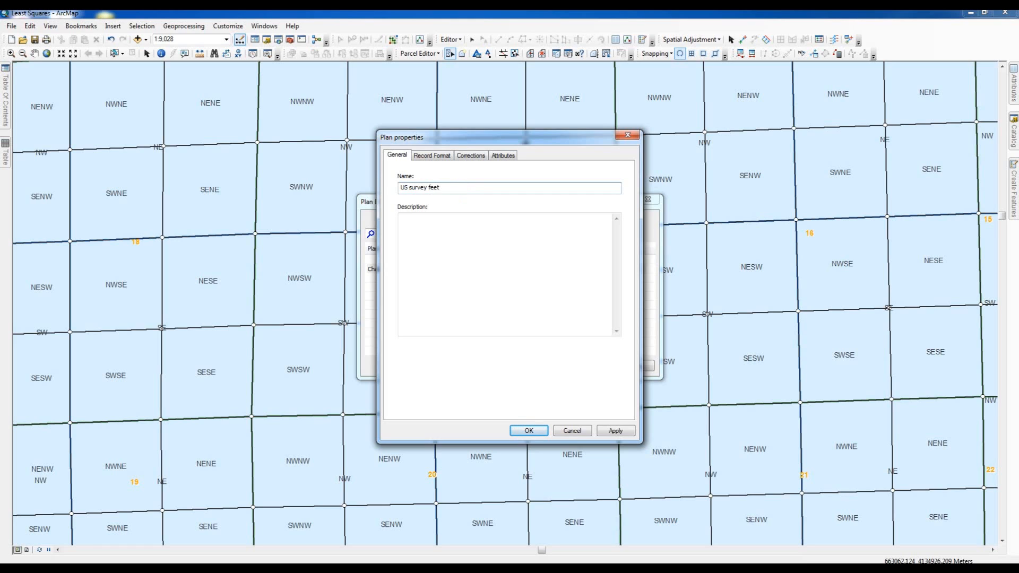
pyautogui.click(407, 222)
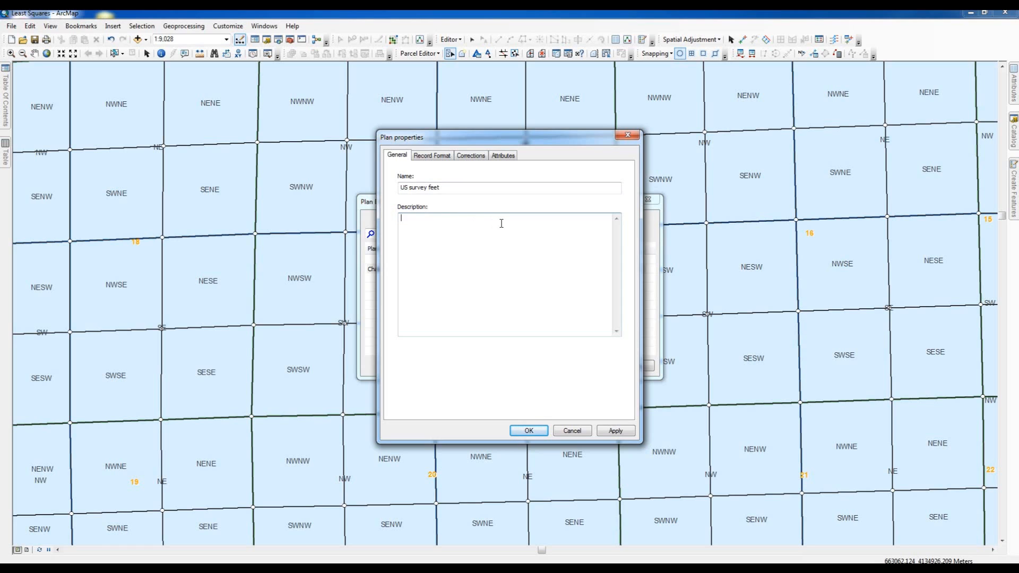
# Step: Enter the description 'For data entry of metes and bounds surveys not utilizing mid-bearing.'
pyautogui.write('Fo')
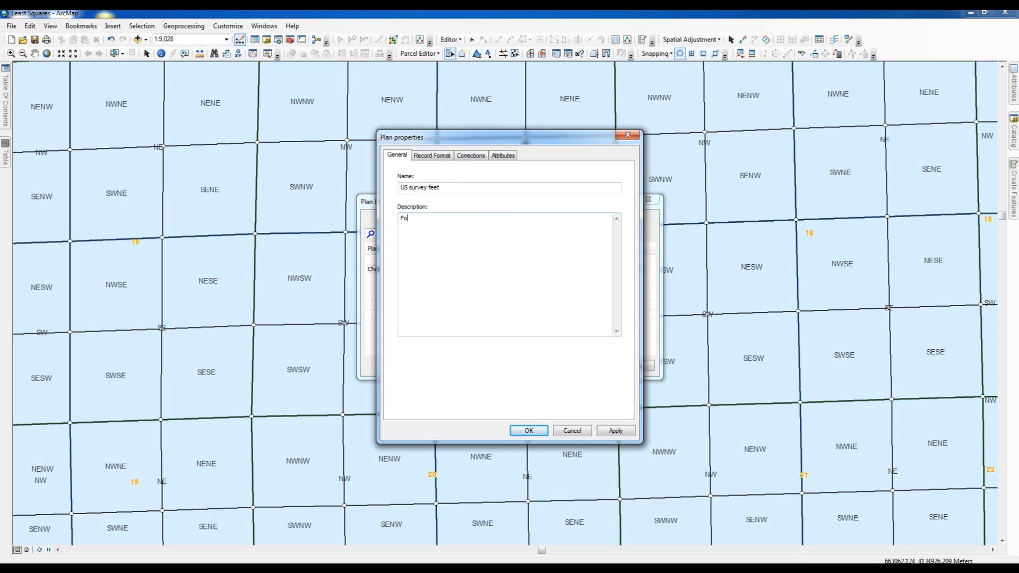
pyautogui.write('r data')
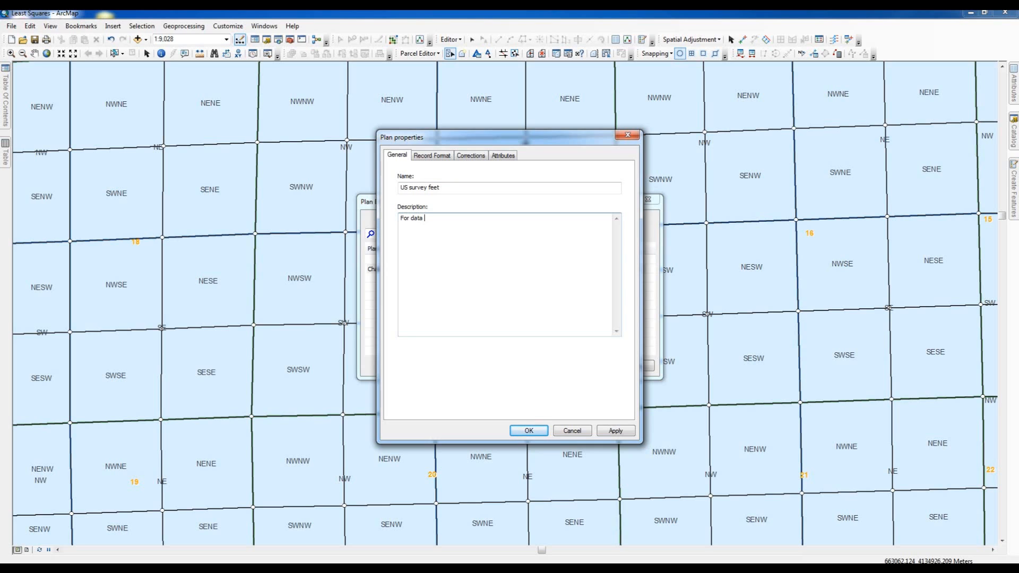
pyautogui.write('entry')
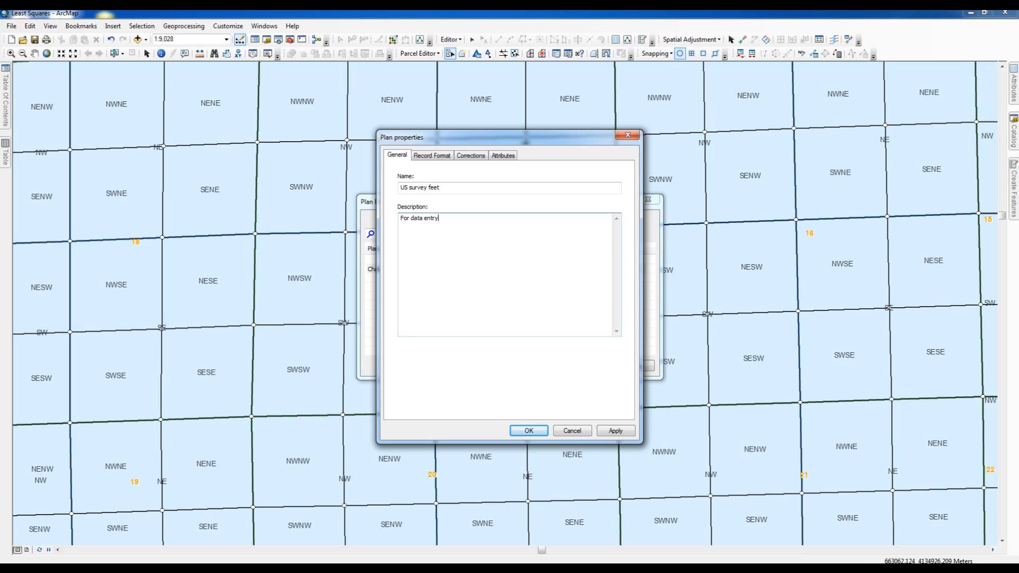
pyautogui.write('of')
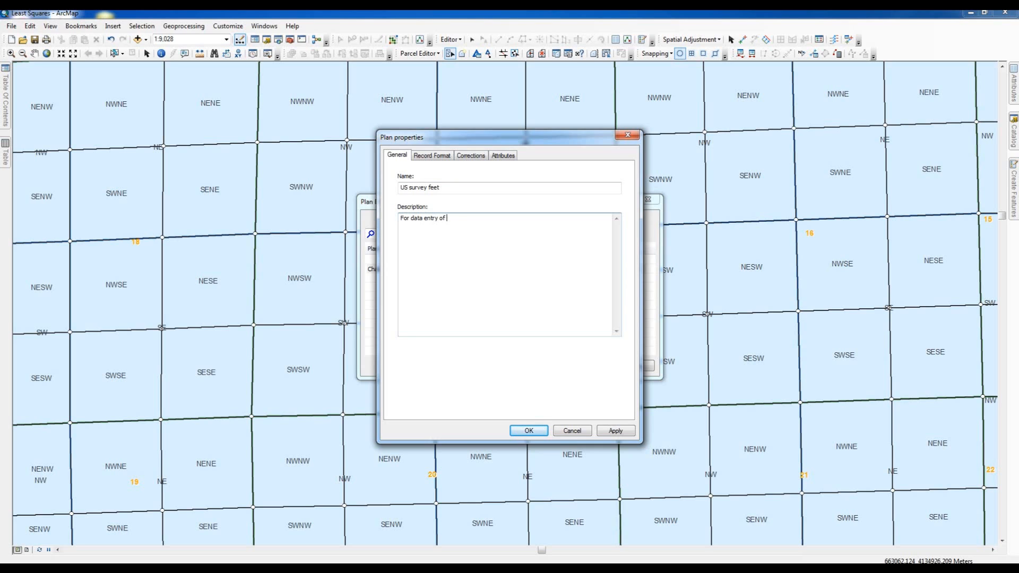
pyautogui.write('metes an')
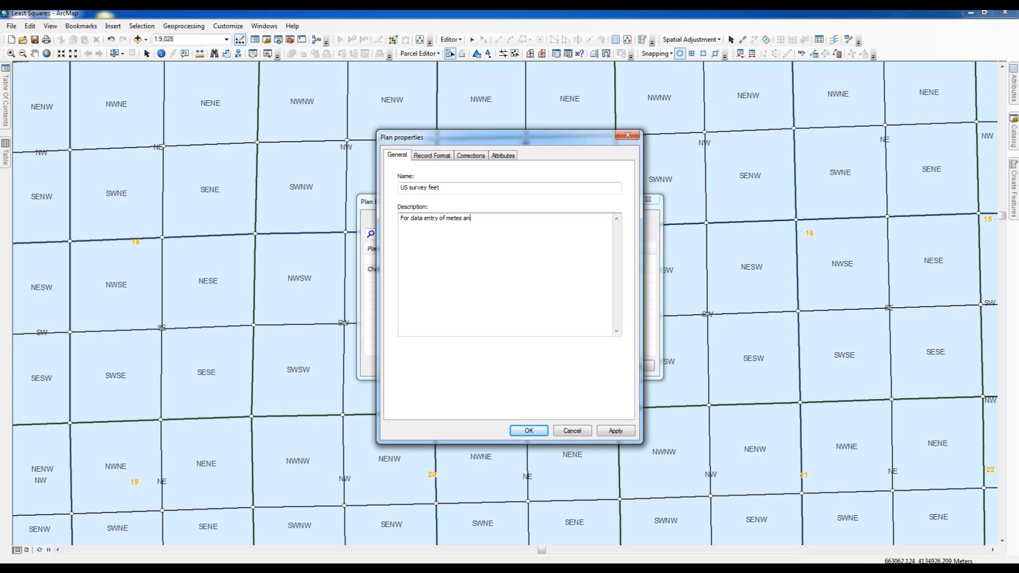
pyautogui.write('d bounds s')
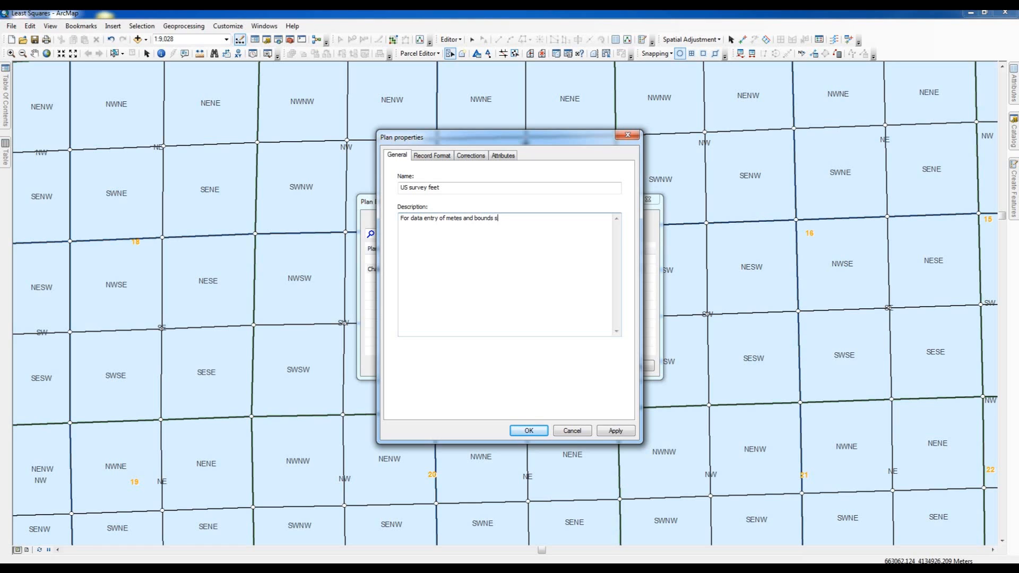
pyautogui.write('urveys not')
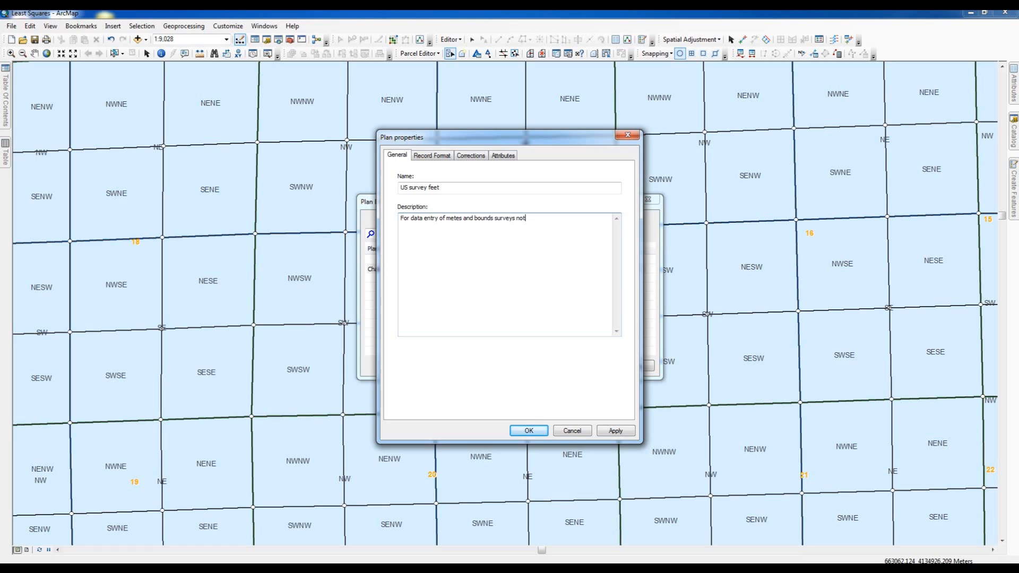
pyautogui.write('util')
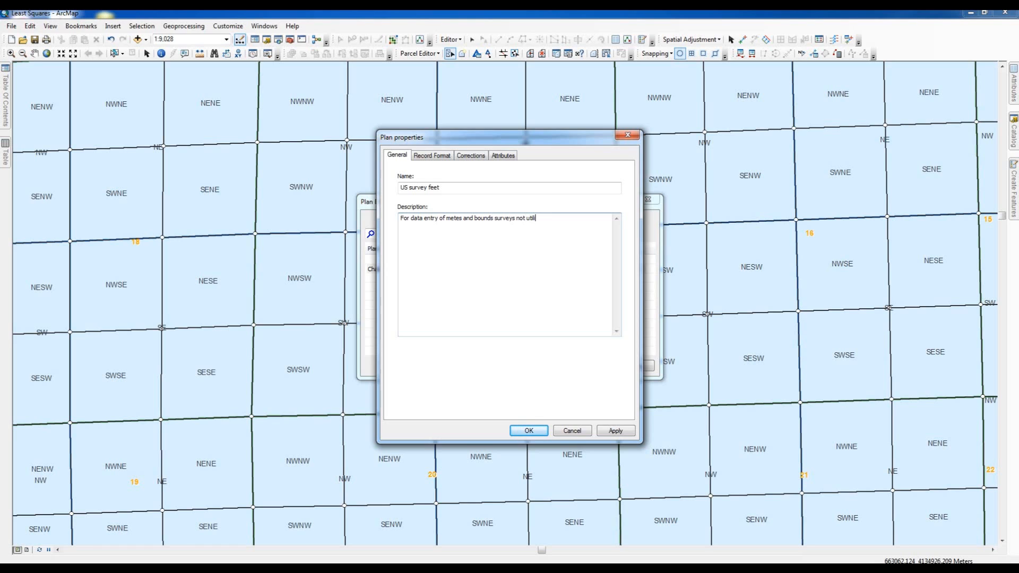
pyautogui.write('izing')
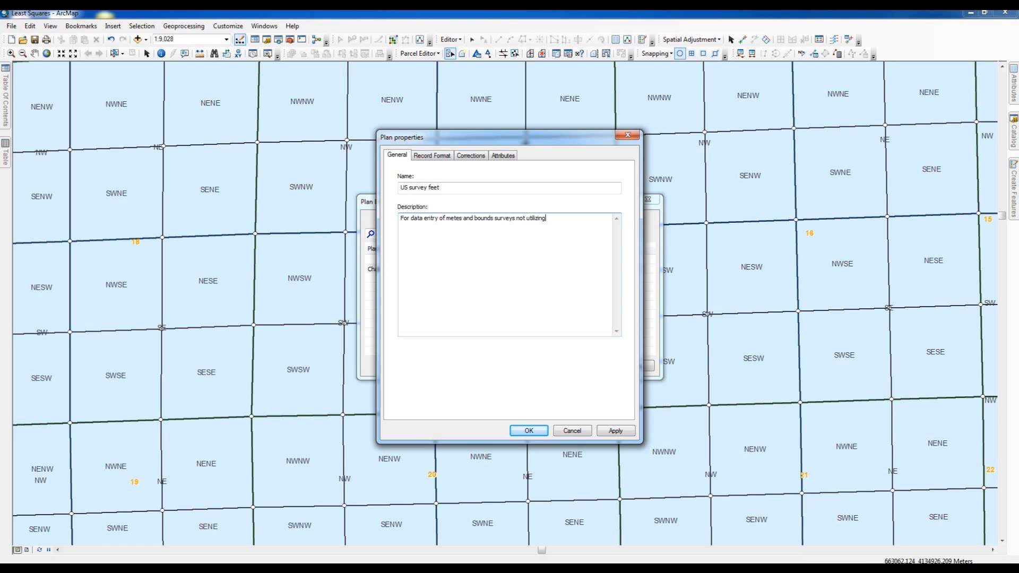
pyautogui.write('mid')
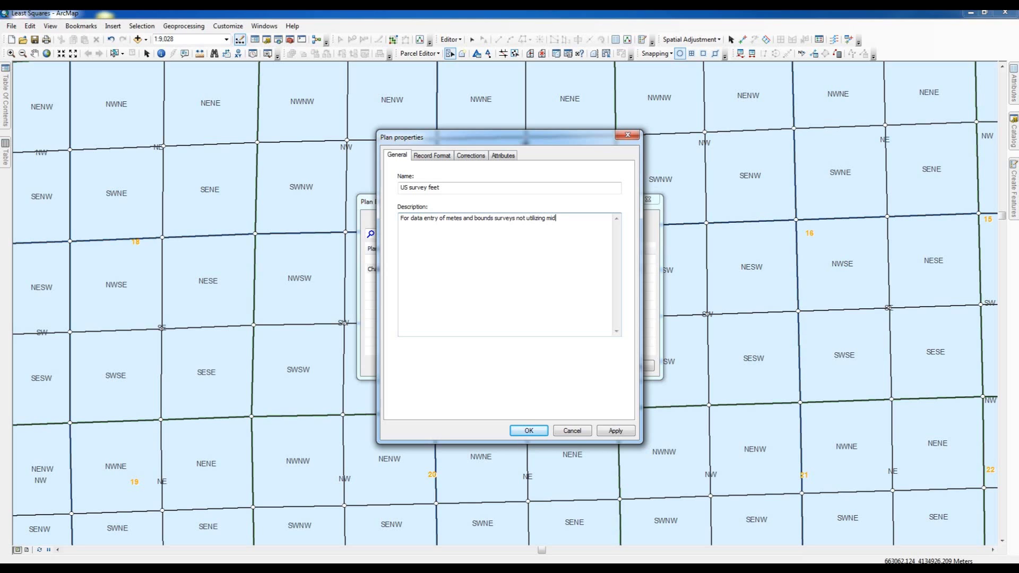
pyautogui.write('-bea')
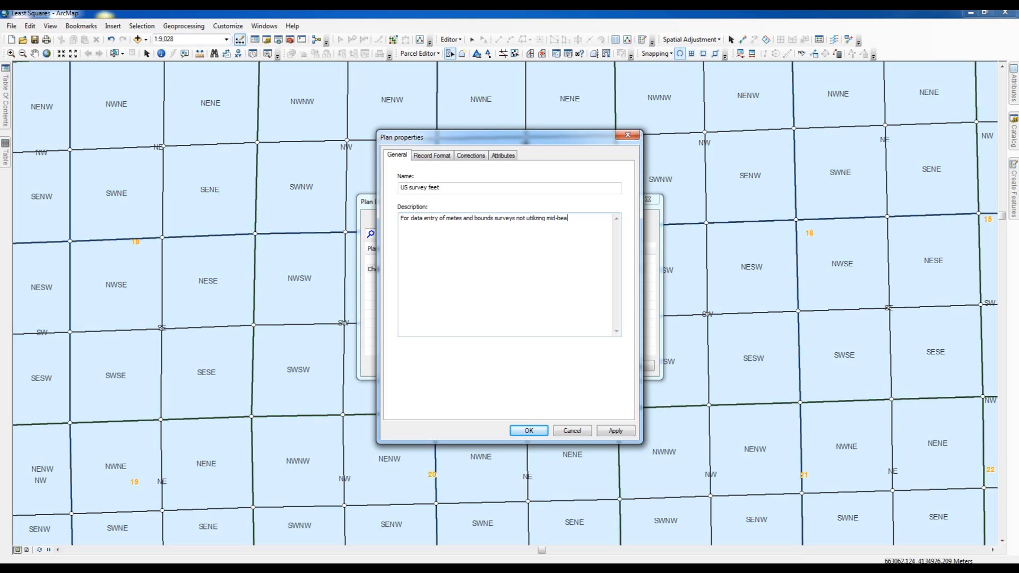
pyautogui.write('ring')
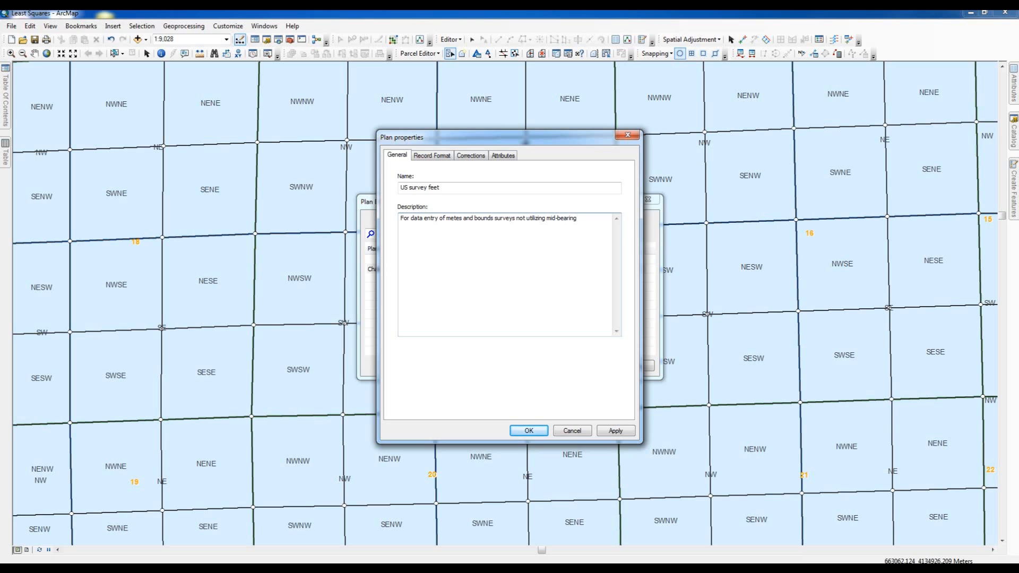
pyautogui.write('.')
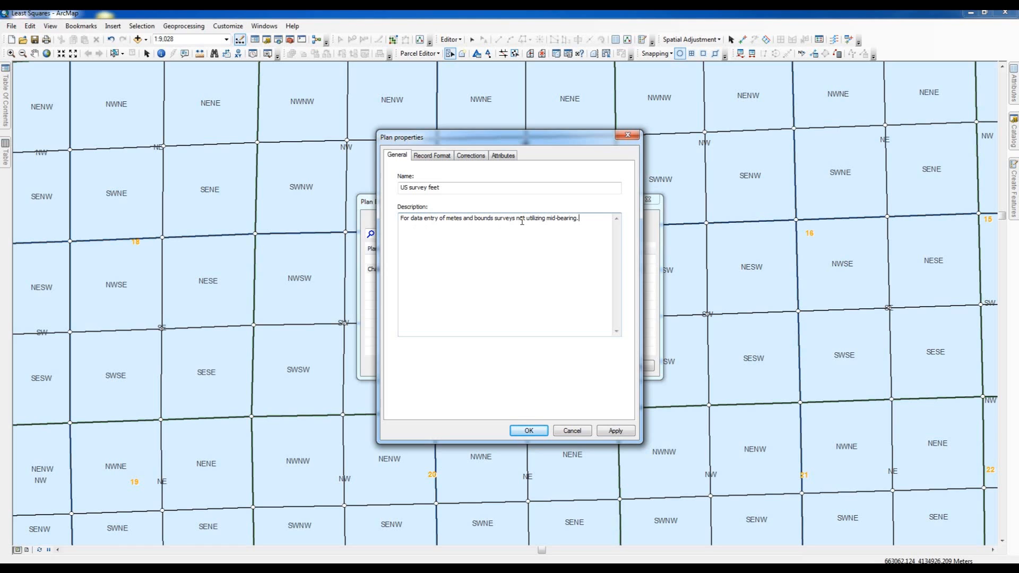
pyautogui.moveTo(513, 213)
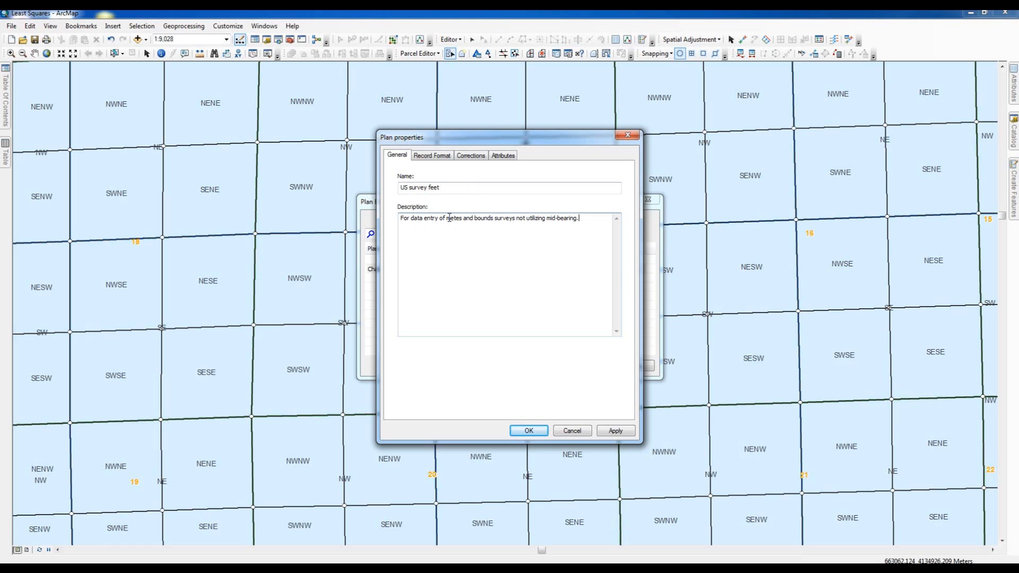
pyautogui.moveTo(466, 175)
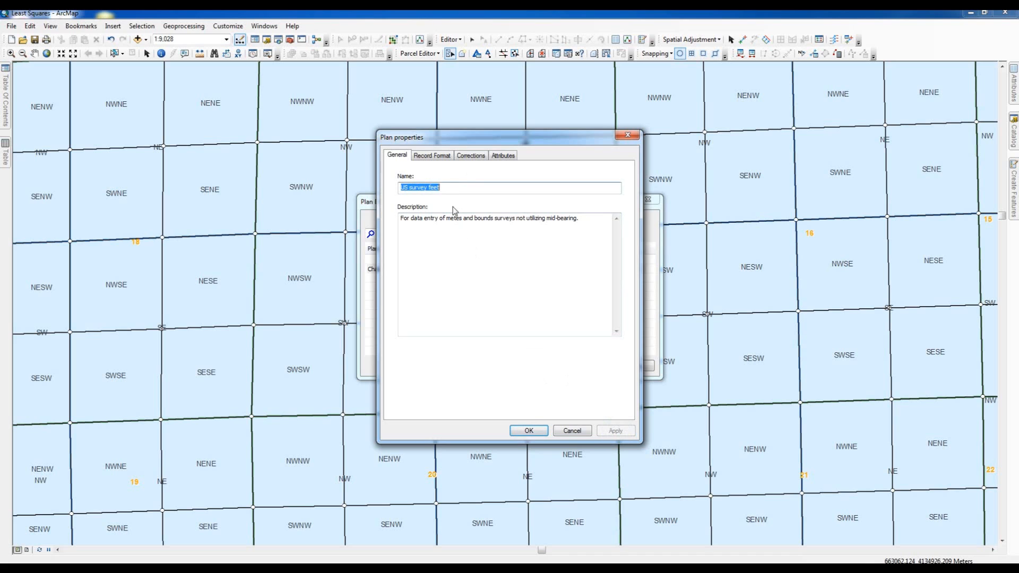
# Step: Set Distance and Length Units to US Survey Feet, leave mid-bearings unchecked, and save the plan
pyautogui.click(432, 155)
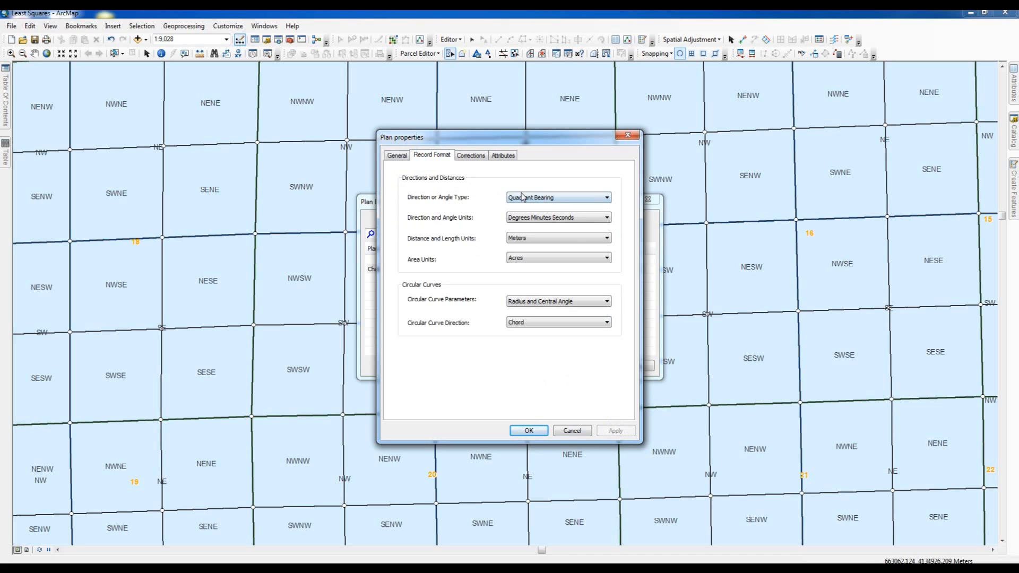
pyautogui.click(606, 237)
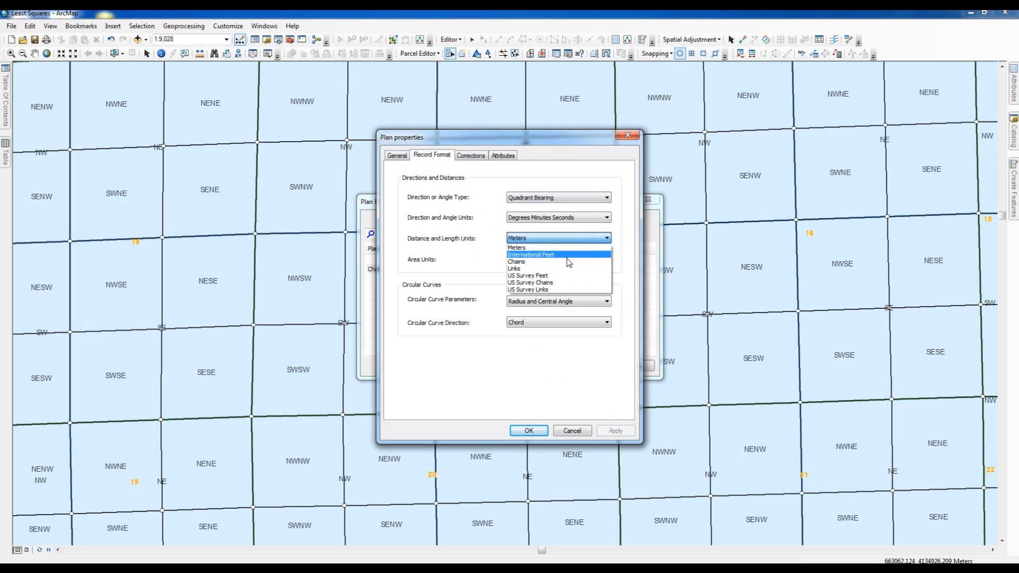
pyautogui.click(527, 275)
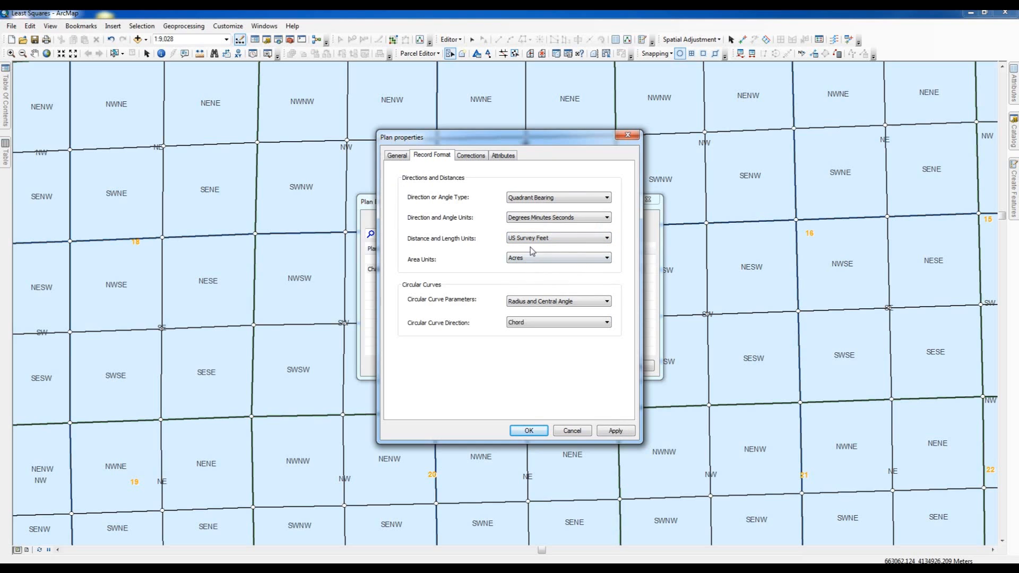
pyautogui.moveTo(539, 368)
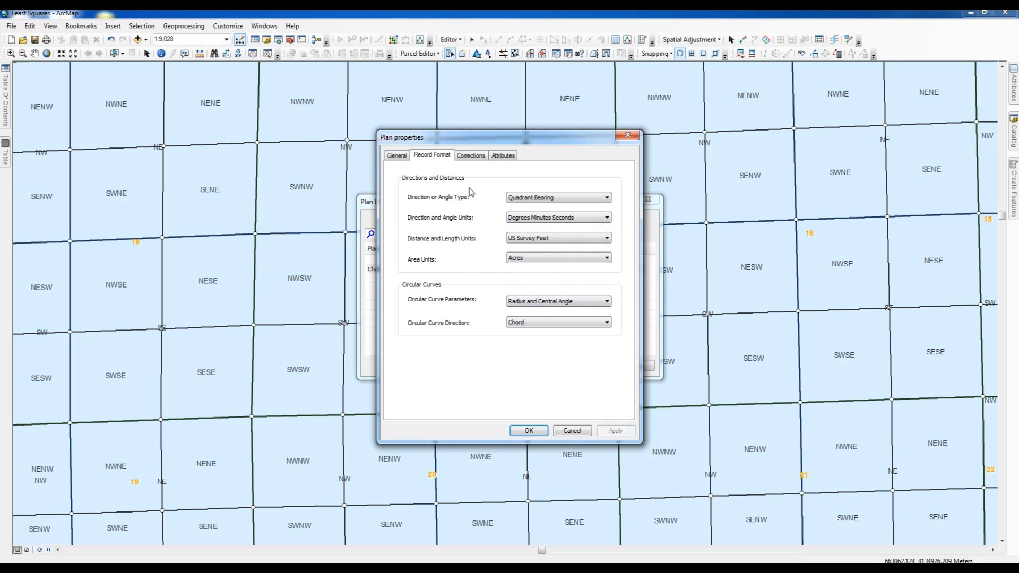
pyautogui.click(470, 155)
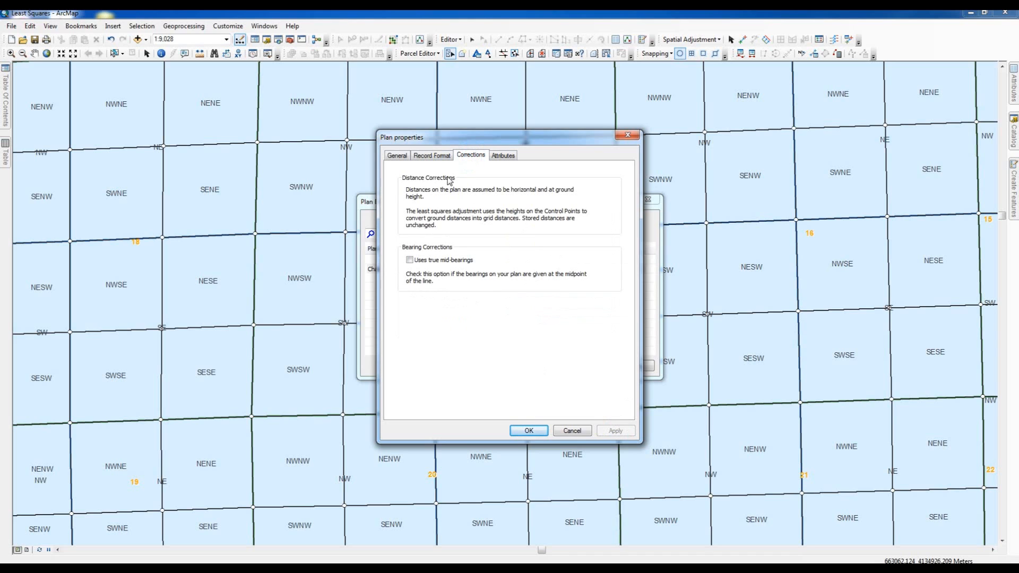
pyautogui.moveTo(428, 269)
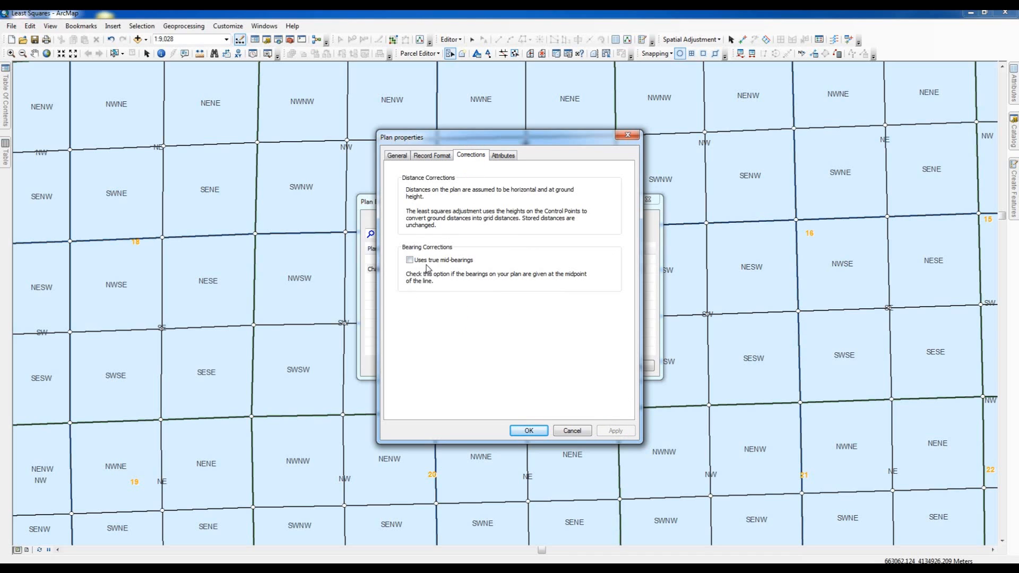
pyautogui.moveTo(461, 270)
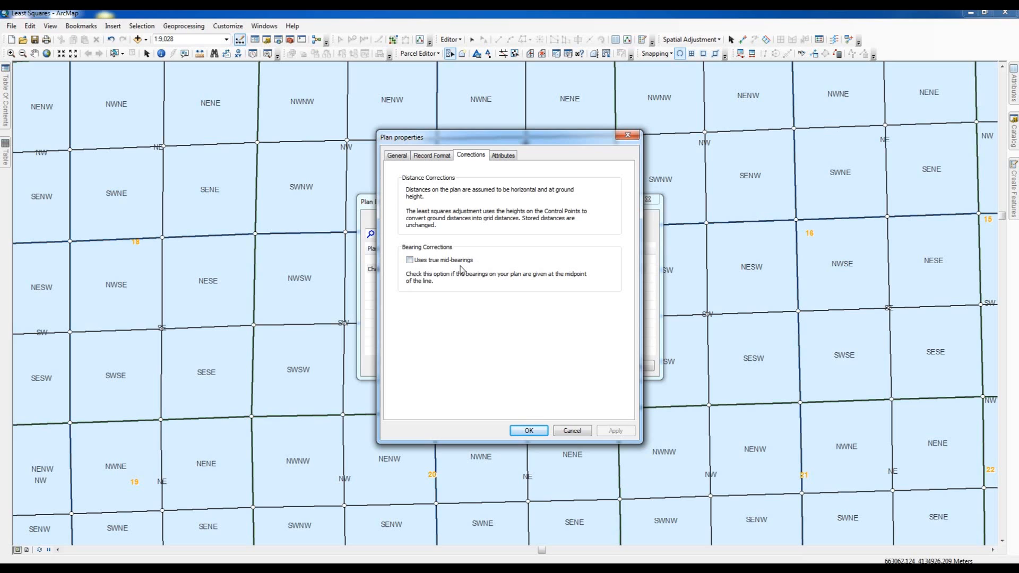
pyautogui.moveTo(450, 272)
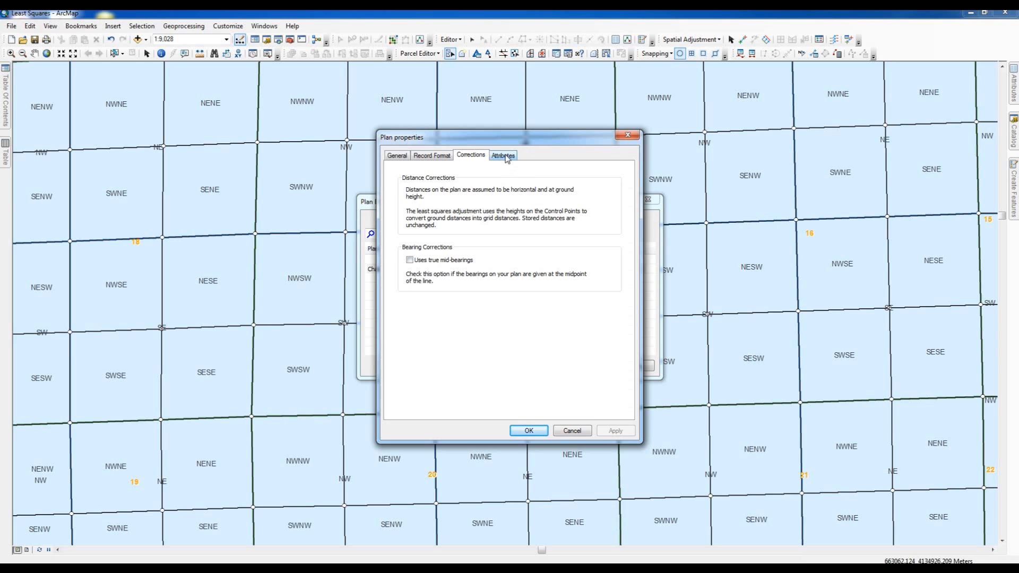
pyautogui.click(502, 155)
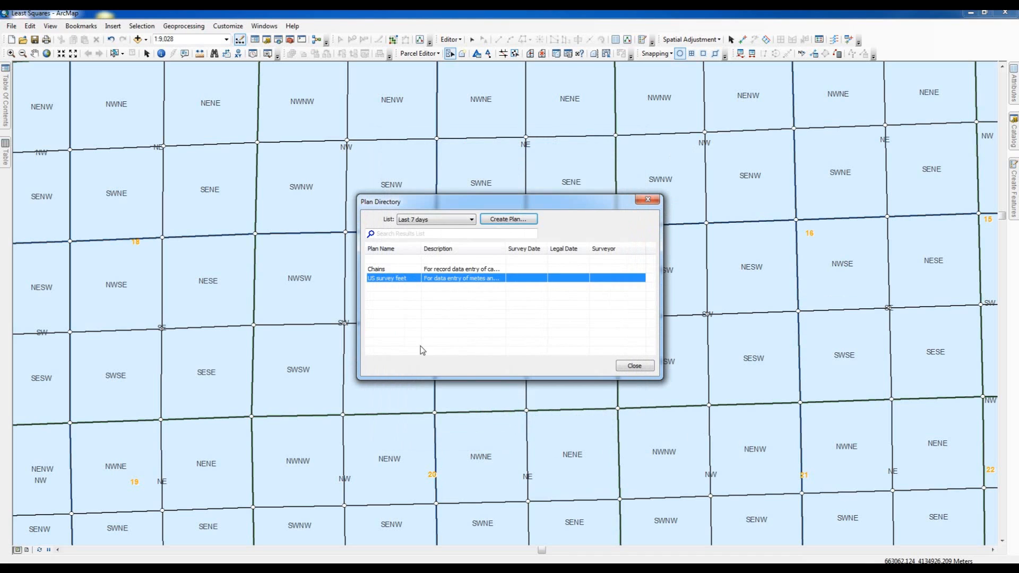
pyautogui.rightClick(386, 278)
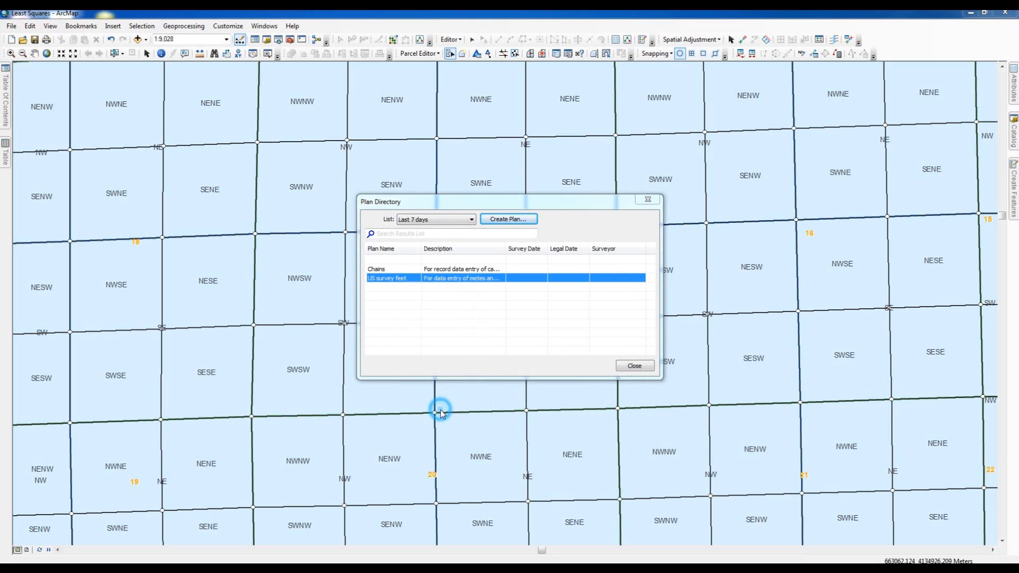
pyautogui.doubleClick(386, 277)
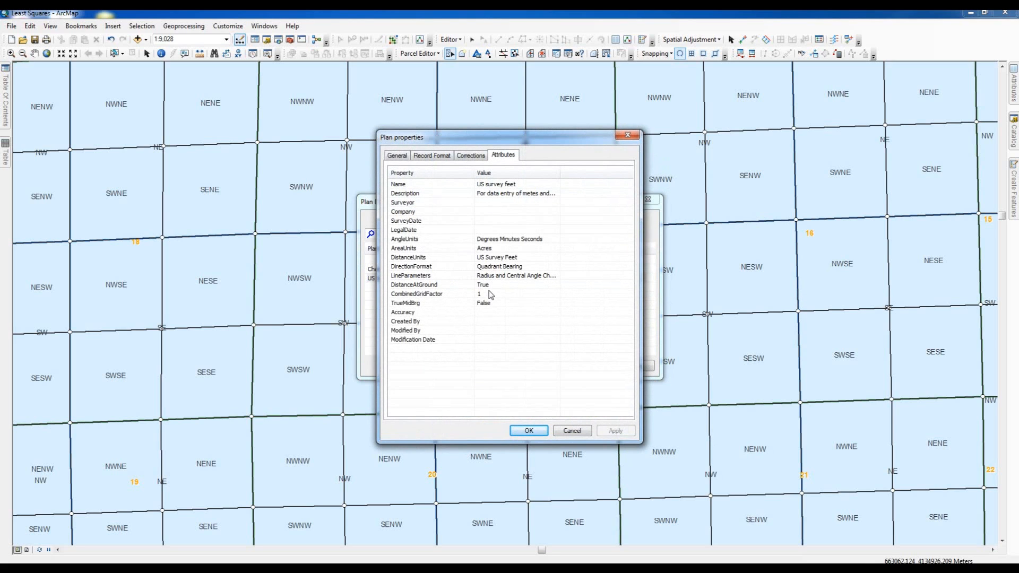
pyautogui.moveTo(478, 276)
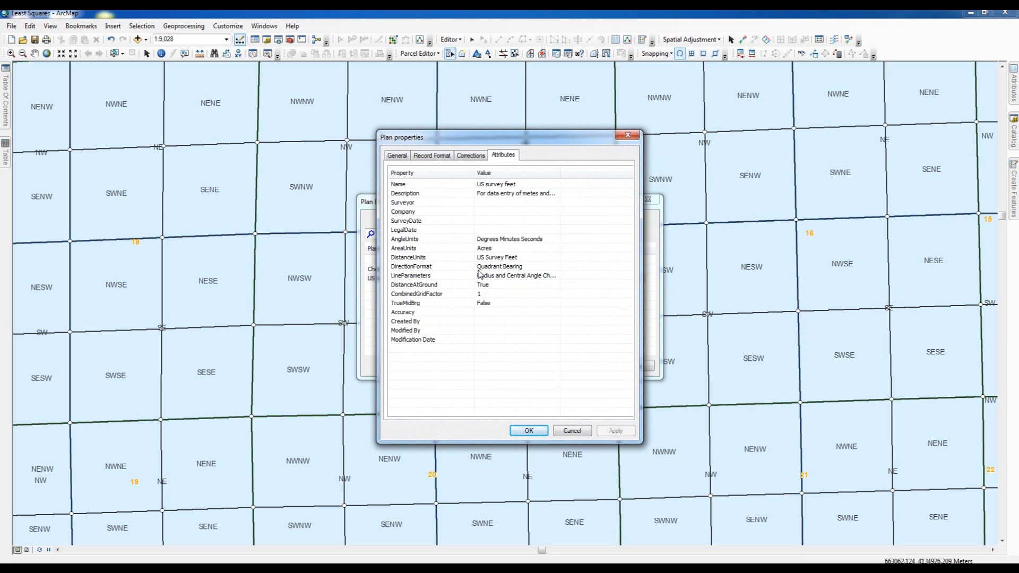
pyautogui.moveTo(473, 250)
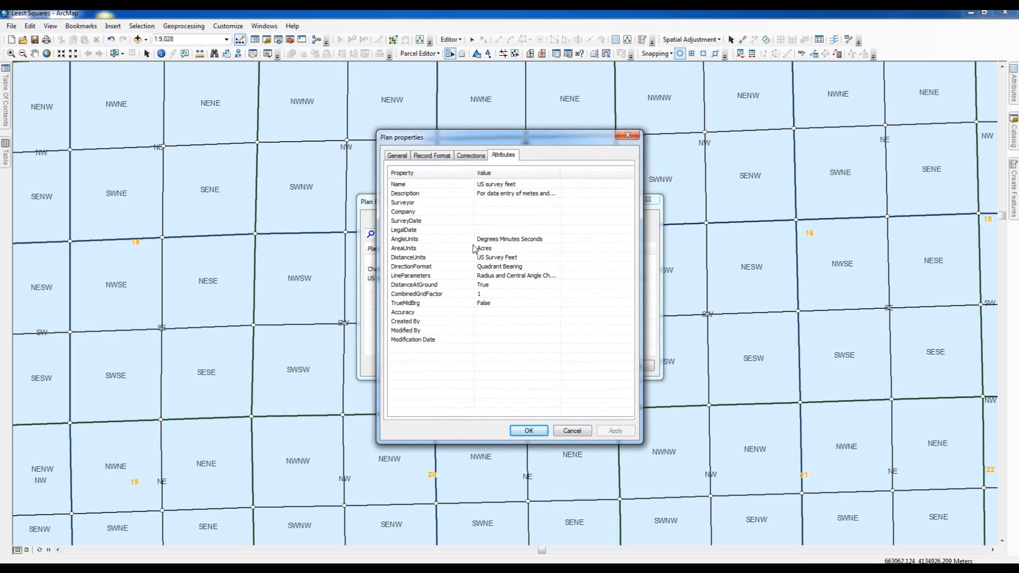
pyautogui.click(397, 155)
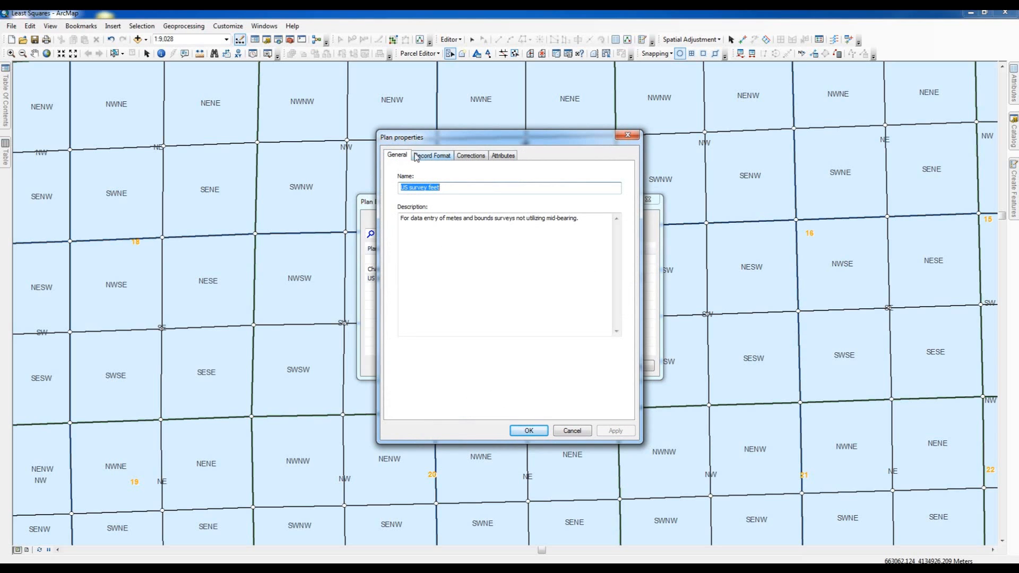
pyautogui.click(469, 155)
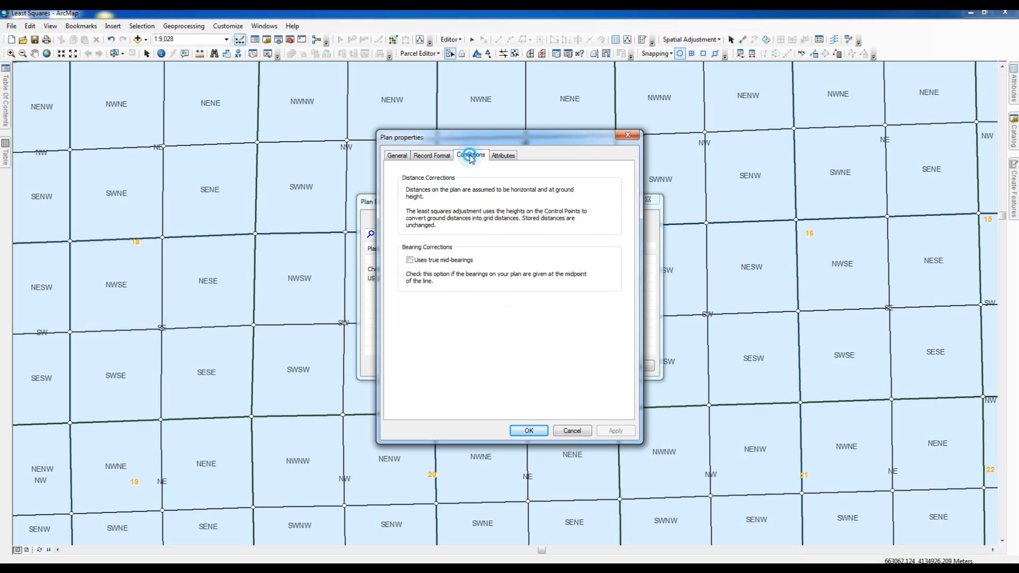
pyautogui.click(502, 155)
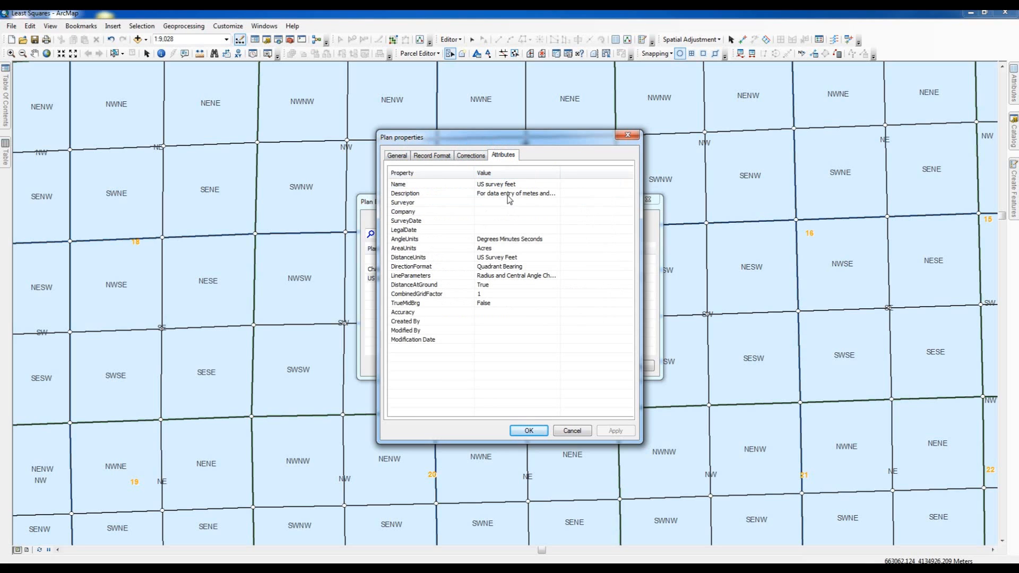
pyautogui.moveTo(502, 303)
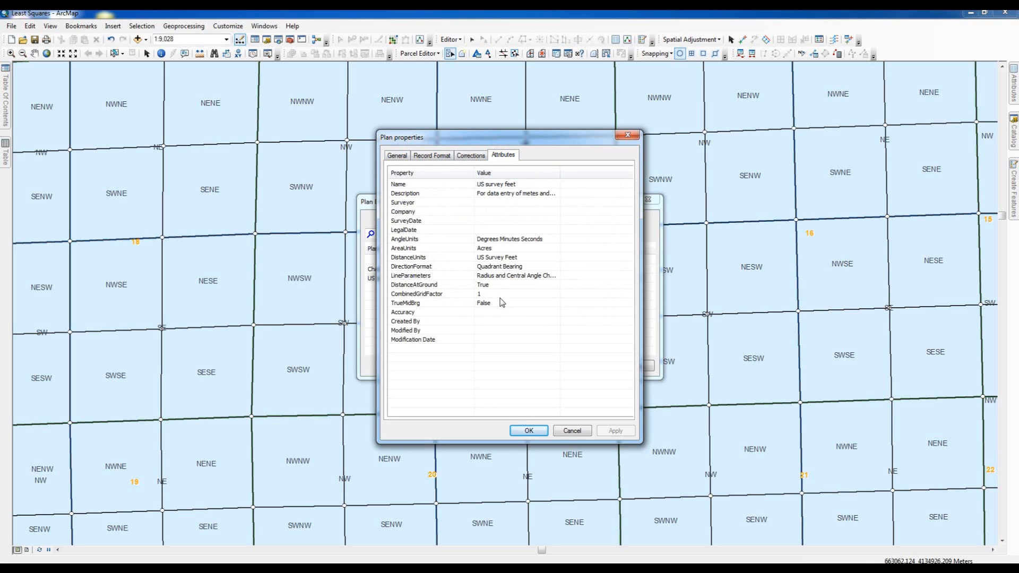
pyautogui.moveTo(407, 237)
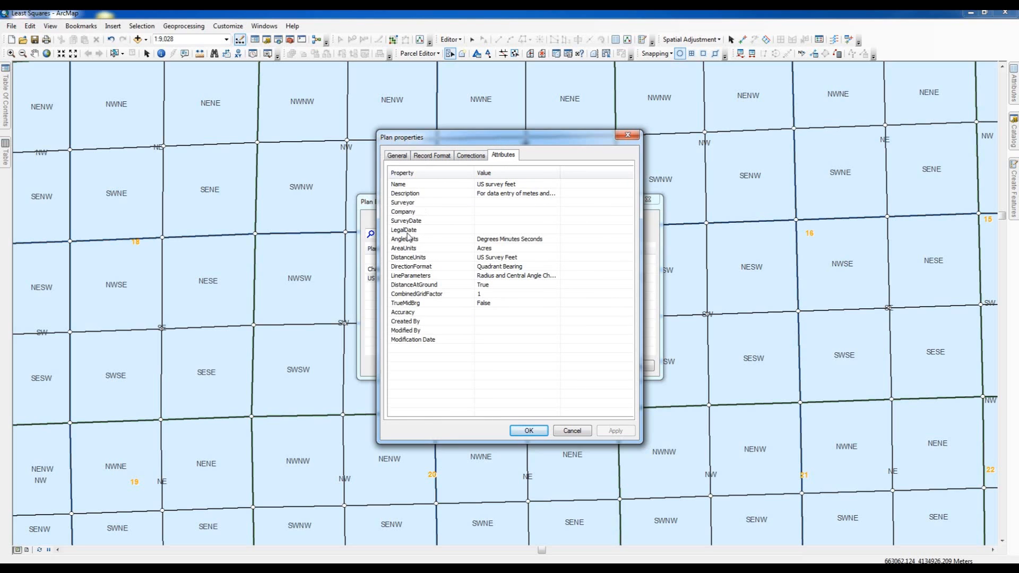
pyautogui.moveTo(453, 370)
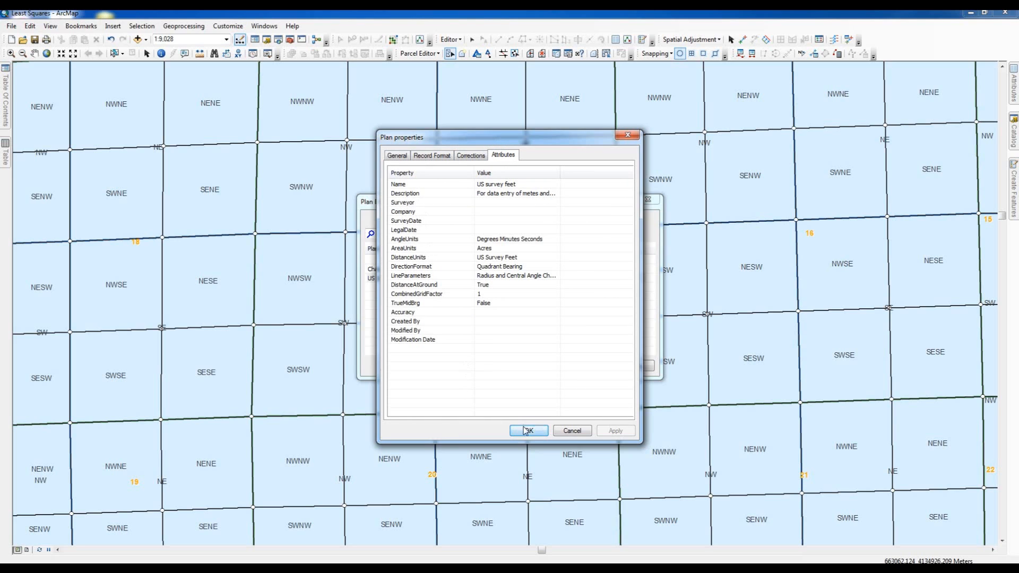
pyautogui.click(527, 430)
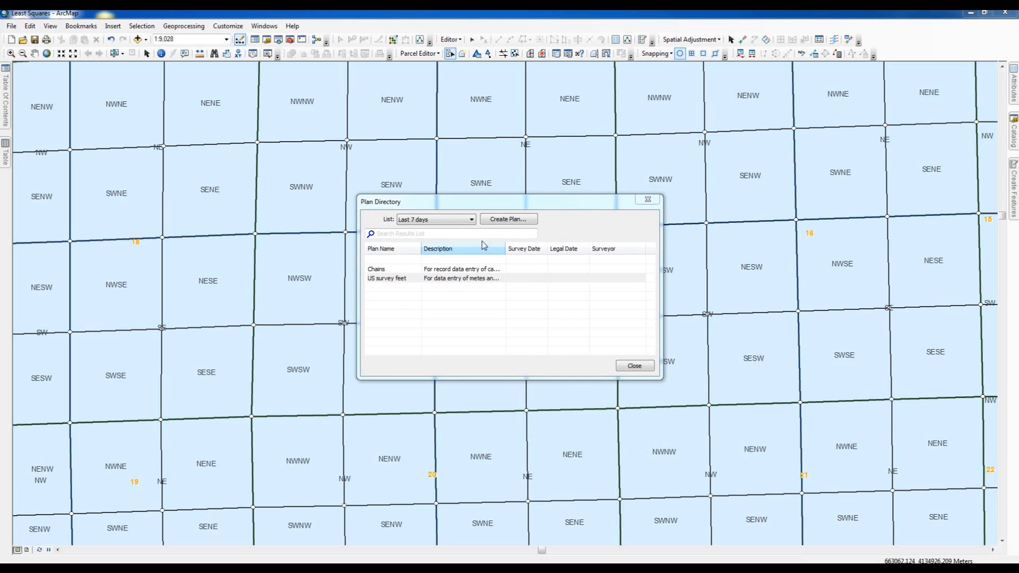
# Step: Create a new plan in the Plan Directory and show its General properties
pyautogui.click(508, 219)
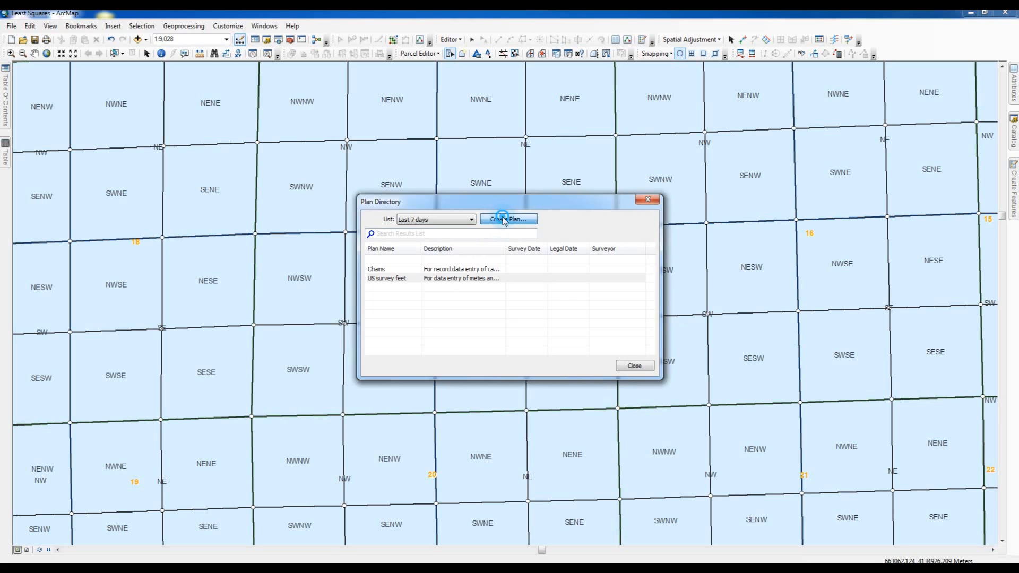
pyautogui.click(508, 218)
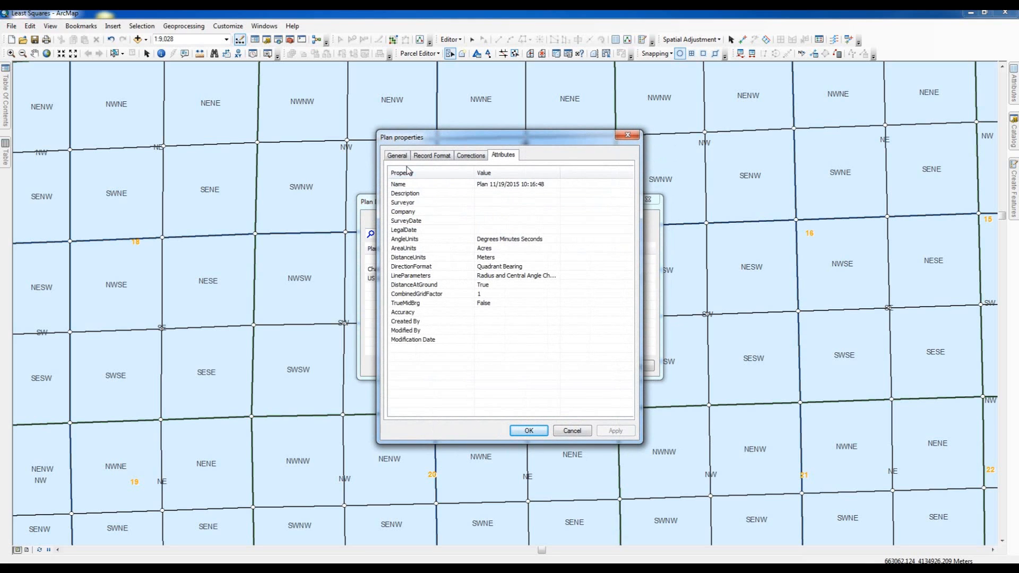
pyautogui.click(397, 155)
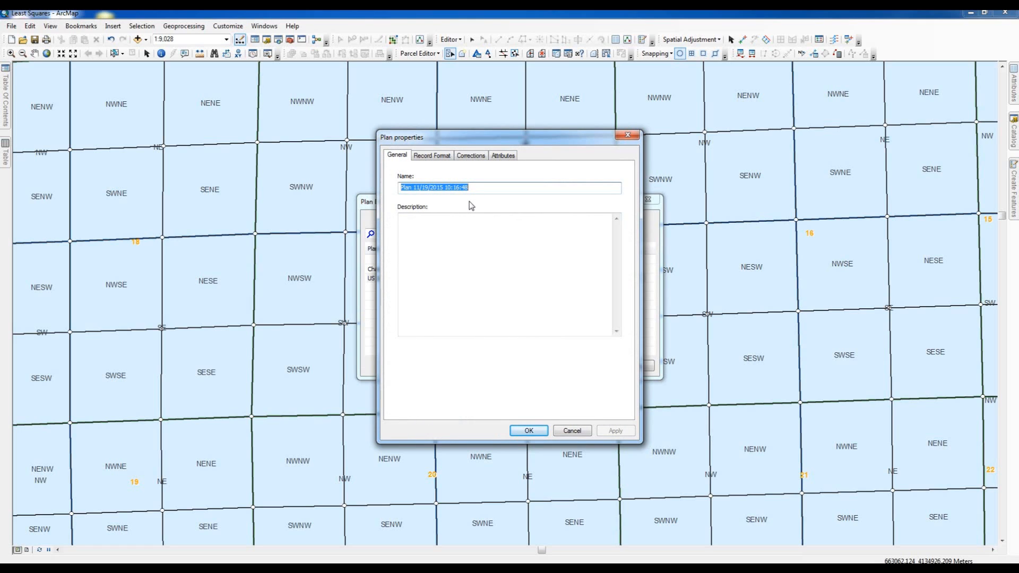
# Step: Name the new plan 'US survey feet with mid-bearings'
pyautogui.write('u')
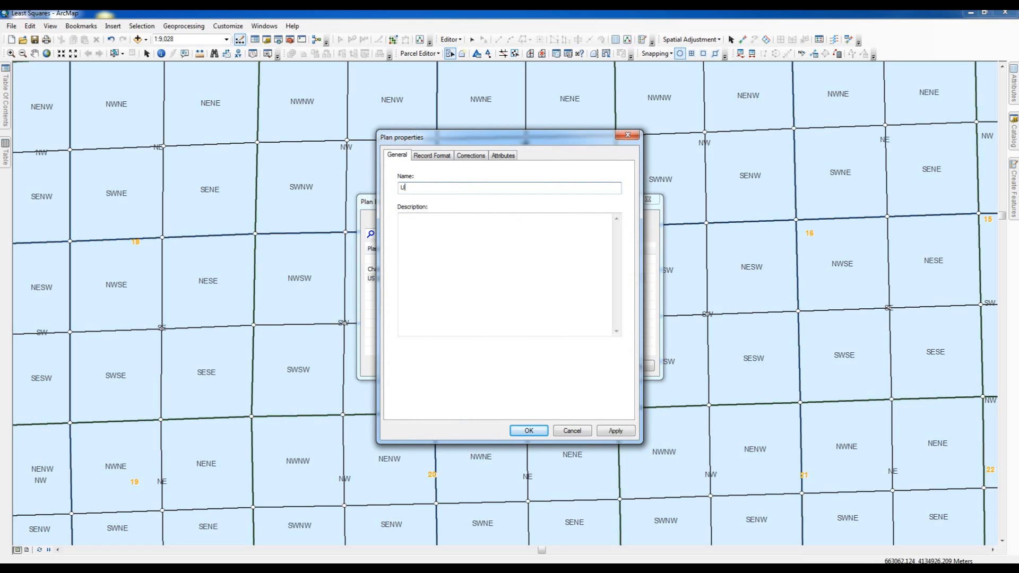
pyautogui.write('S')
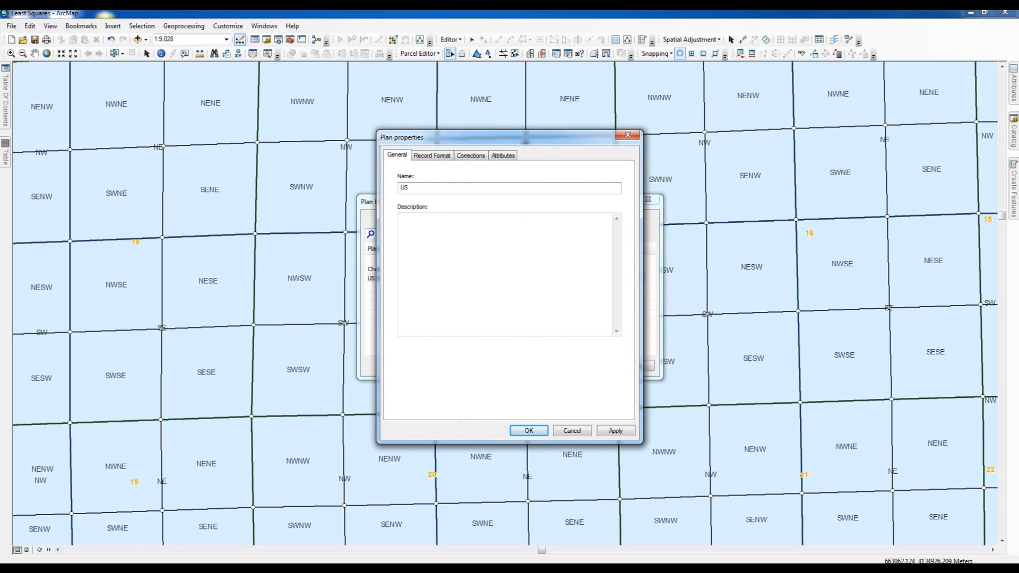
pyautogui.write('survey')
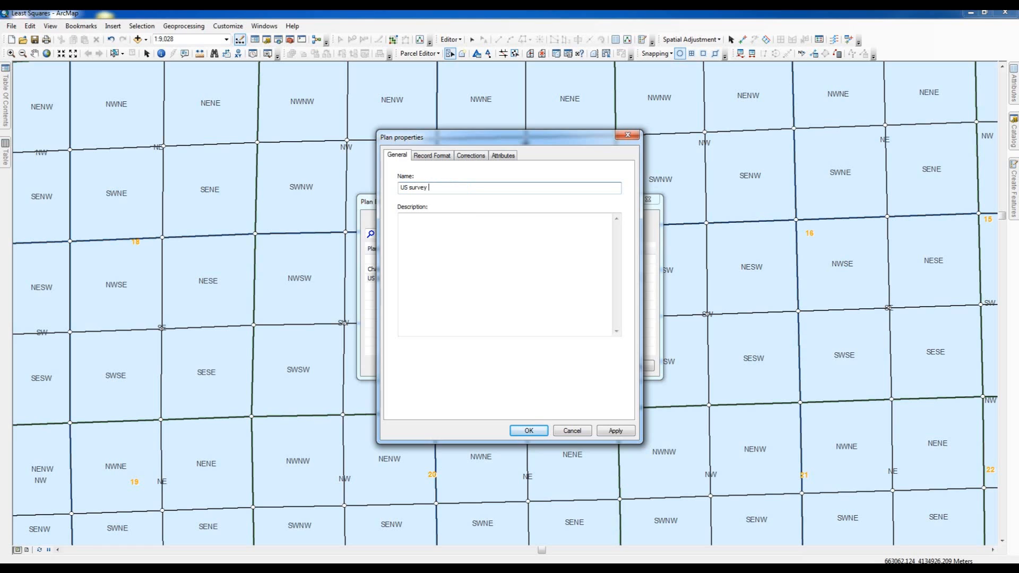
pyautogui.write('feet with')
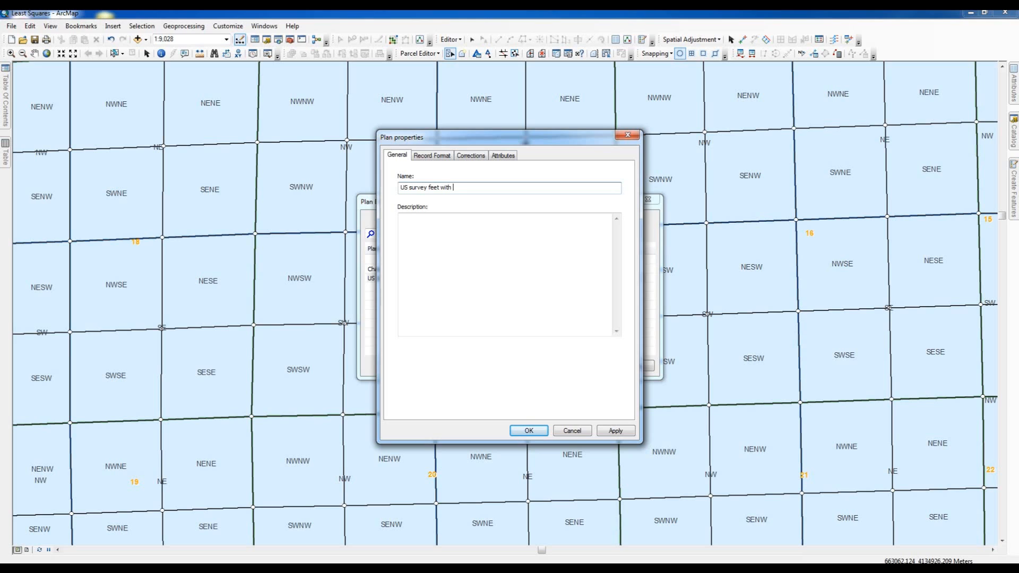
pyautogui.write('mid-')
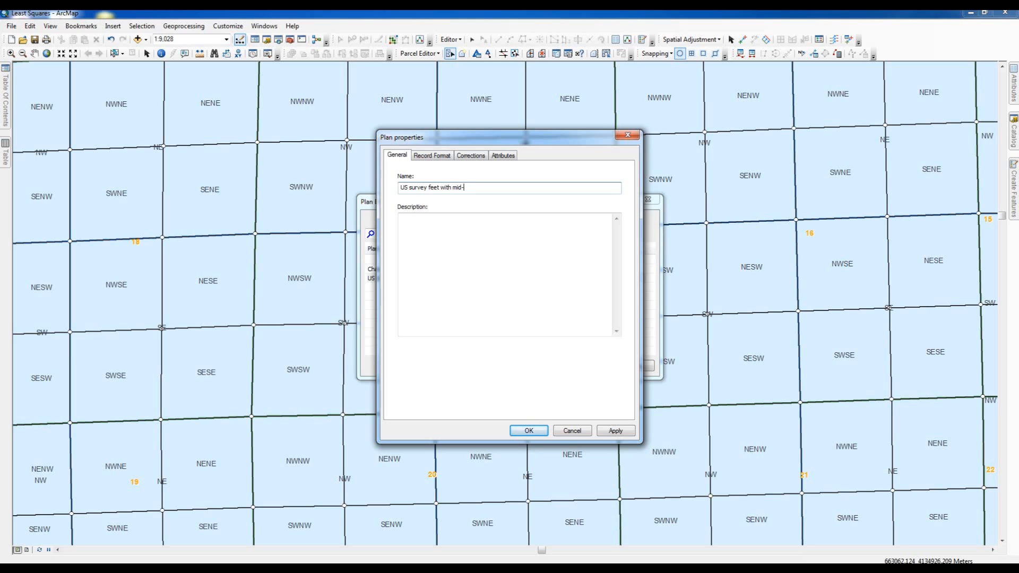
pyautogui.write('bearin')
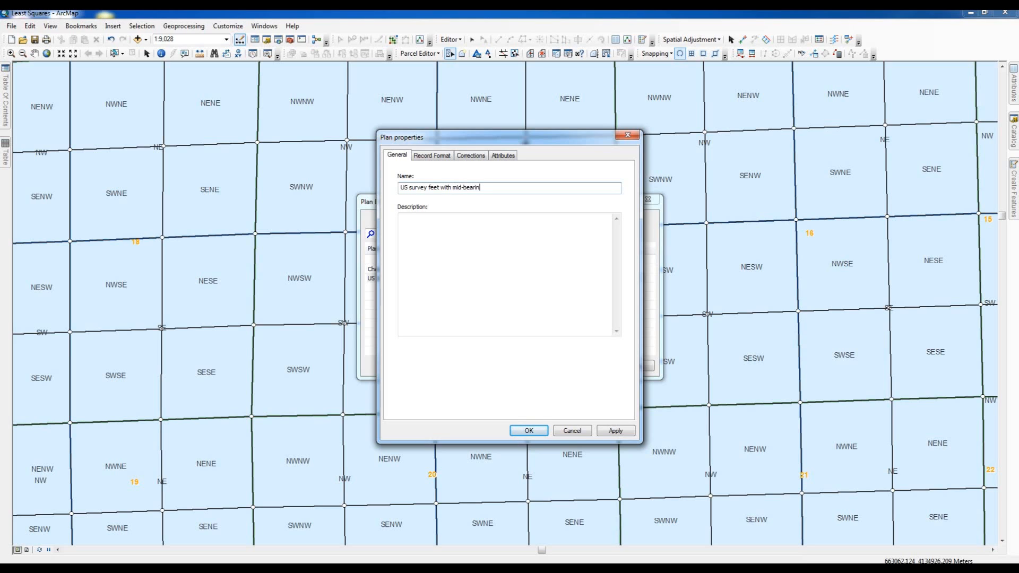
pyautogui.write('gs')
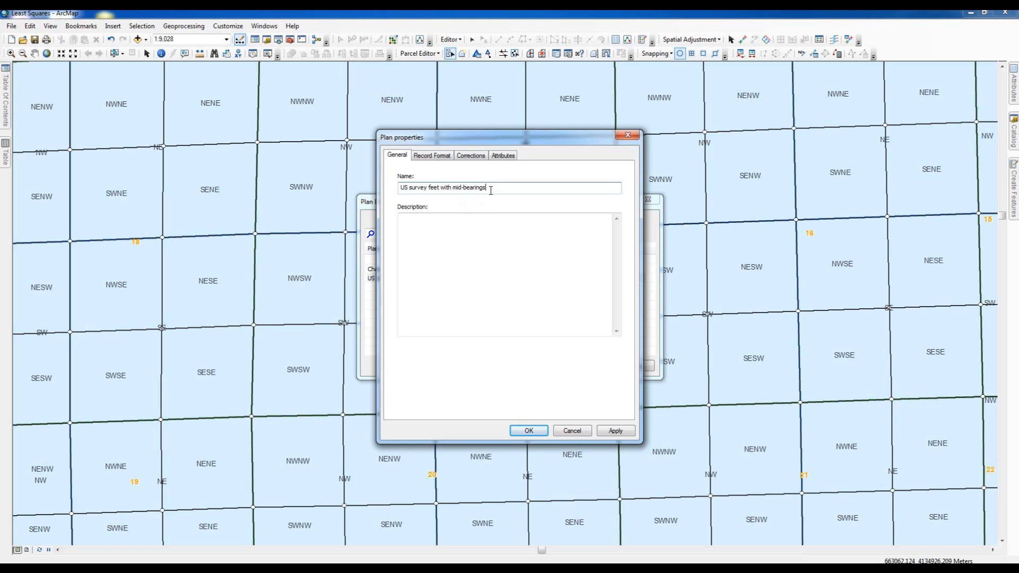
pyautogui.moveTo(410, 199)
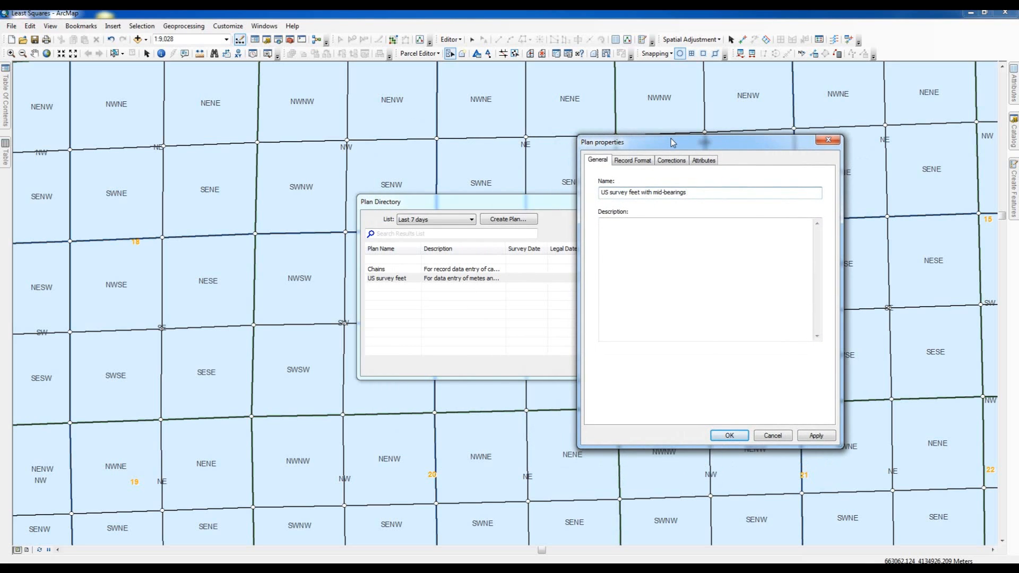
pyautogui.moveTo(385, 286)
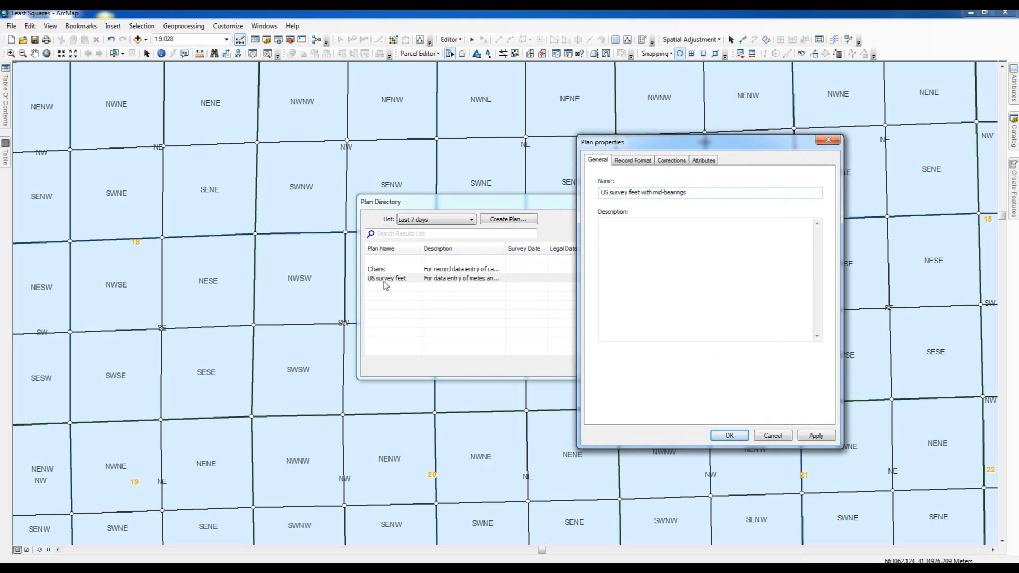
# Step: Describe the plan as 'For data entry of approved survey plats utilizing mid-bearings.' and apply it
pyautogui.click(619, 192)
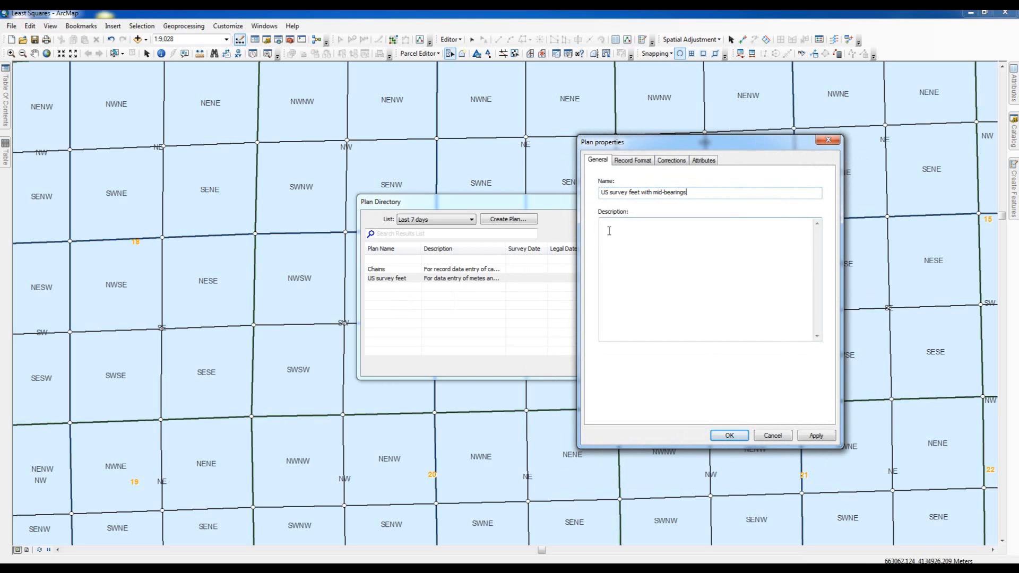
pyautogui.write('For data')
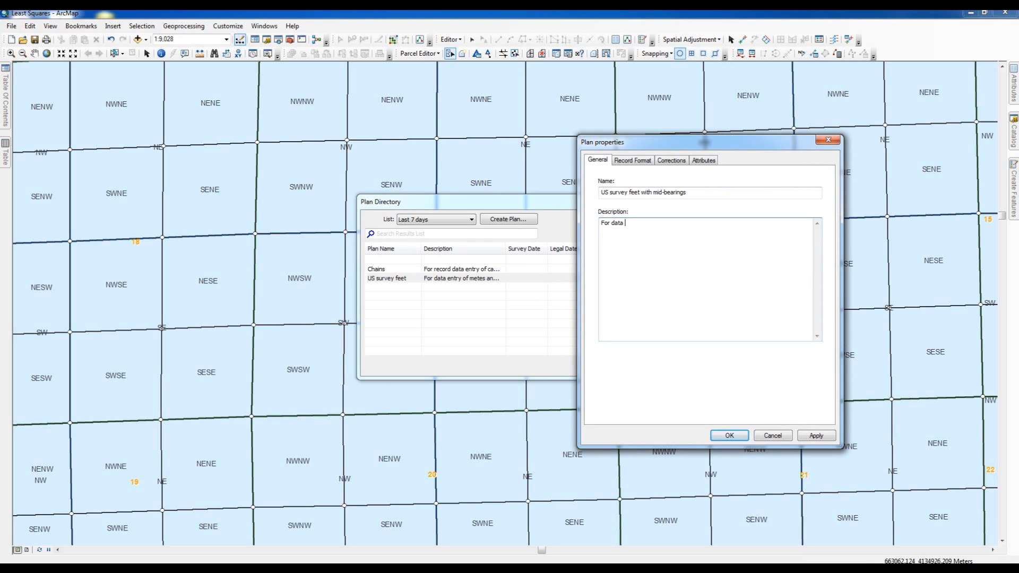
pyautogui.write('entry')
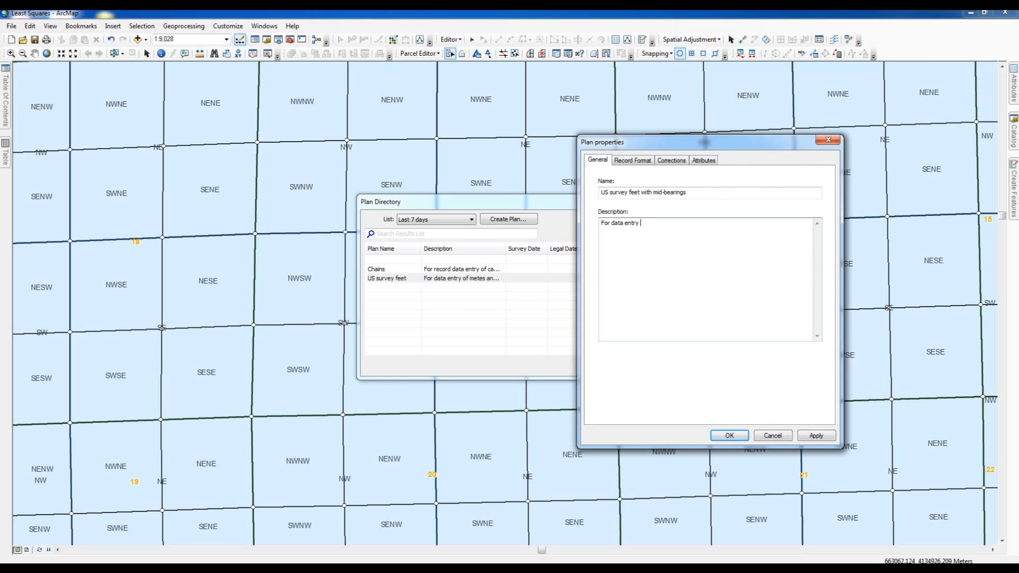
pyautogui.write('of appr')
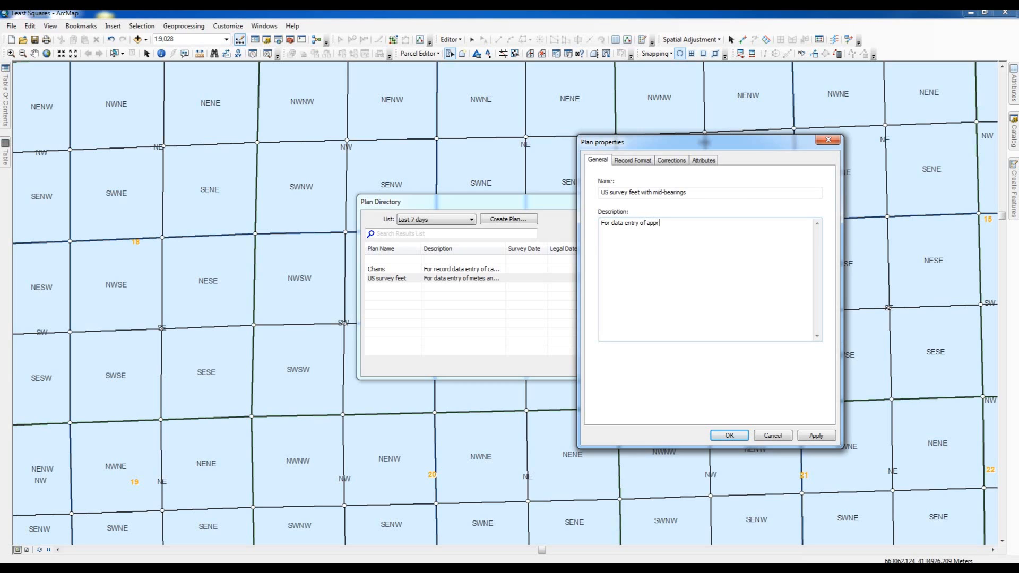
pyautogui.write('oved')
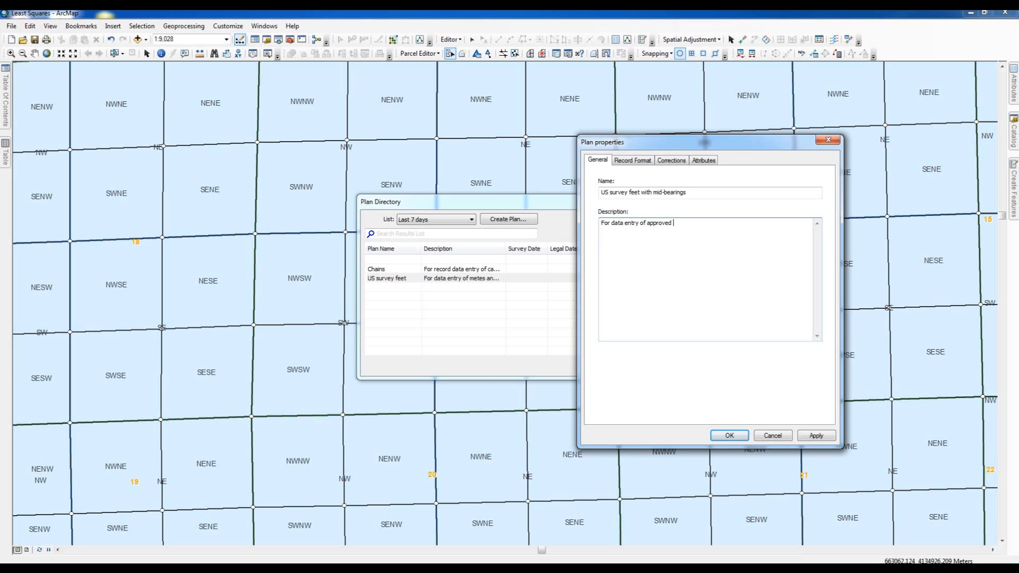
pyautogui.write('survey')
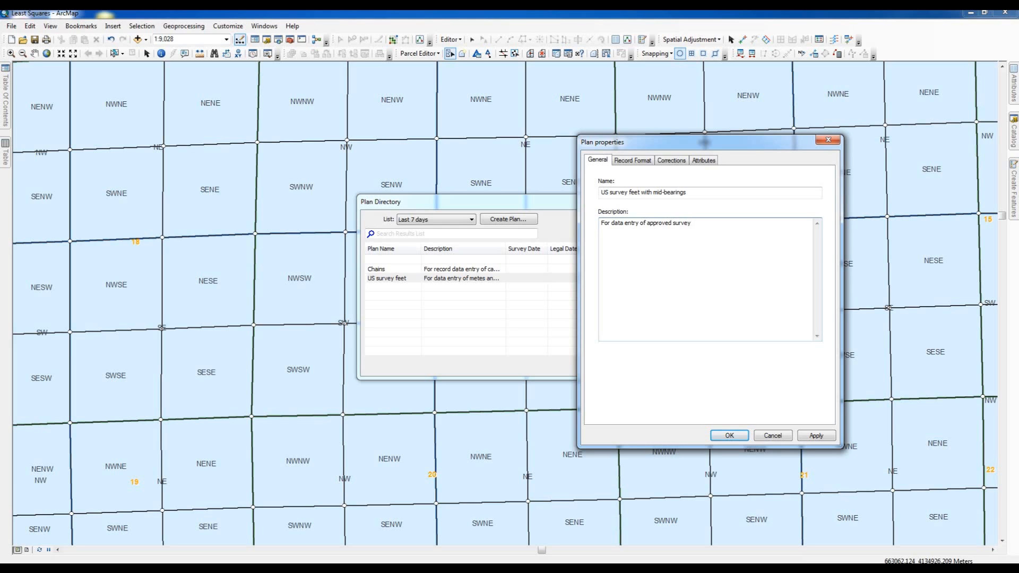
pyautogui.write('pla')
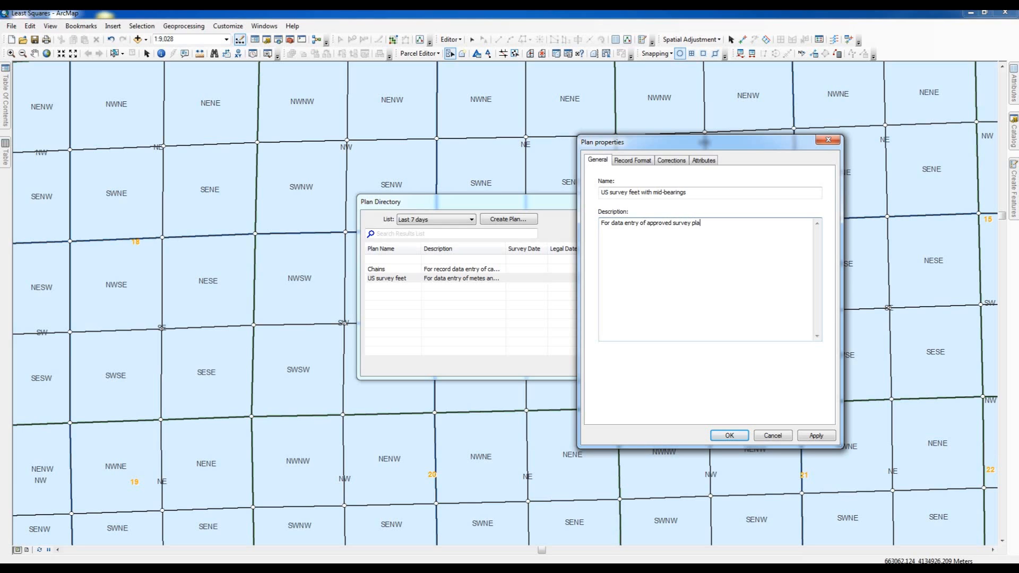
pyautogui.write('ts')
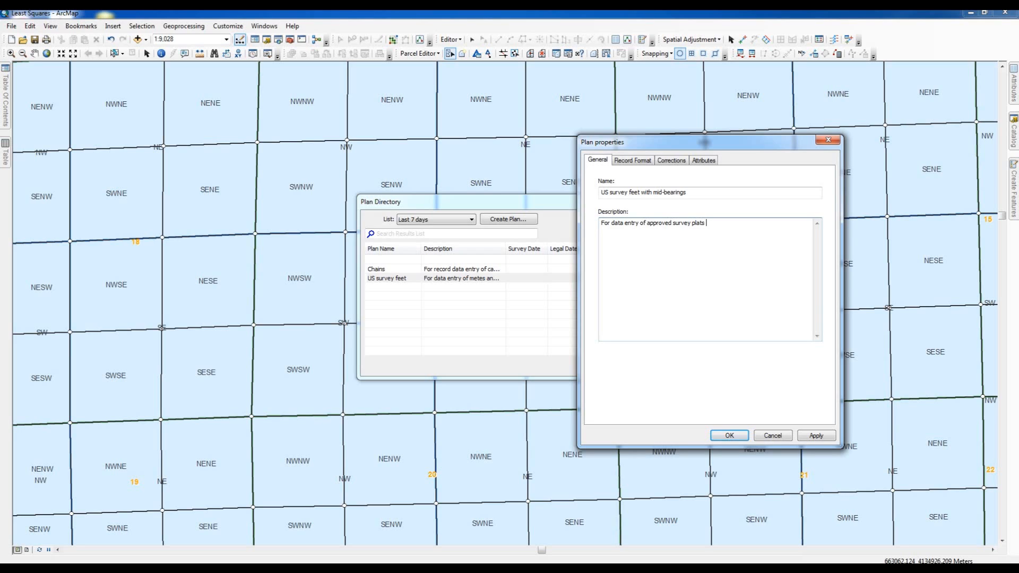
pyautogui.write('util')
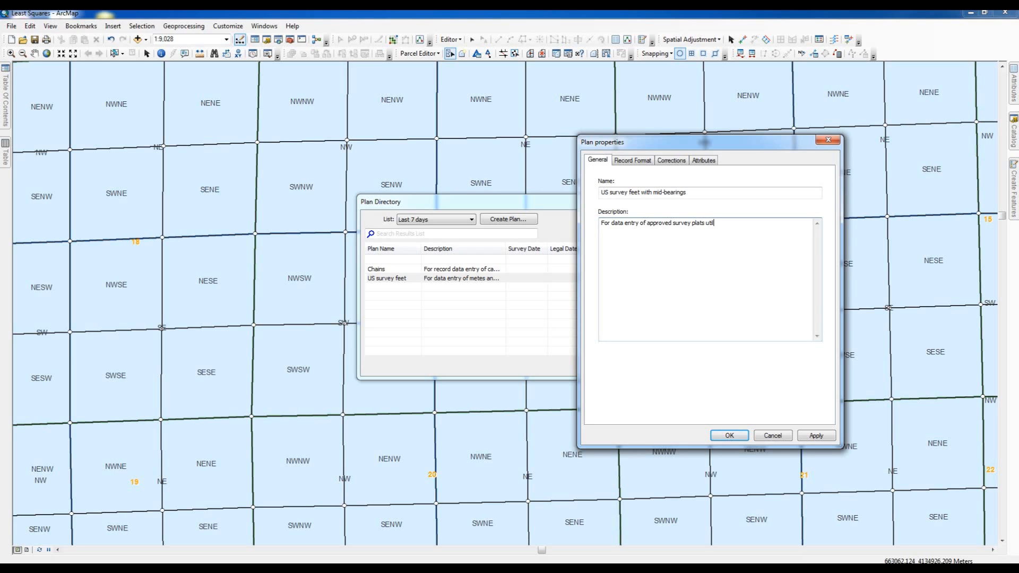
pyautogui.write('izing')
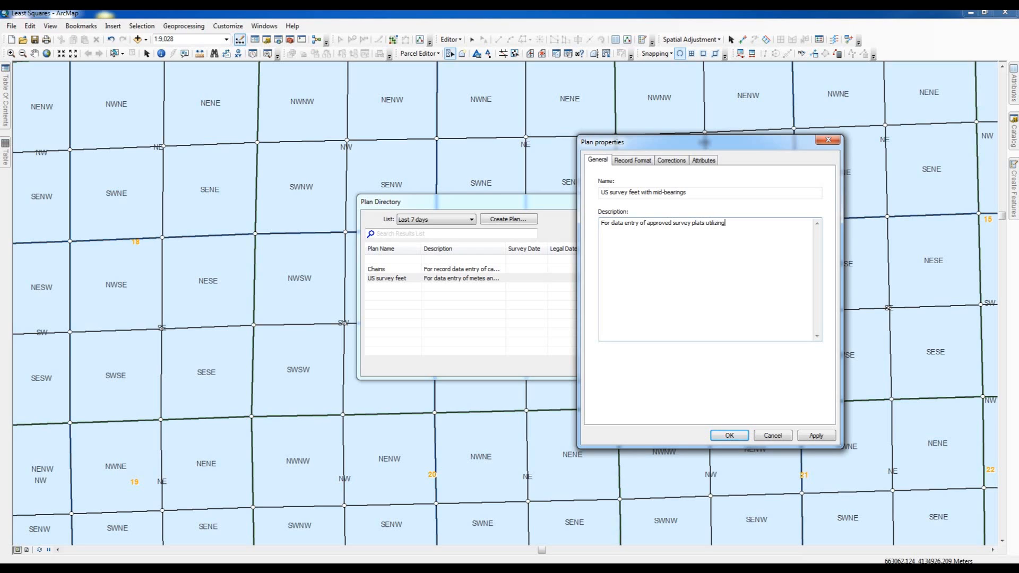
pyautogui.write('mid')
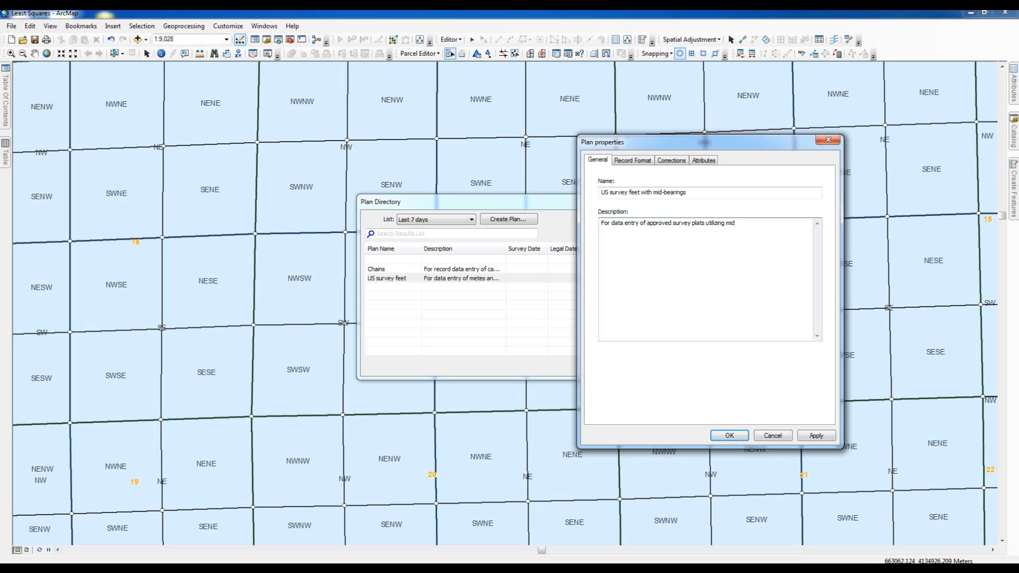
pyautogui.write('-bearings.')
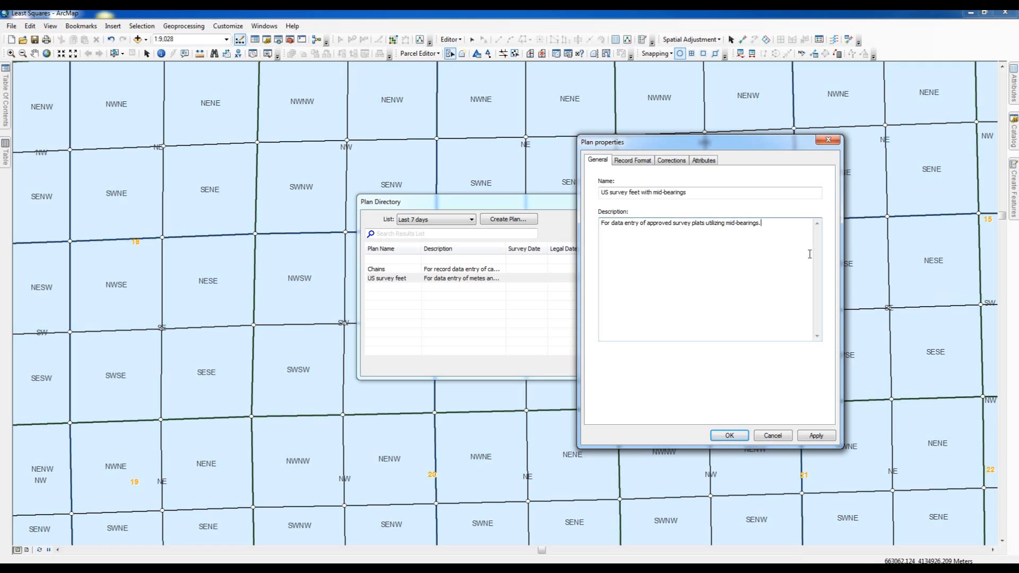
pyautogui.moveTo(688, 192)
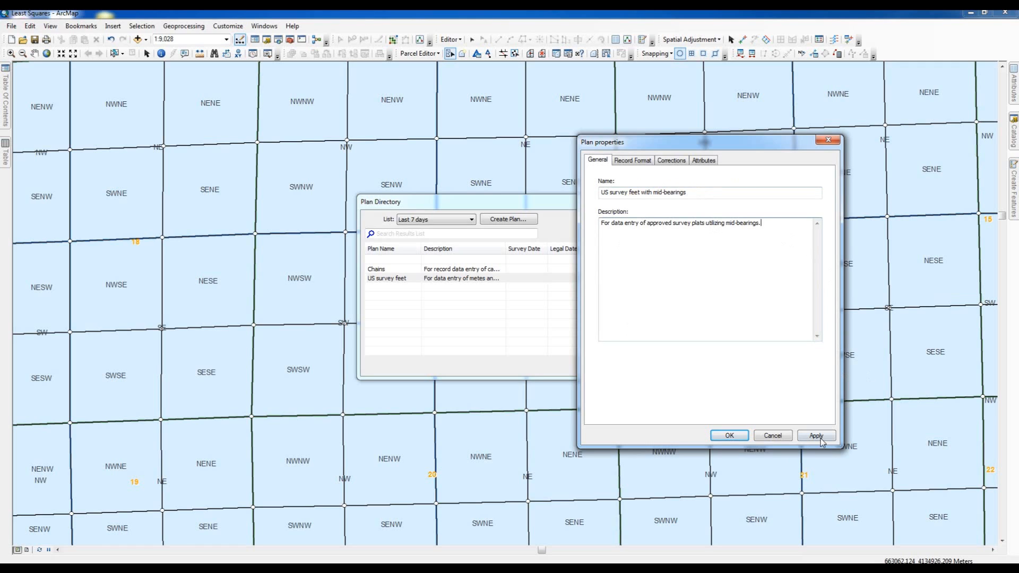
pyautogui.click(632, 160)
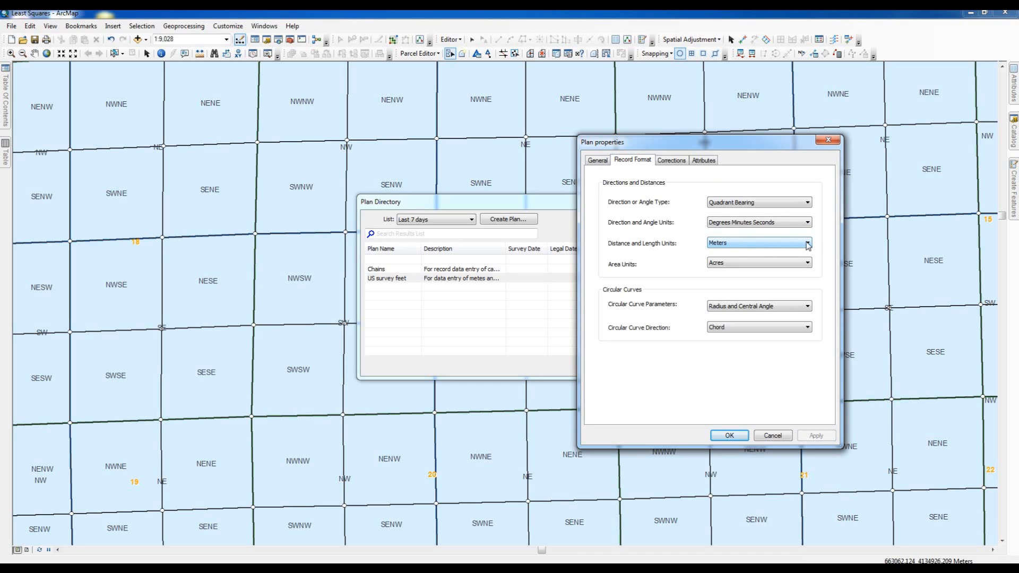
# Step: Set distance units to US Survey Feet and turn on Uses true mid-bearings
pyautogui.click(807, 242)
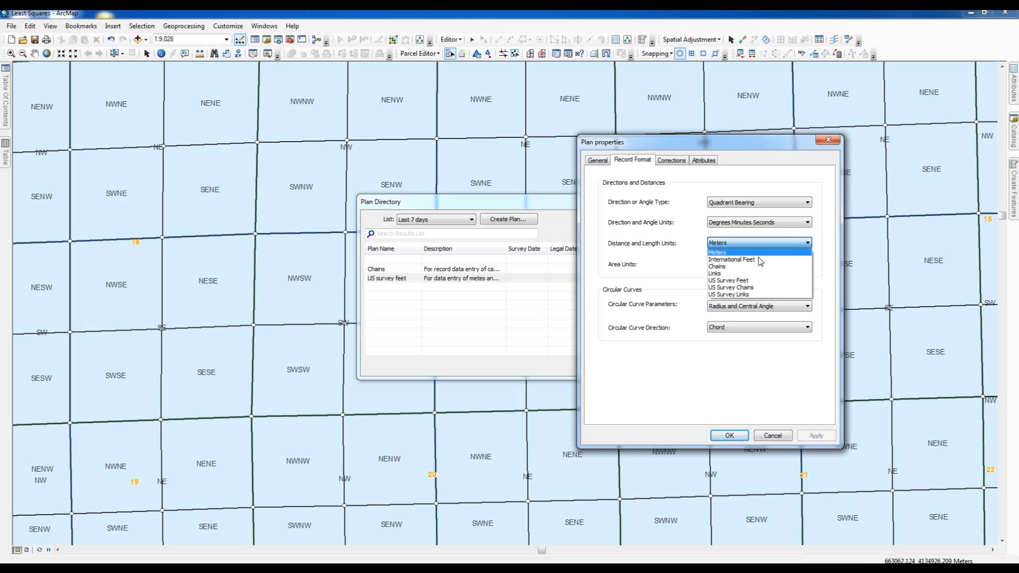
pyautogui.click(727, 280)
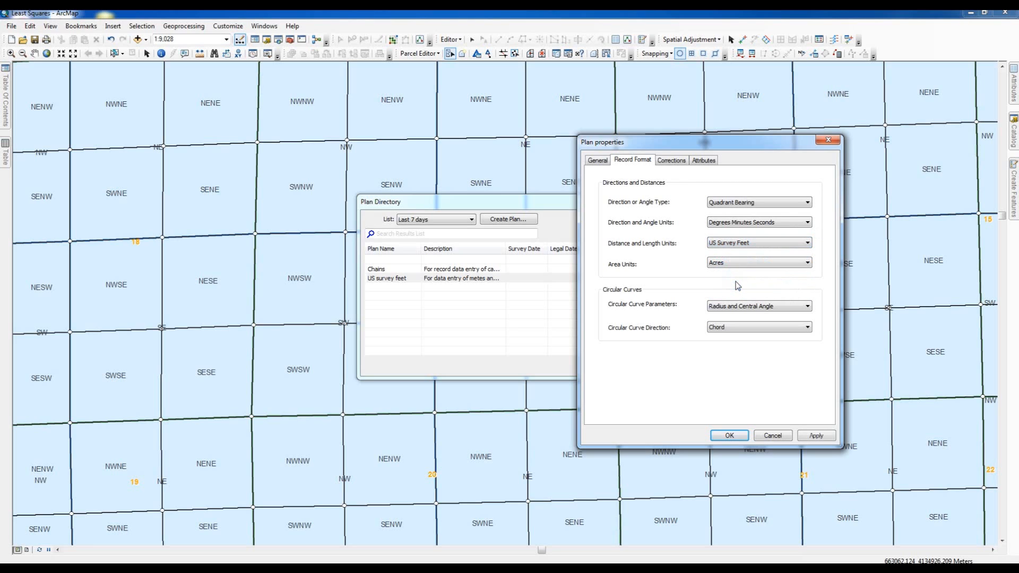
pyautogui.moveTo(656, 241)
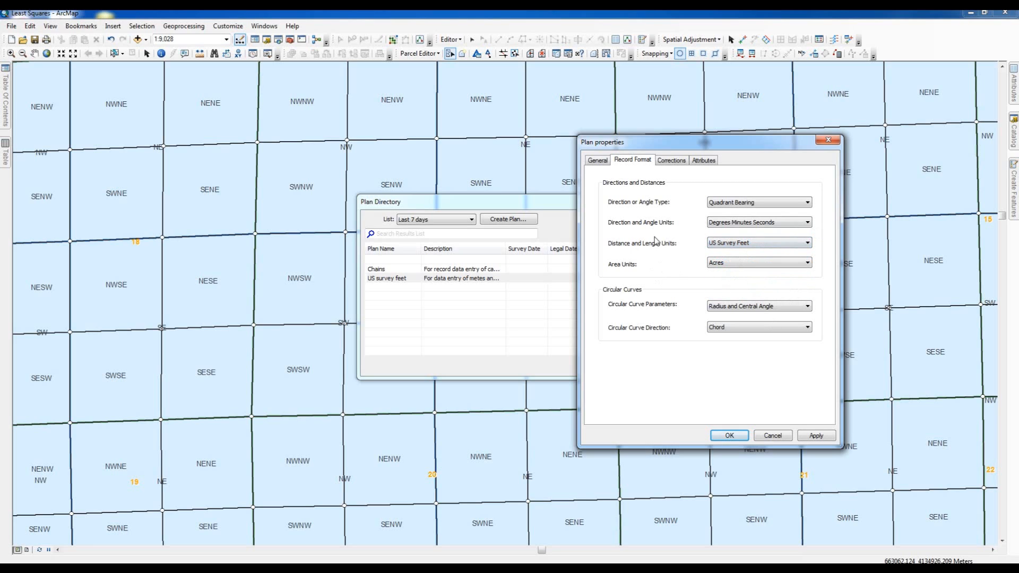
pyautogui.click(671, 160)
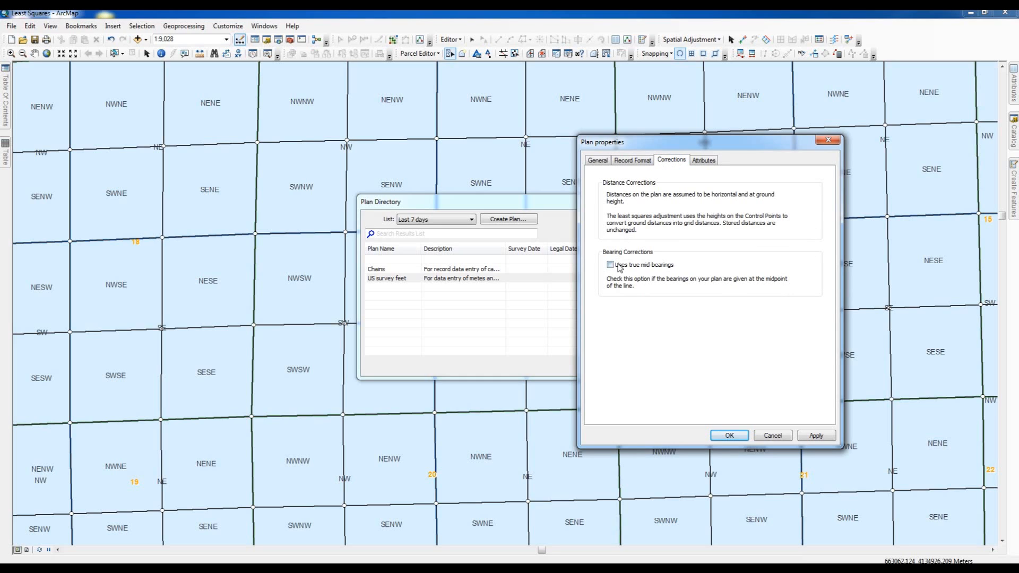
pyautogui.click(609, 264)
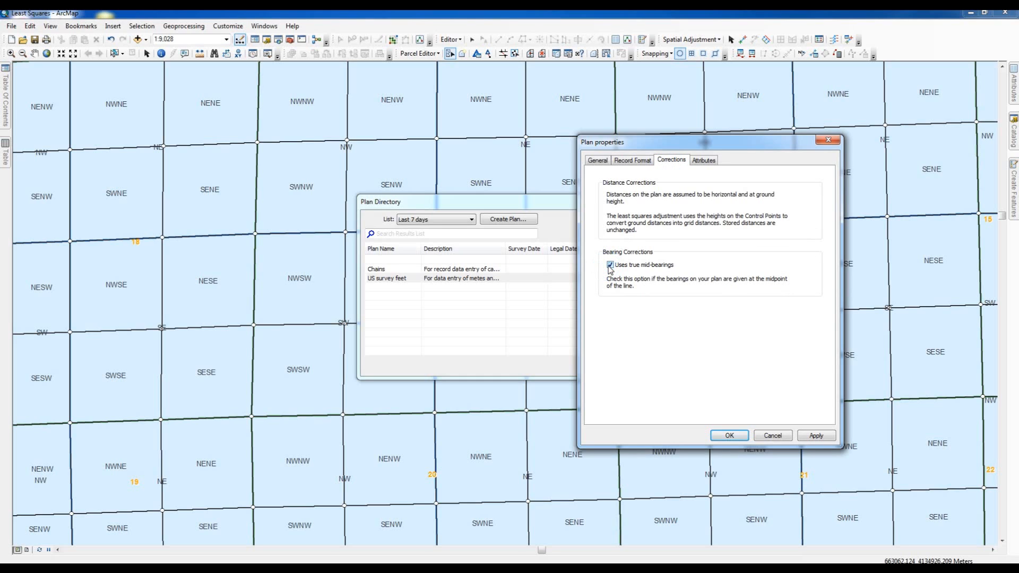
# Step: Apply the settings, review the plan's attributes, and save it to the Plan Directory
pyautogui.click(815, 435)
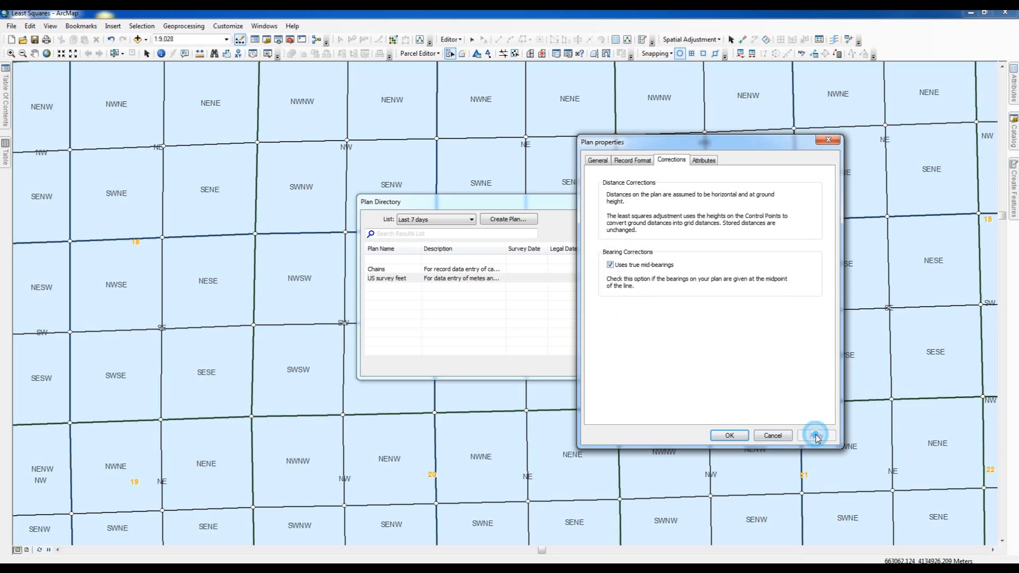
pyautogui.click(703, 160)
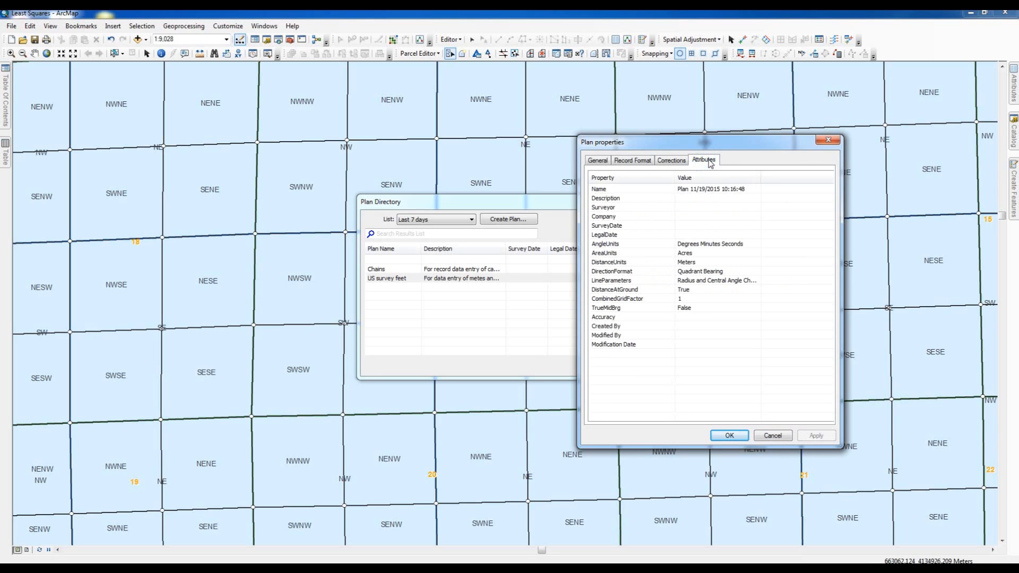
pyautogui.click(727, 434)
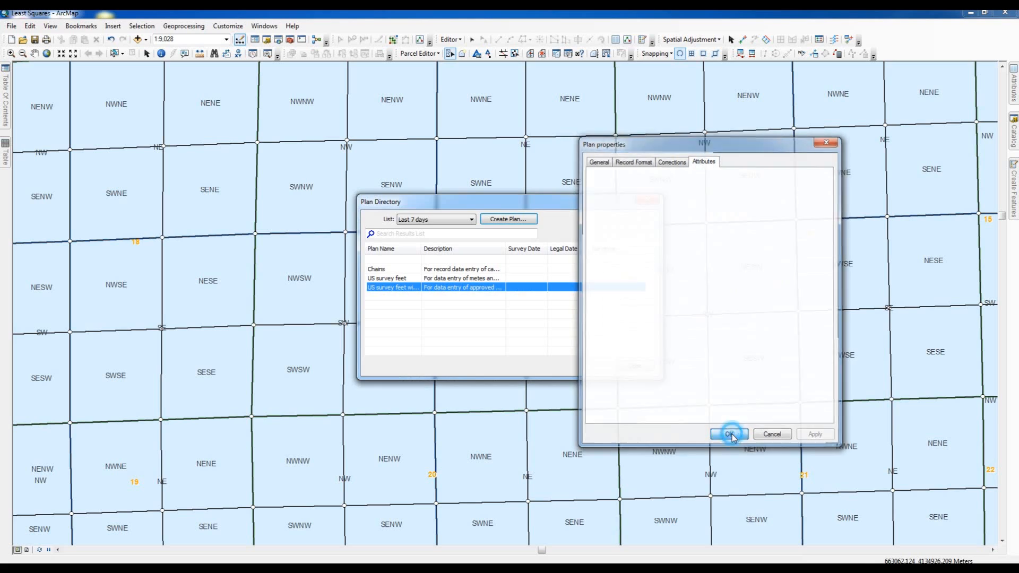
pyautogui.click(729, 434)
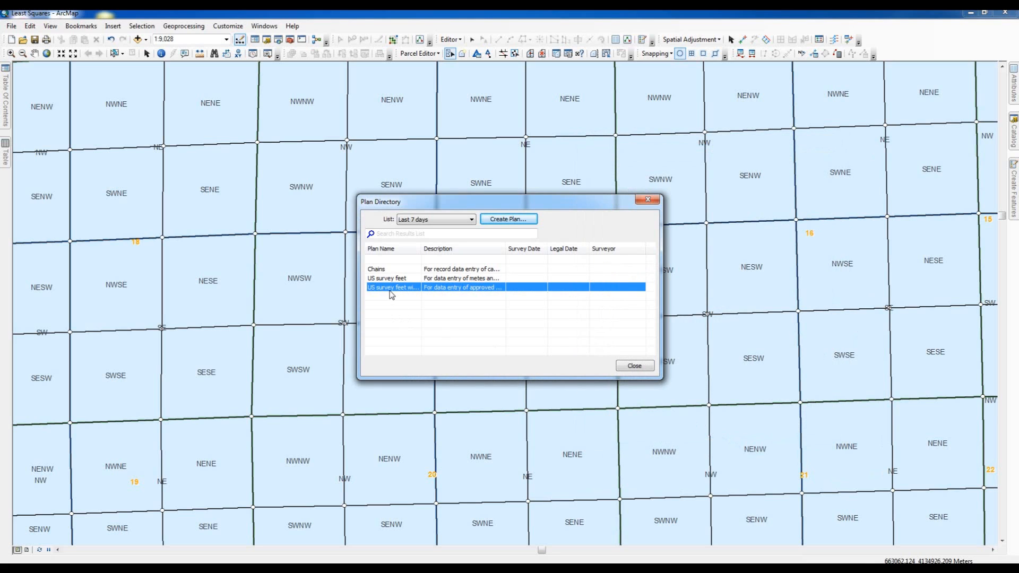
pyautogui.rightClick(392, 288)
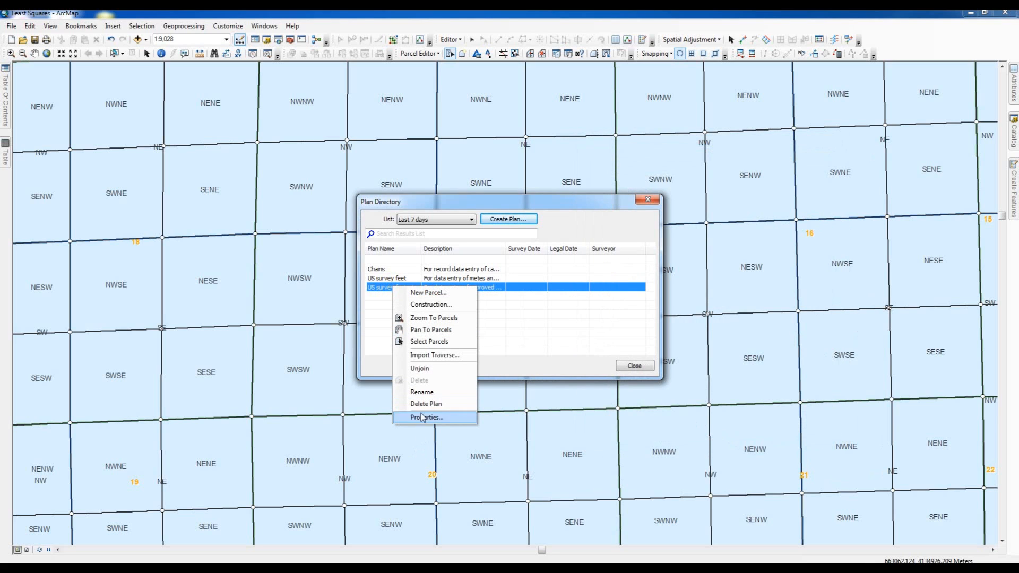
pyautogui.click(427, 417)
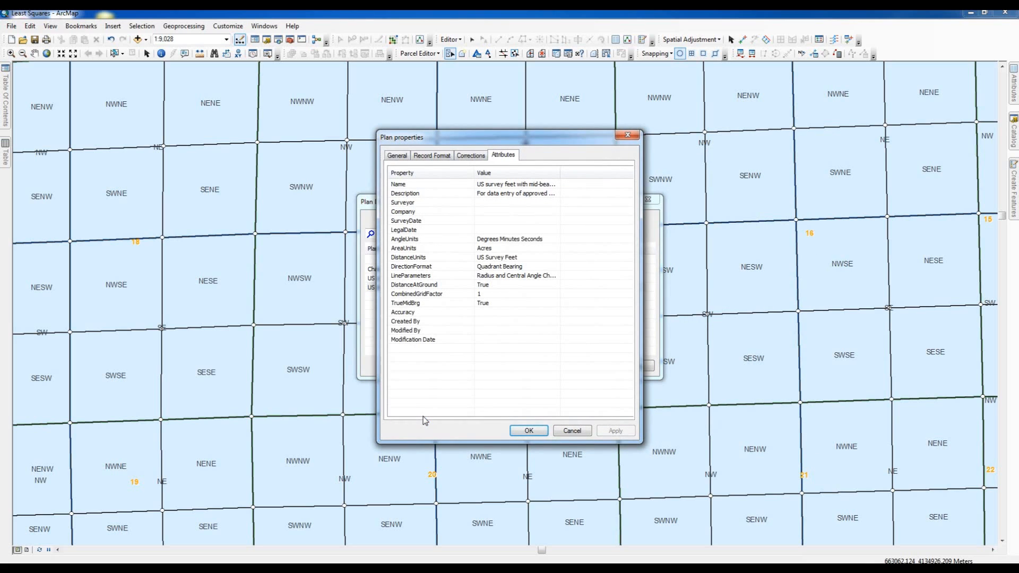
pyautogui.moveTo(523, 196)
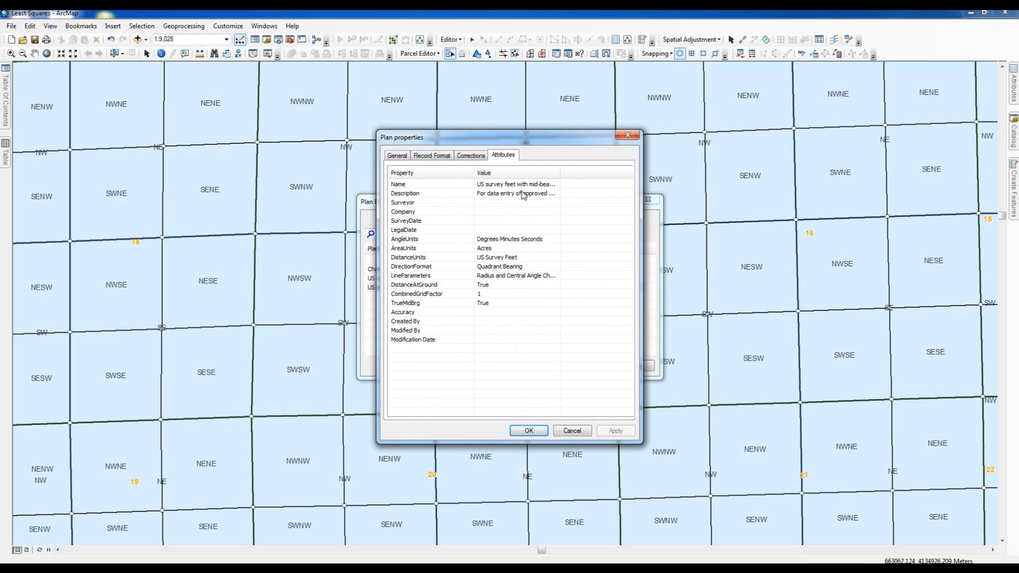
pyautogui.click(397, 155)
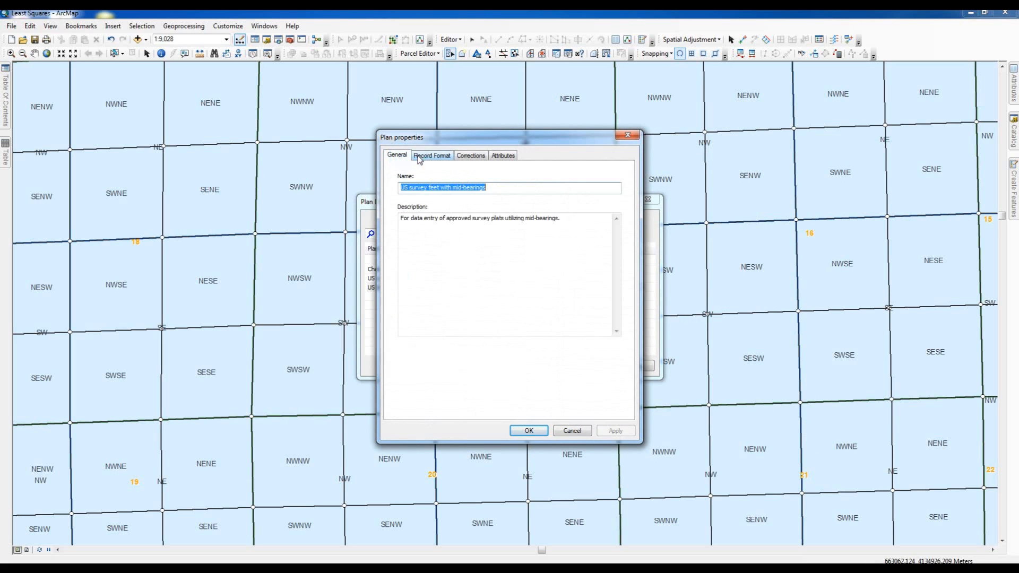
pyautogui.click(470, 155)
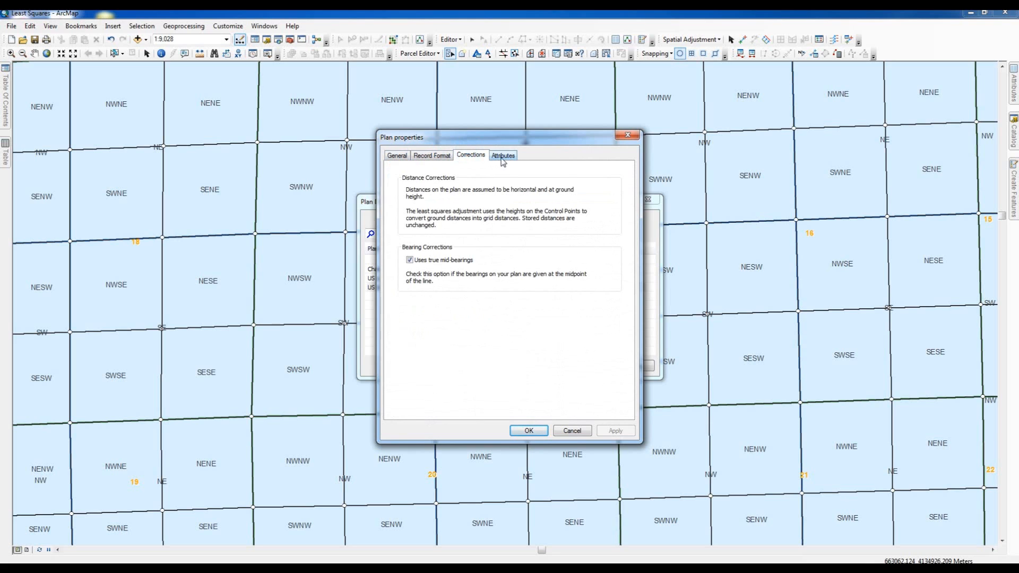
pyautogui.click(502, 155)
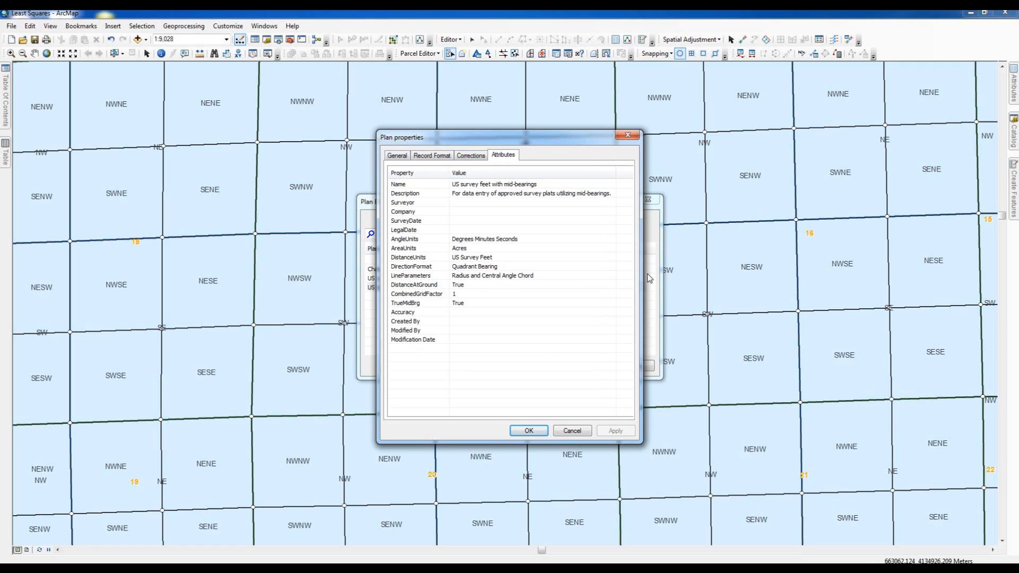
pyautogui.moveTo(588, 218)
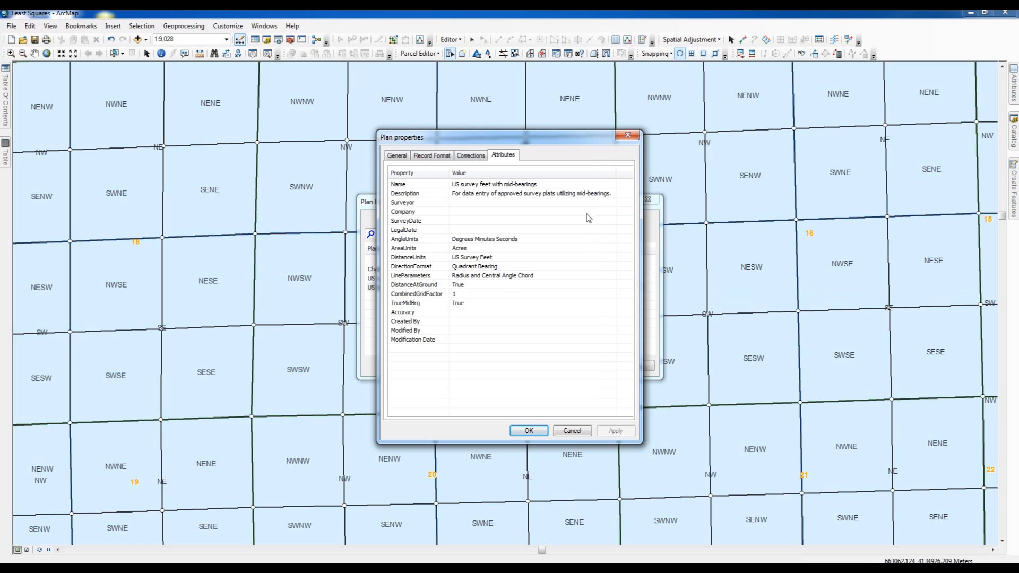
pyautogui.moveTo(502, 208)
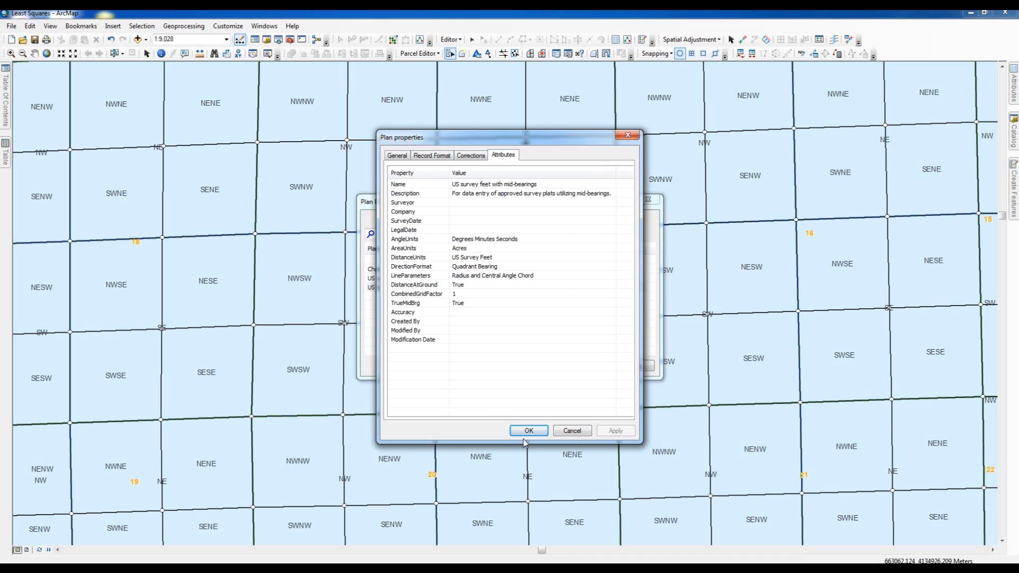
pyautogui.click(529, 430)
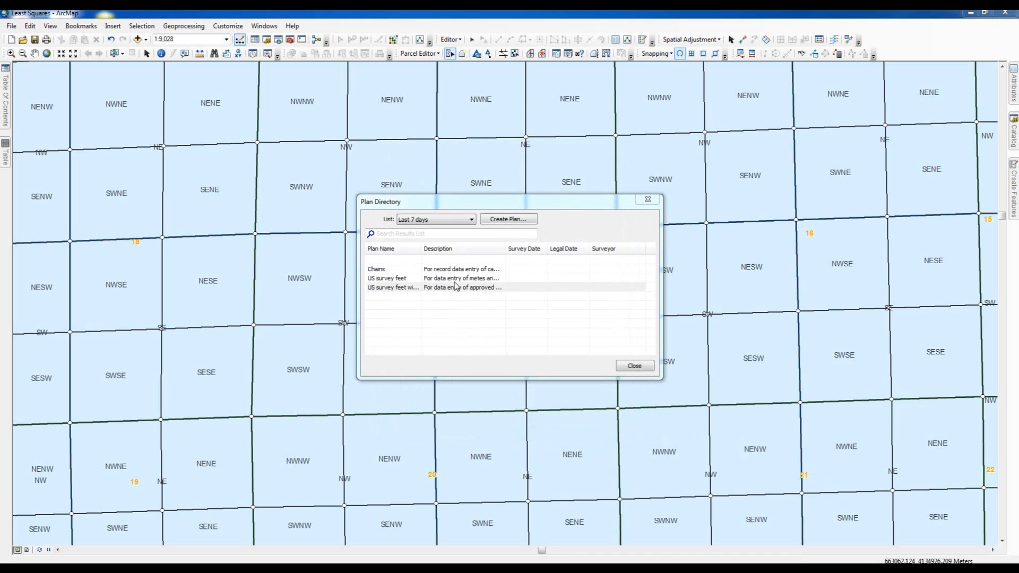
pyautogui.moveTo(447, 294)
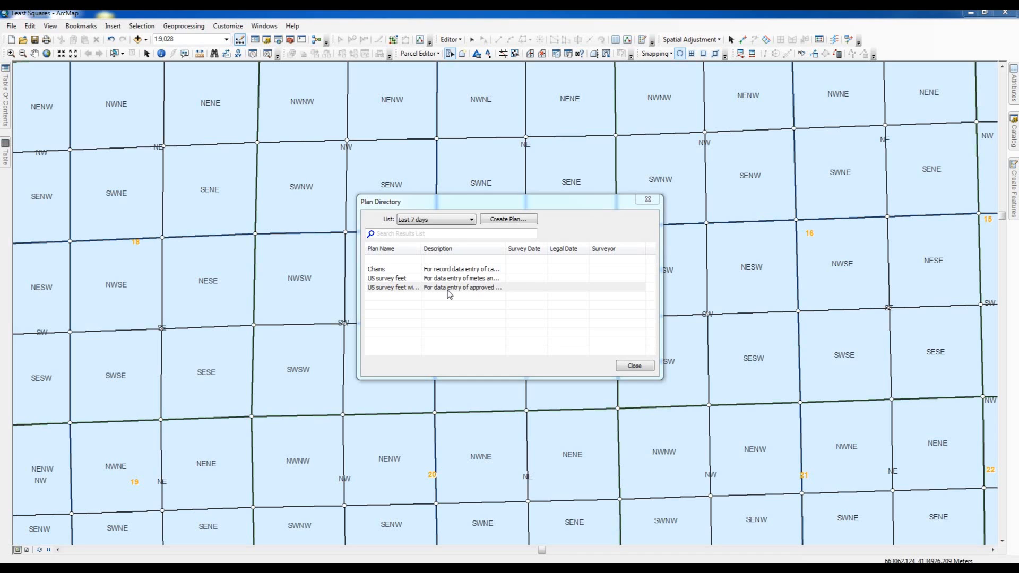
pyautogui.moveTo(507, 308)
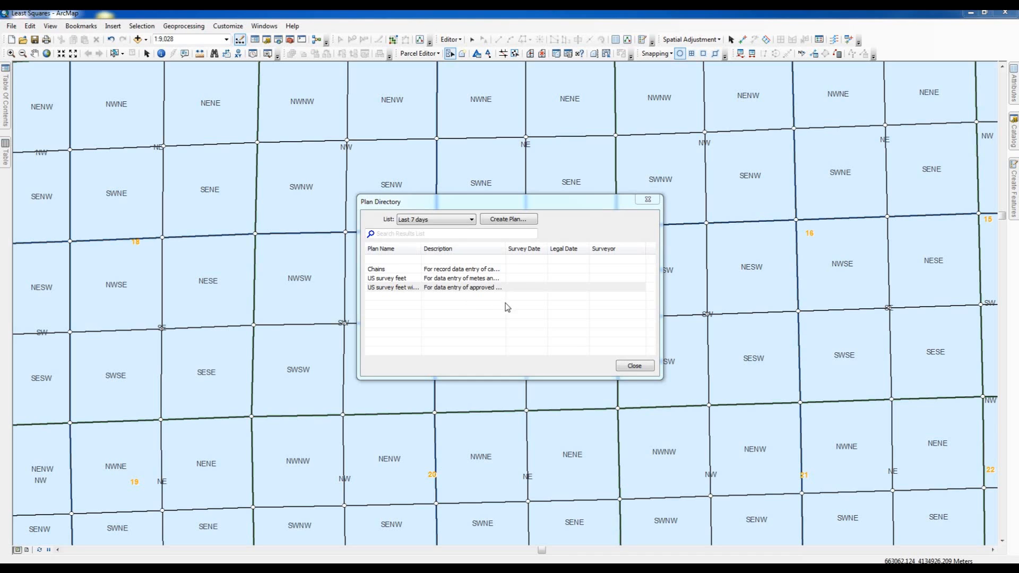
# Step: Close the Plan Directory and return to the parcel map
pyautogui.click(634, 365)
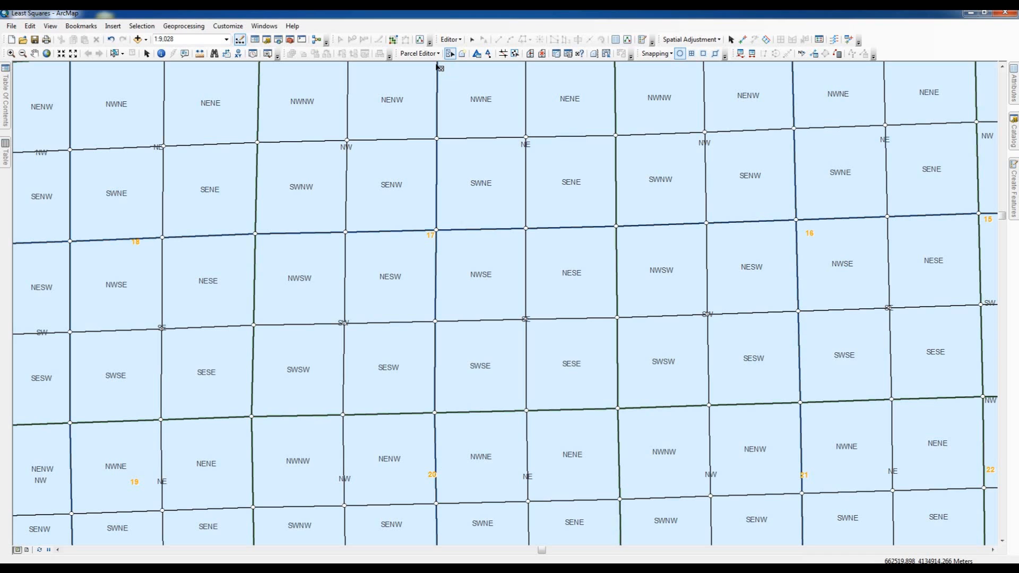
pyautogui.moveTo(439, 66)
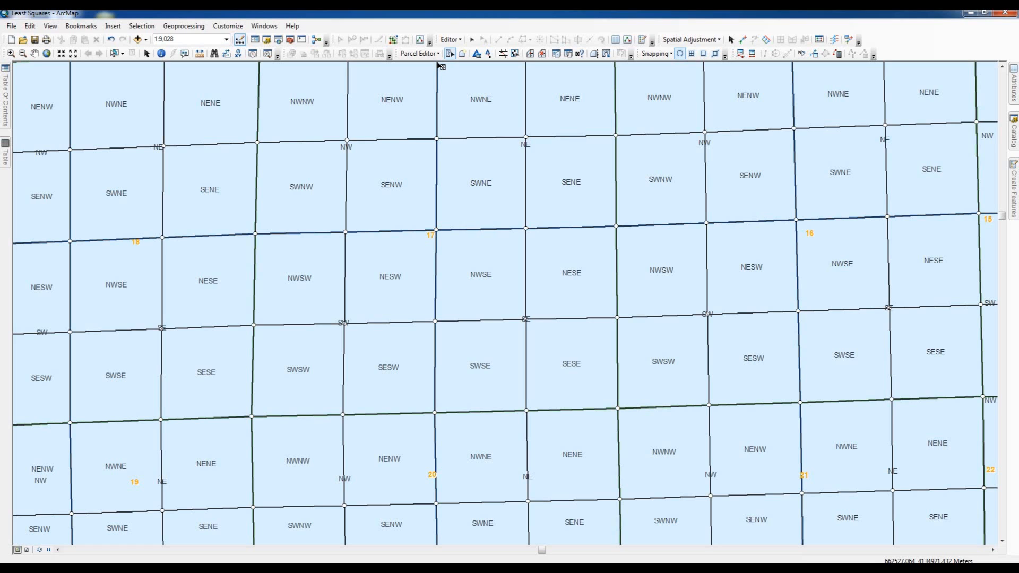
pyautogui.moveTo(441, 66)
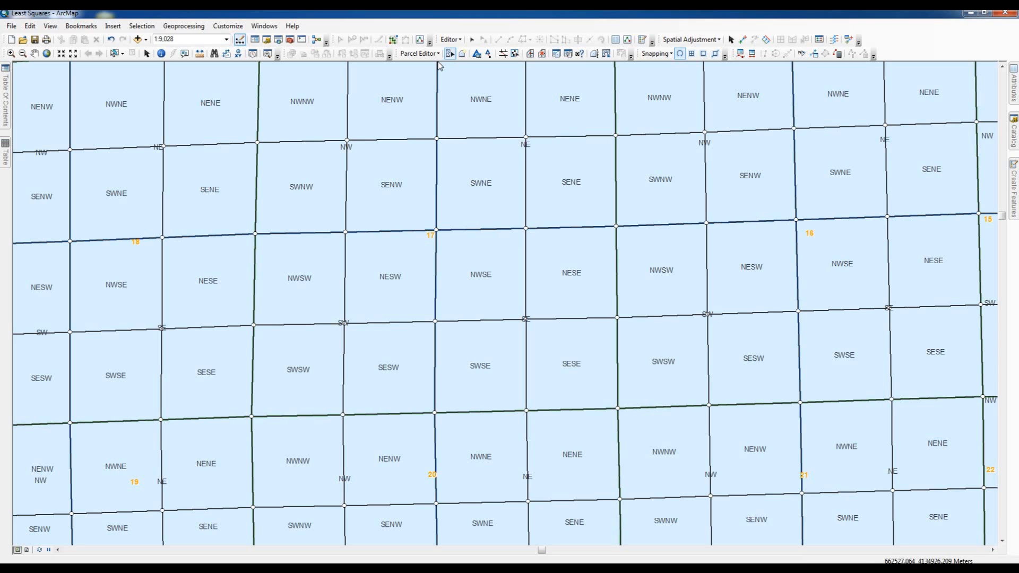
# Step: Stop parcel editing to save the edits, then start a new editing session
pyautogui.click(419, 53)
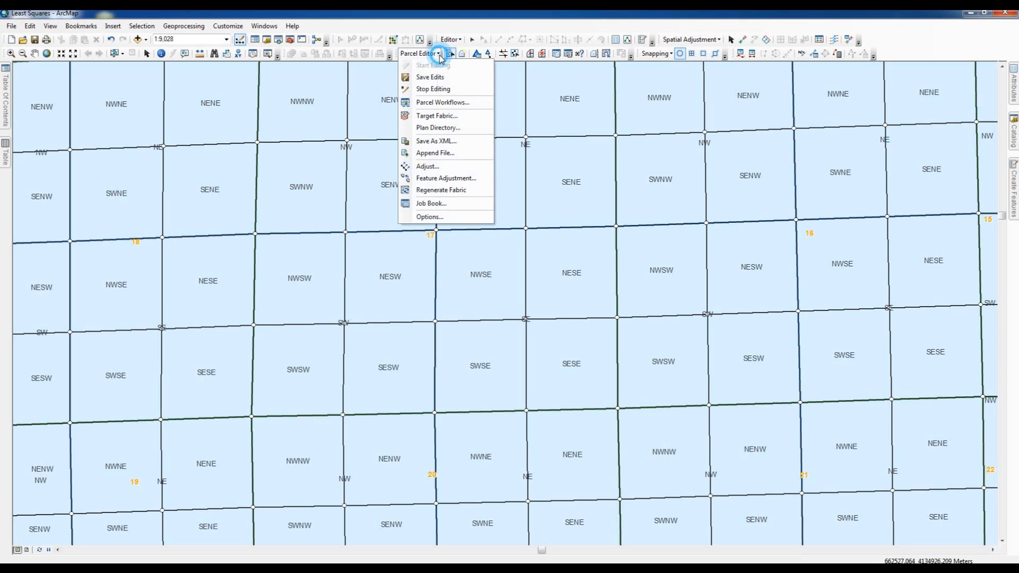
pyautogui.moveTo(423, 57)
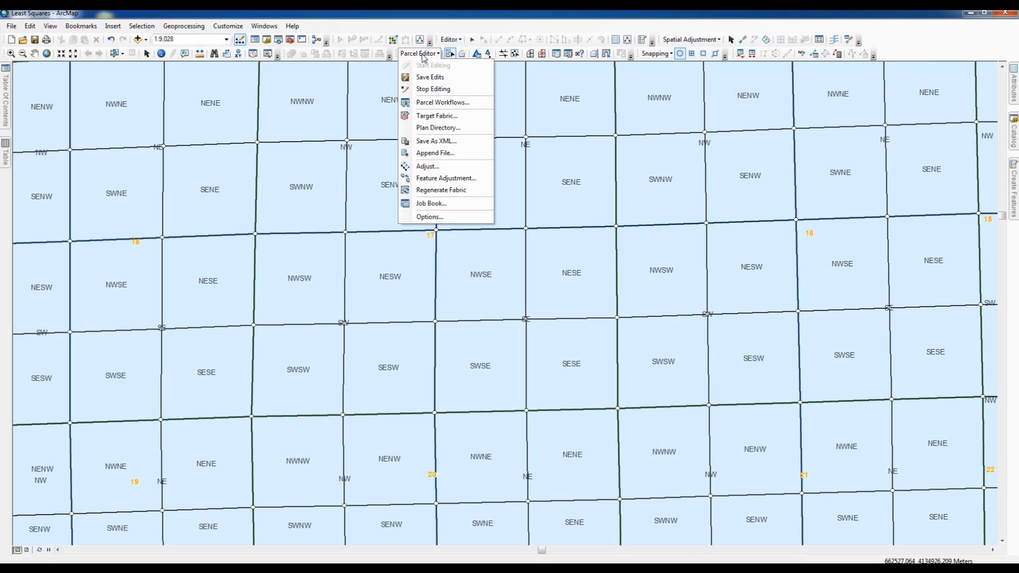
pyautogui.moveTo(433, 89)
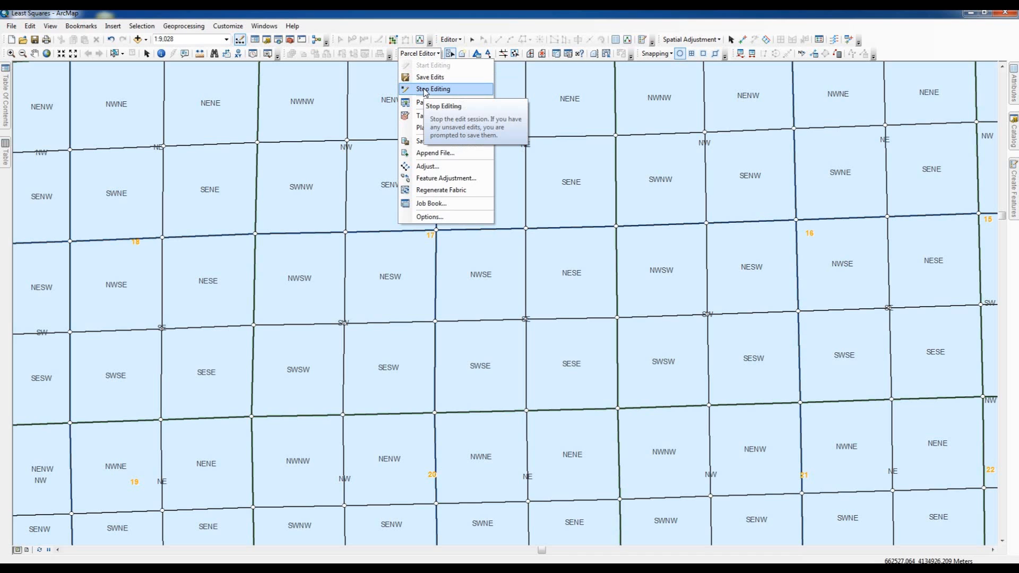
pyautogui.click(433, 89)
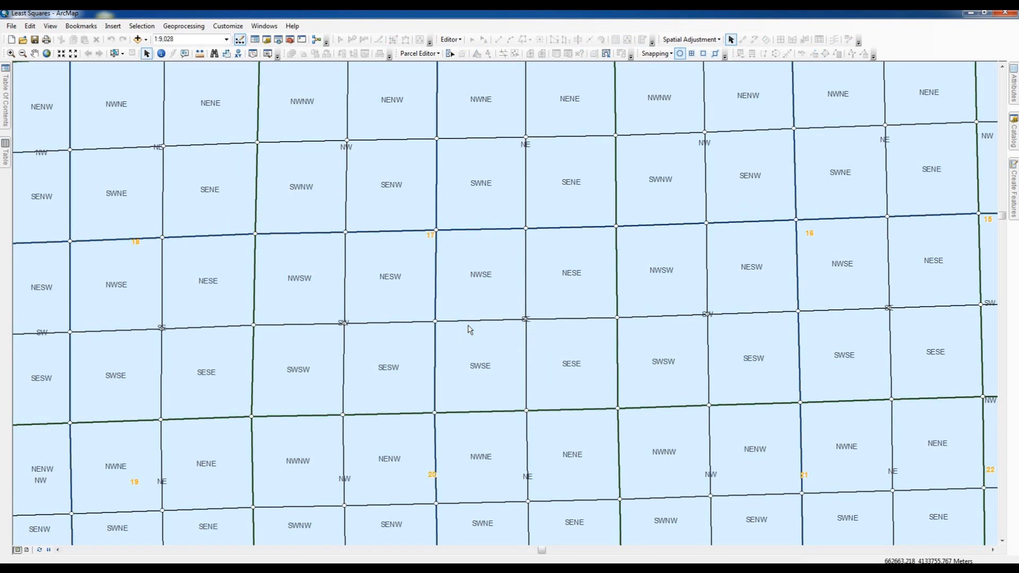
pyautogui.click(419, 53)
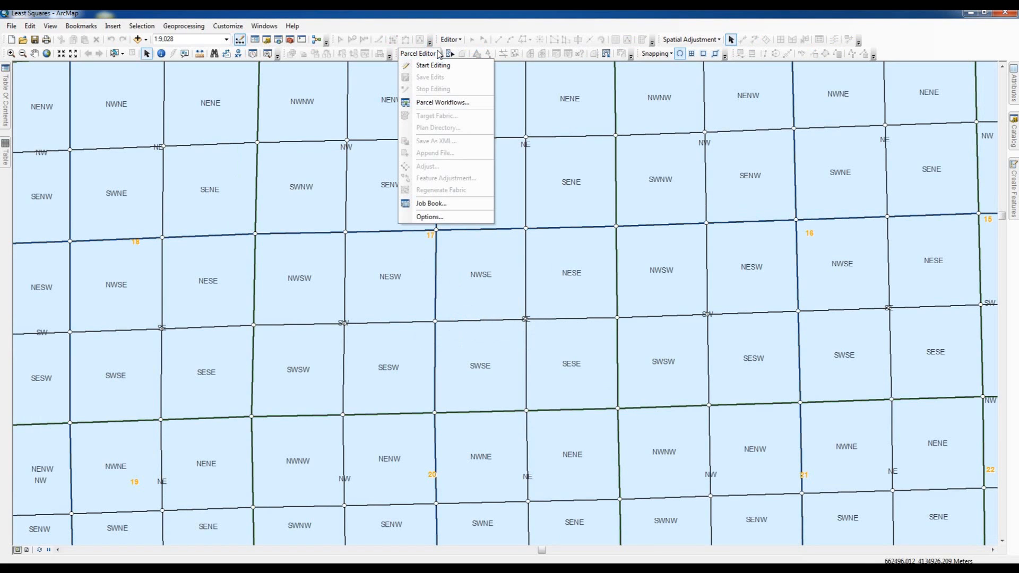
pyautogui.moveTo(433, 65)
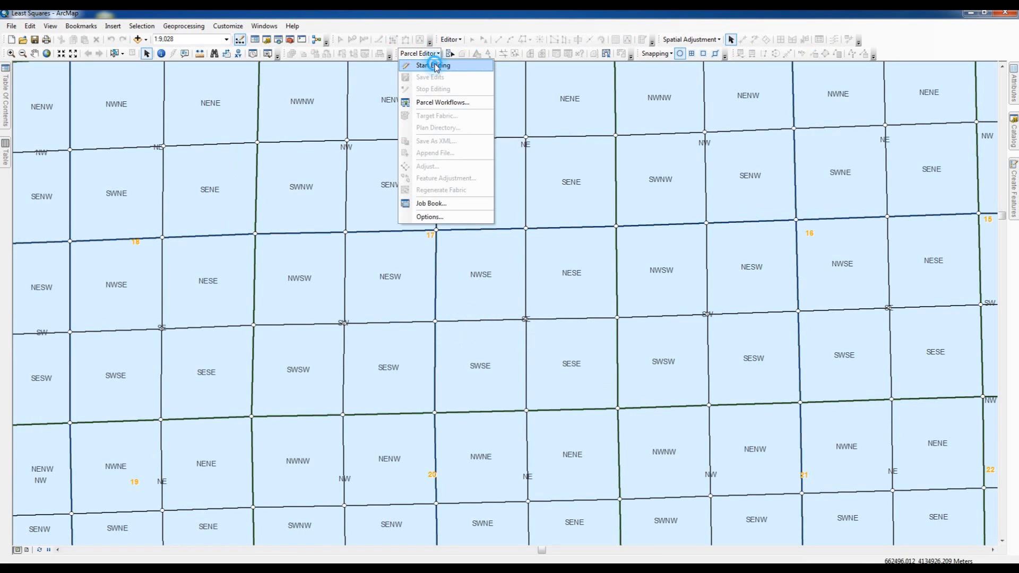
pyautogui.click(432, 65)
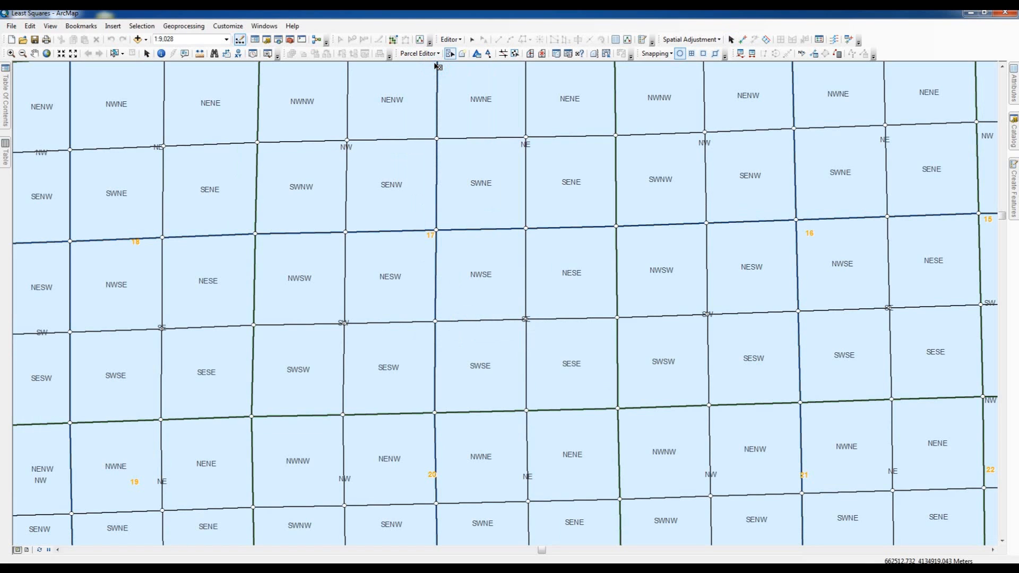
# Step: Reopen the Plan Directory, confirm the three plans are listed, and close it
pyautogui.click(421, 53)
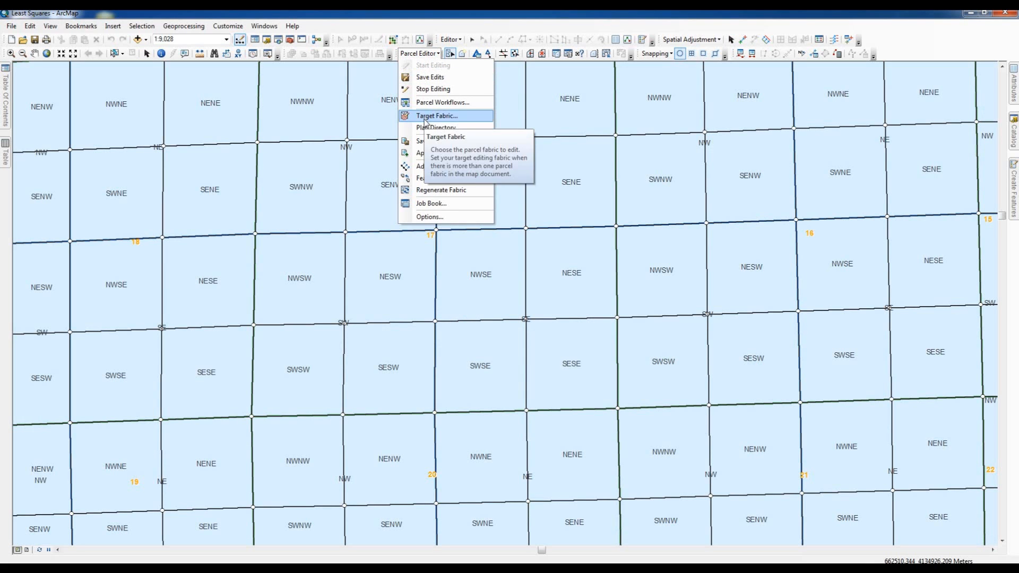
pyautogui.click(436, 128)
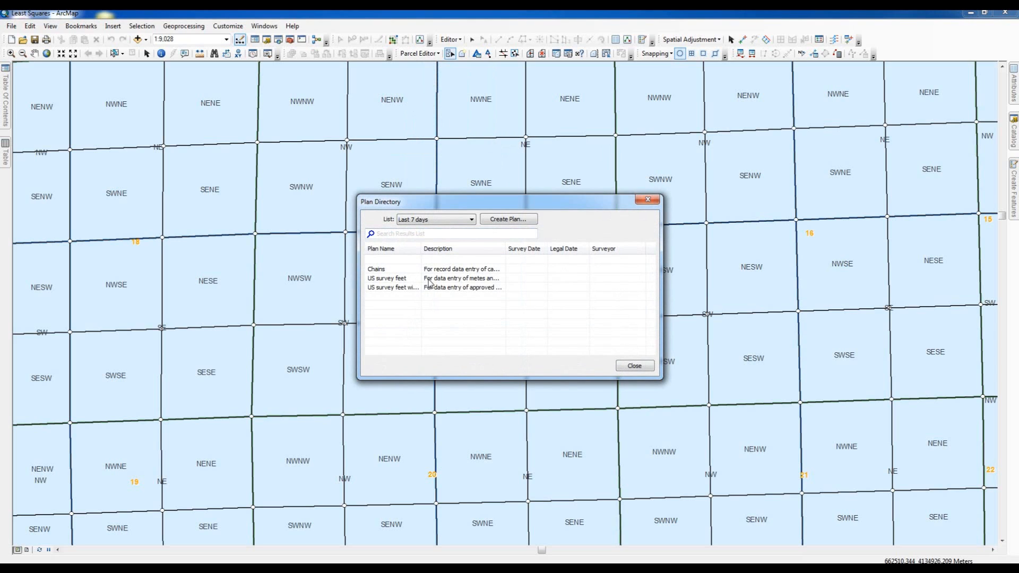
pyautogui.moveTo(467, 272)
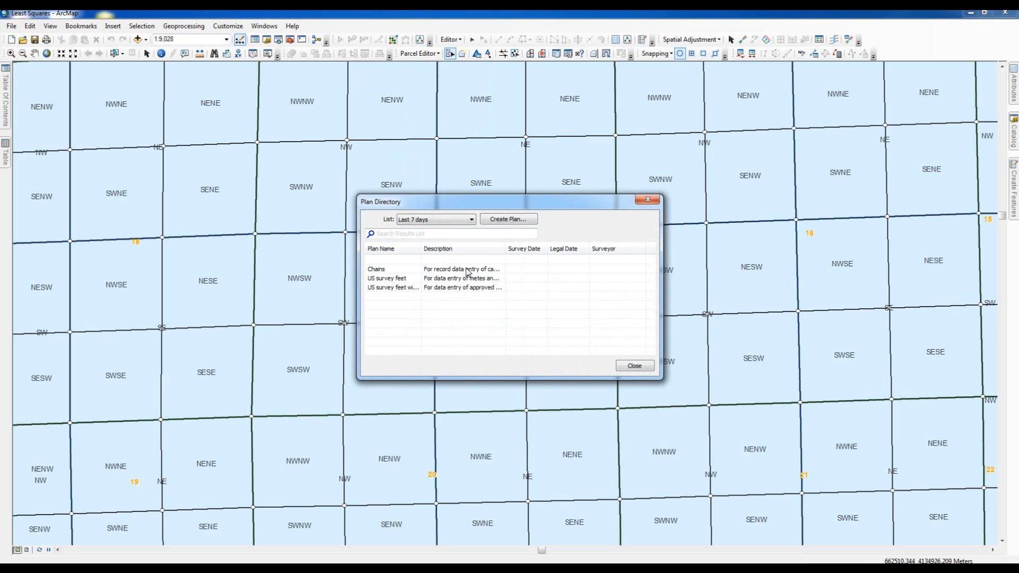
pyautogui.moveTo(404, 289)
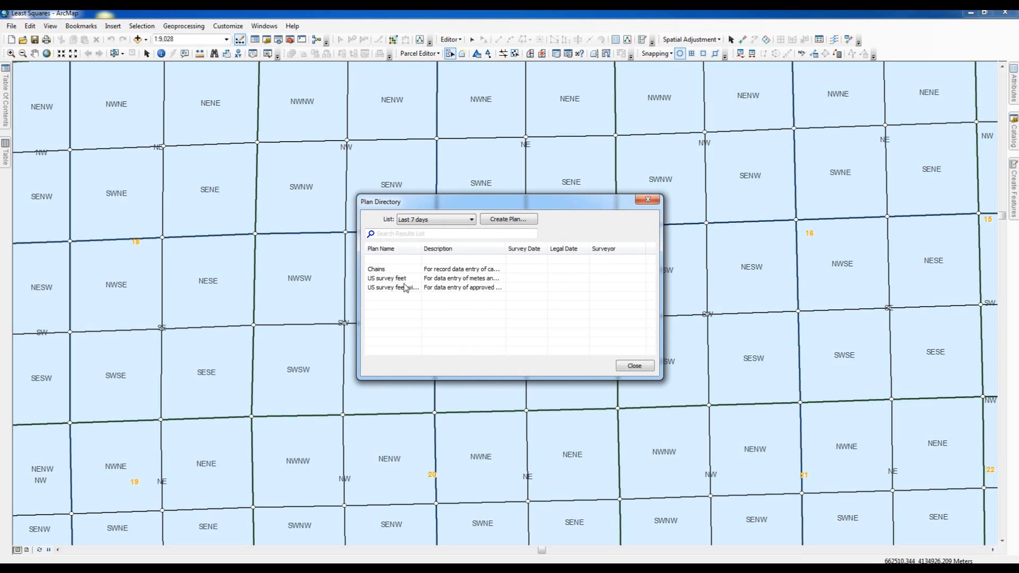
pyautogui.moveTo(452, 274)
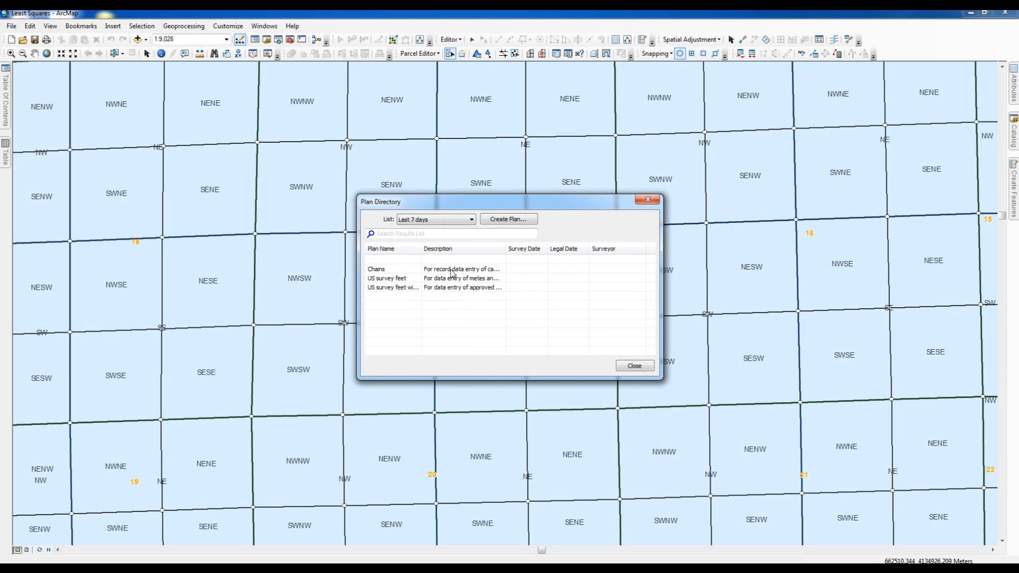
pyautogui.click(632, 365)
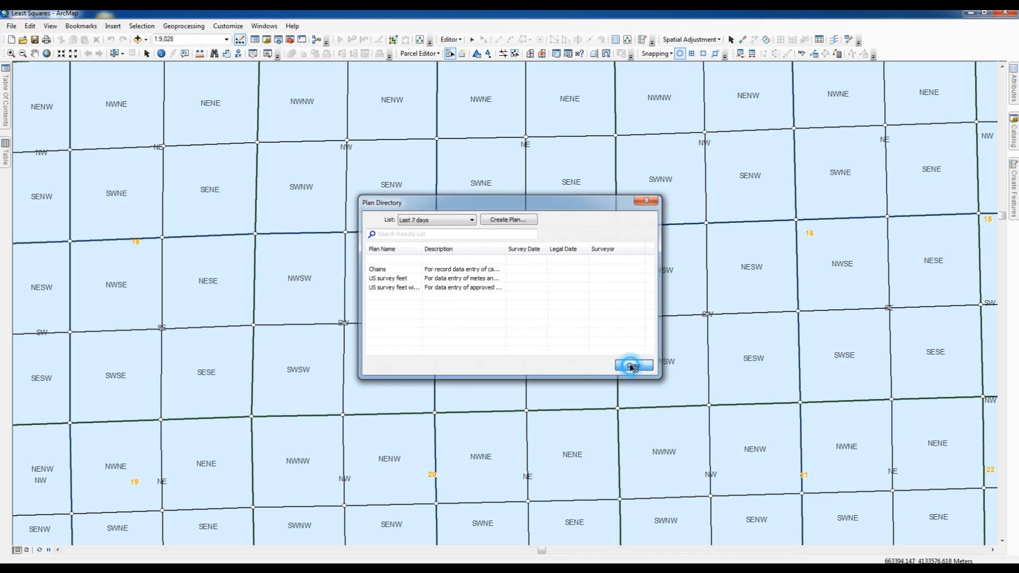
pyautogui.click(630, 365)
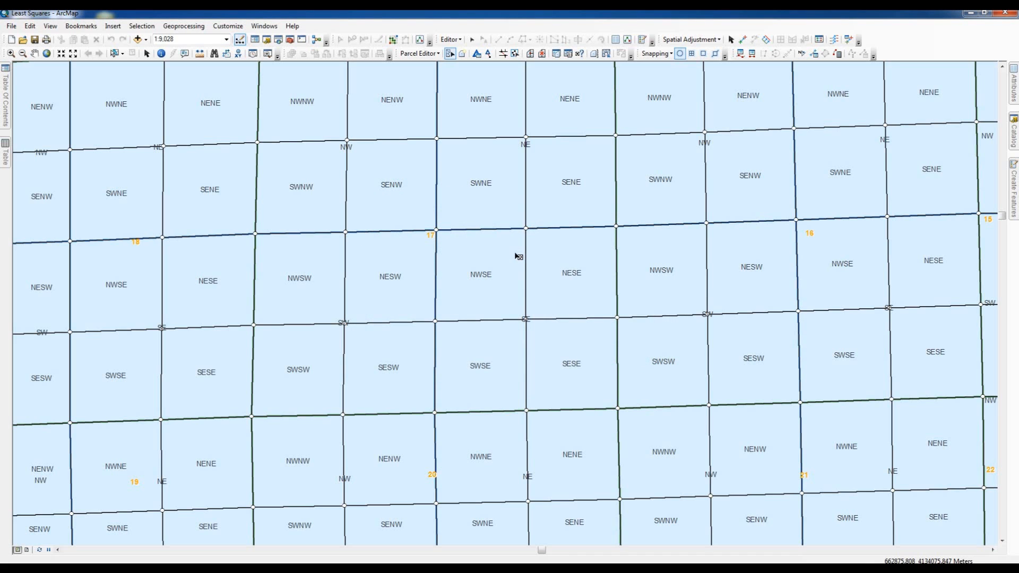